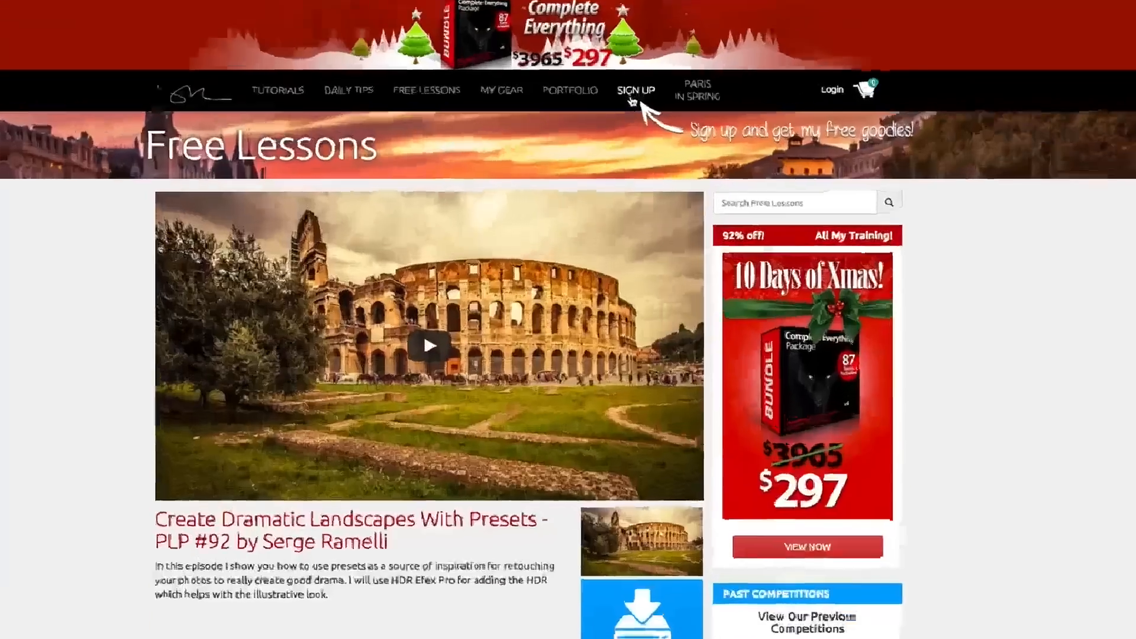
- Dismiss the free raw files sign-up popup and log in to photoserge.com
{"action": "left_click", "coordinate": [635, 90]}
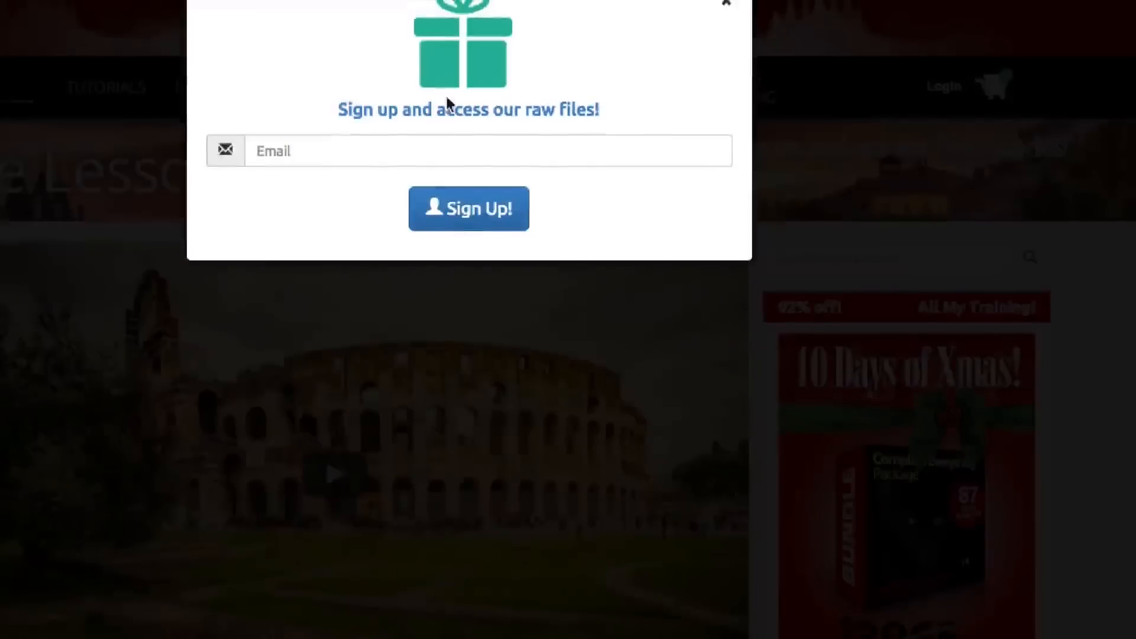
{"action": "left_click", "coordinate": [727, 3]}
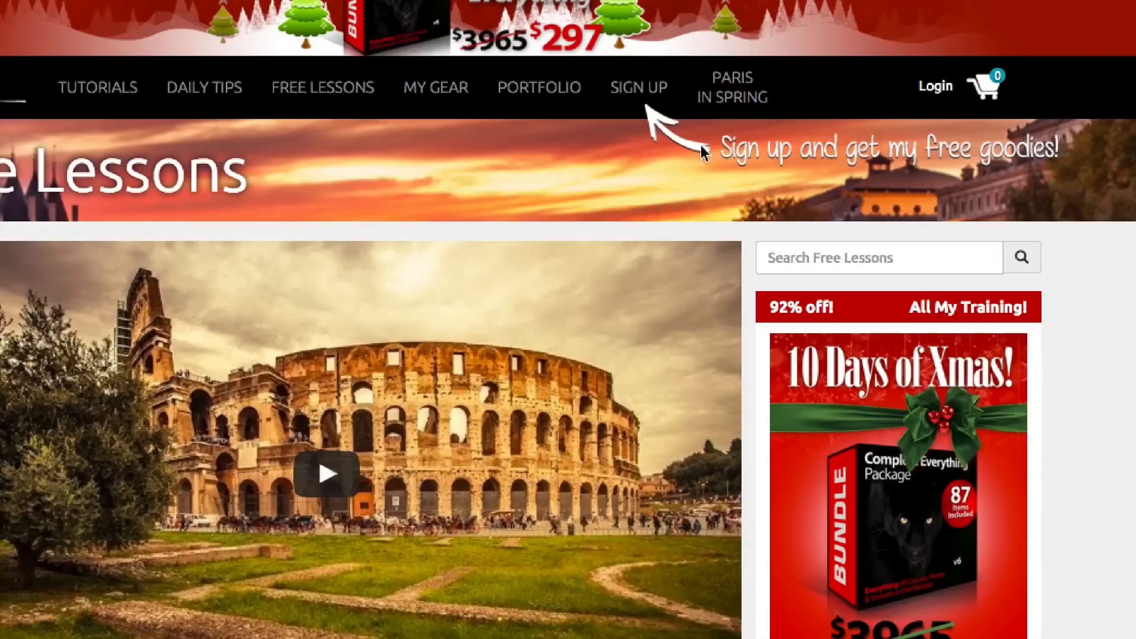
{"action": "left_click", "coordinate": [935, 85]}
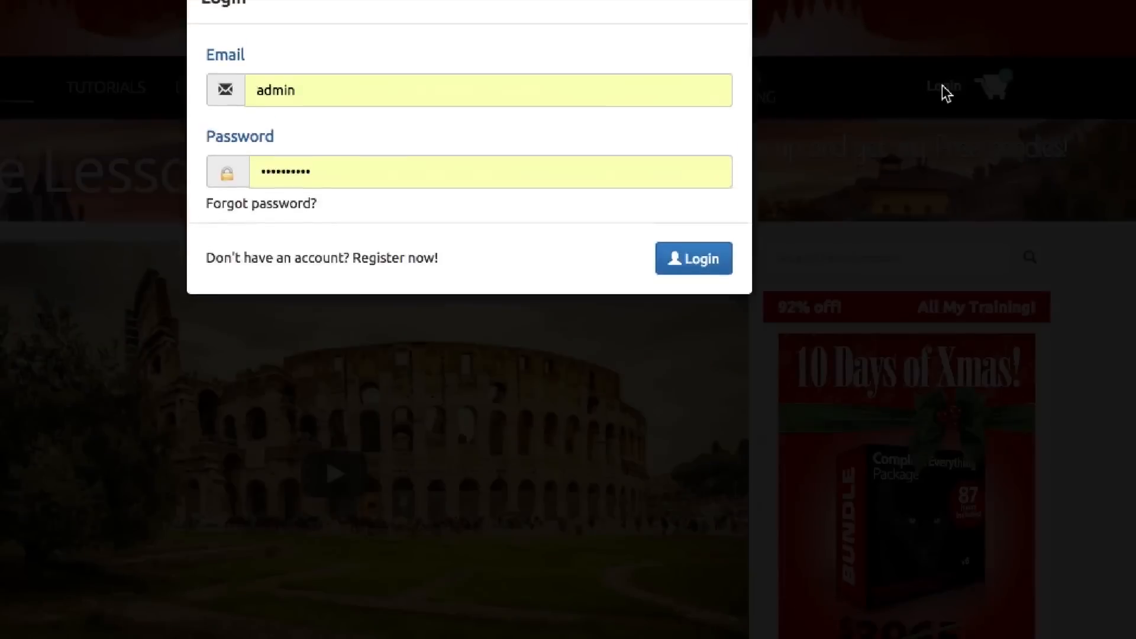
{"action": "left_click", "coordinate": [692, 258]}
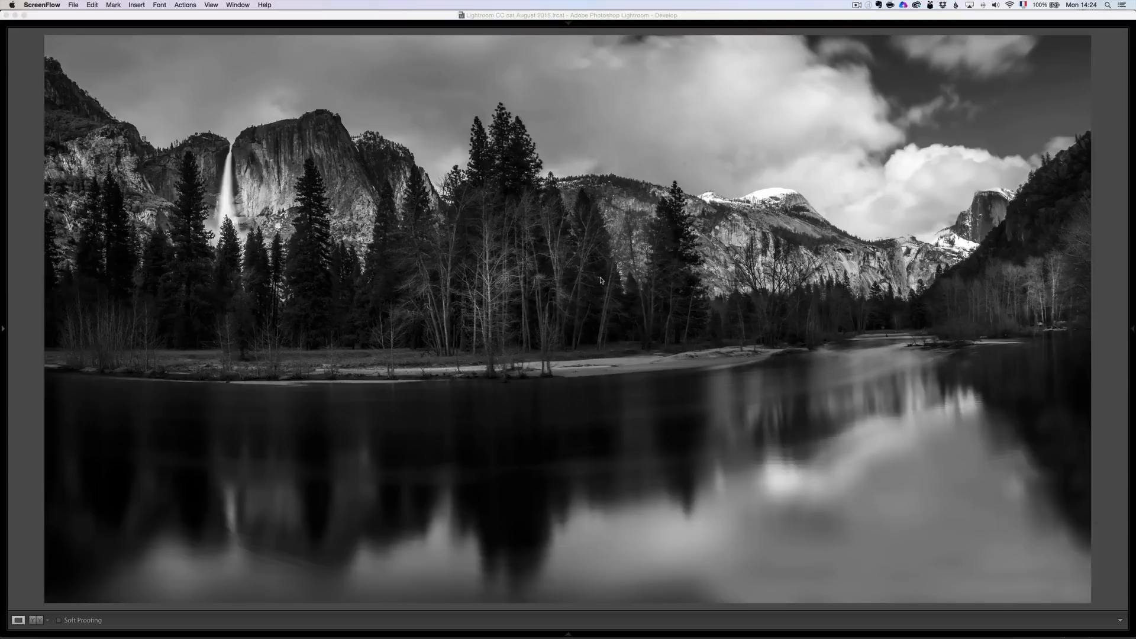
{"action": "mouse_move", "coordinate": [424, 303]}
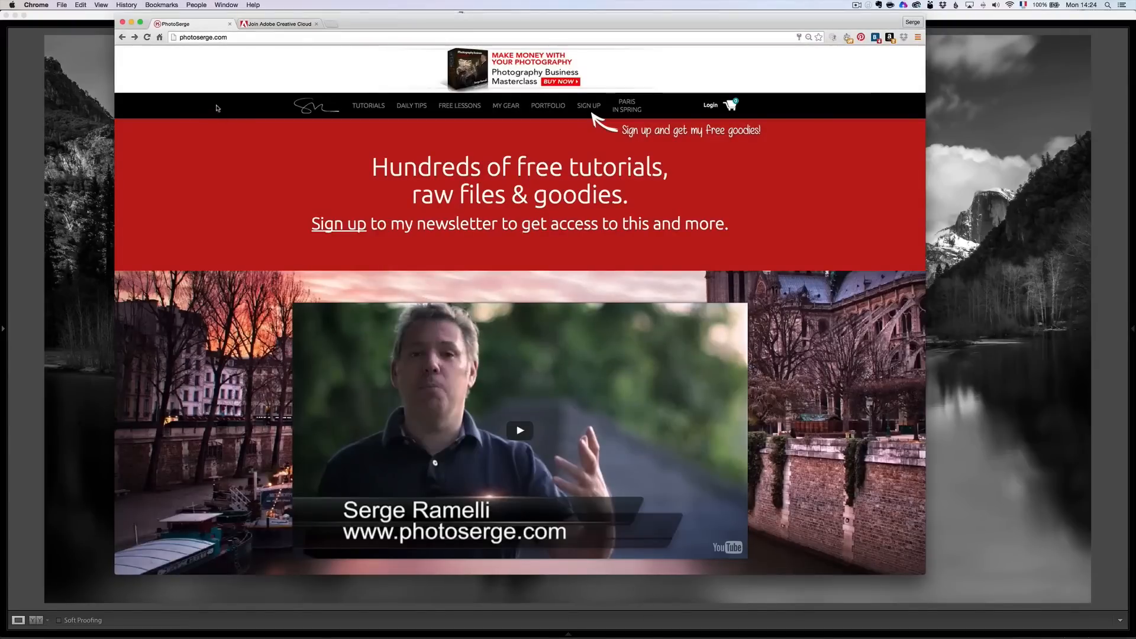
- Visit the photoserge.com homepage, then return to Lightroom's full Develop workspace
{"action": "left_click", "coordinate": [506, 106]}
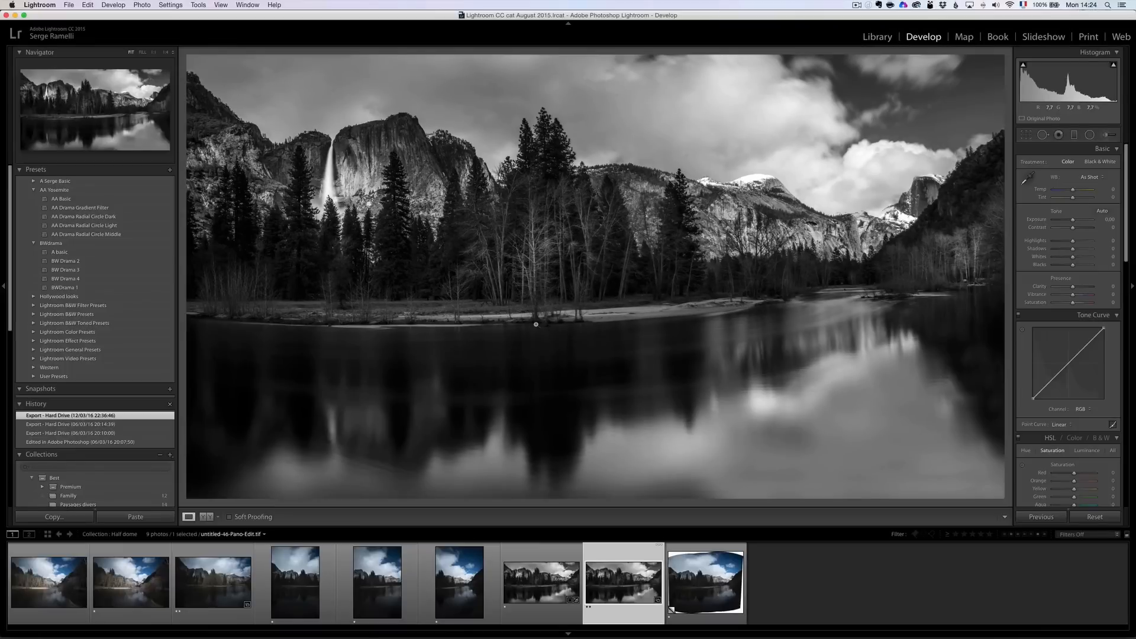
- Step through the river and waterfall shots, ending on the blue-sky vertical frame untitled-48
{"action": "left_click", "coordinate": [49, 582]}
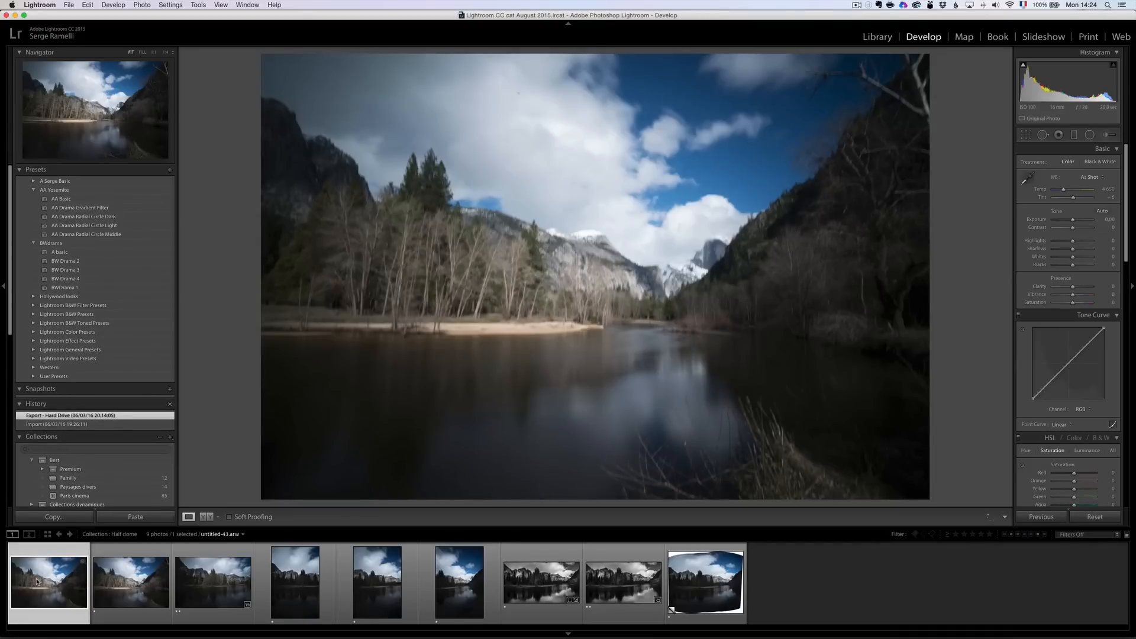
{"action": "mouse_move", "coordinate": [43, 583]}
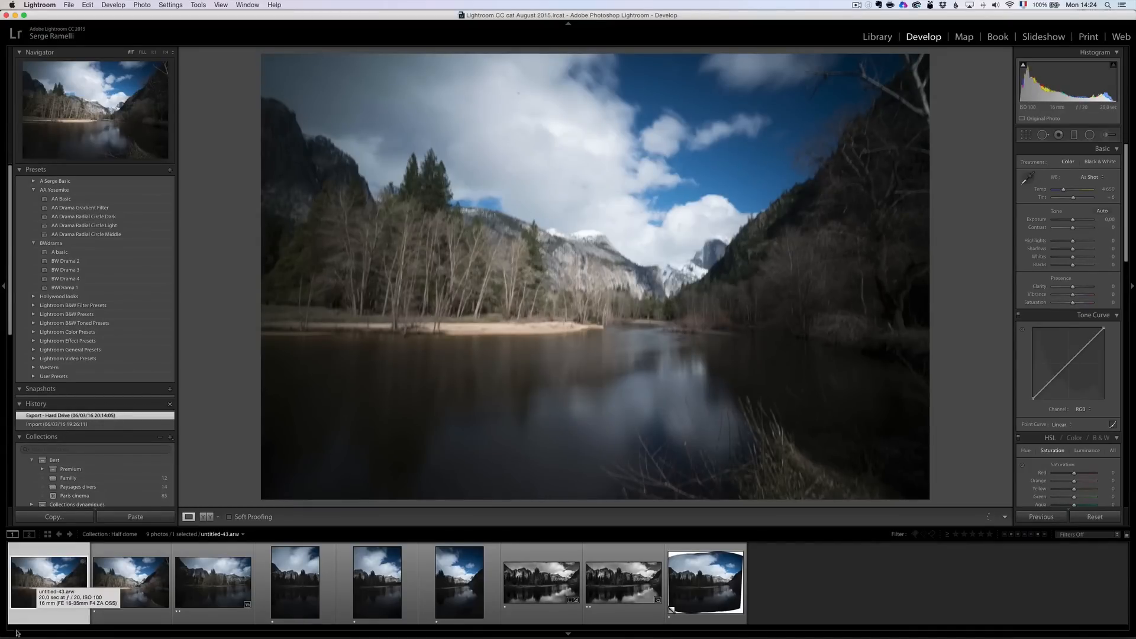
{"action": "left_click", "coordinate": [130, 582]}
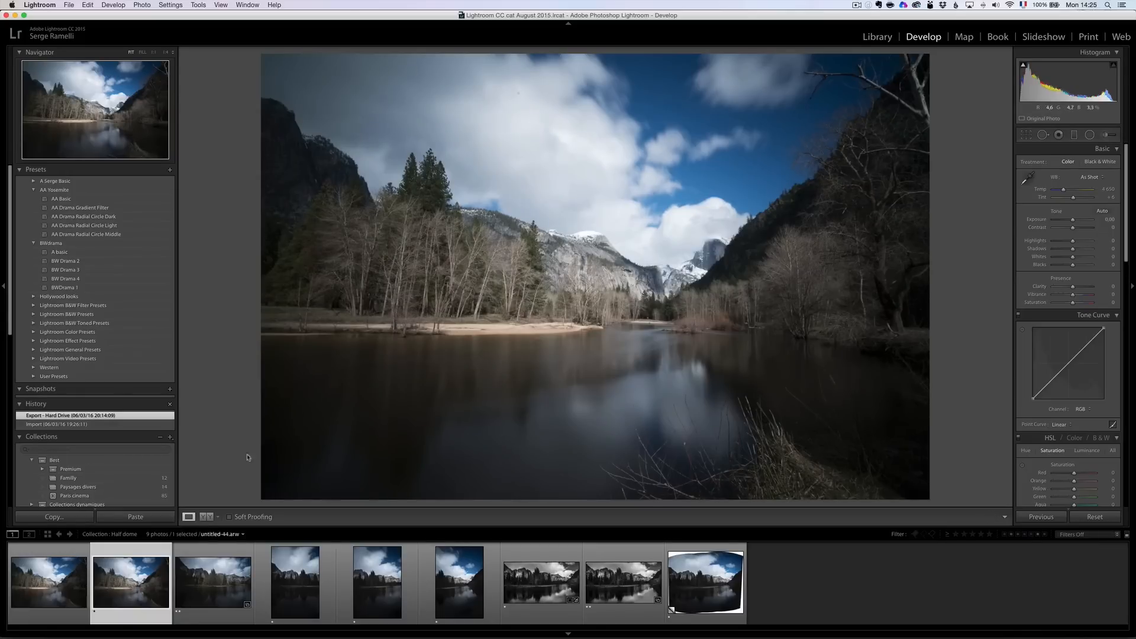
{"action": "left_click", "coordinate": [213, 581]}
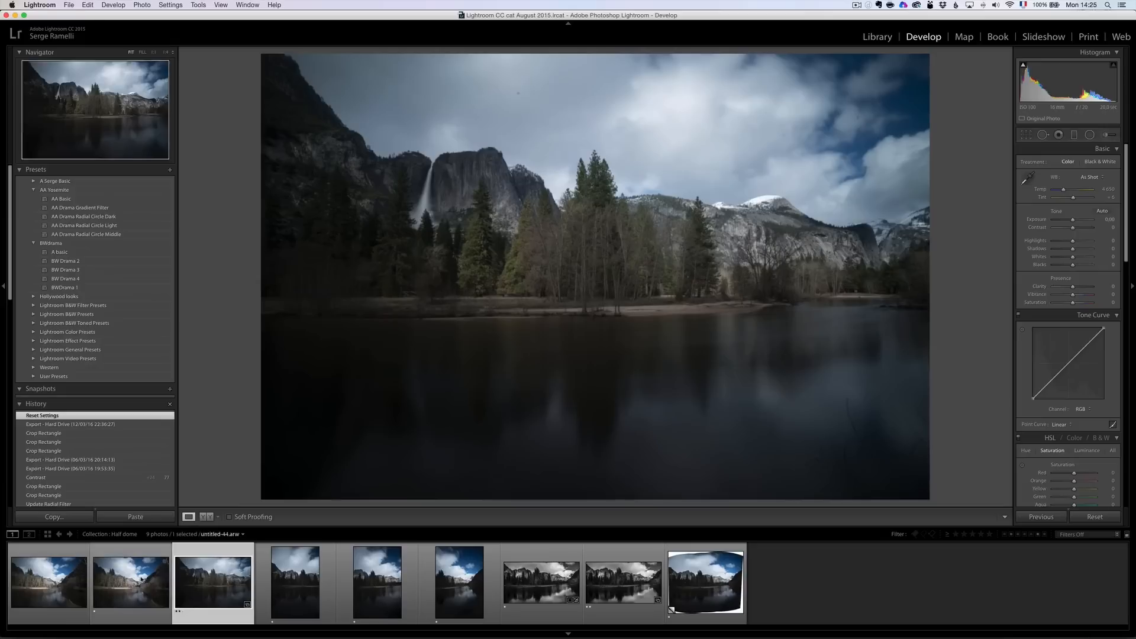
{"action": "left_click", "coordinate": [129, 581]}
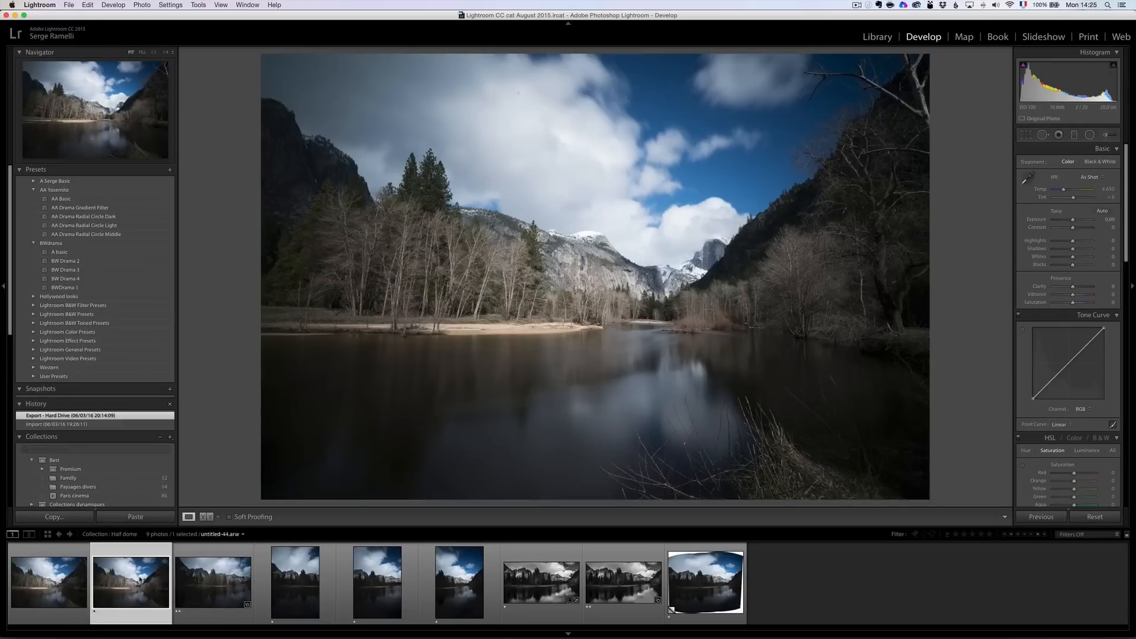
{"action": "left_click", "coordinate": [212, 582]}
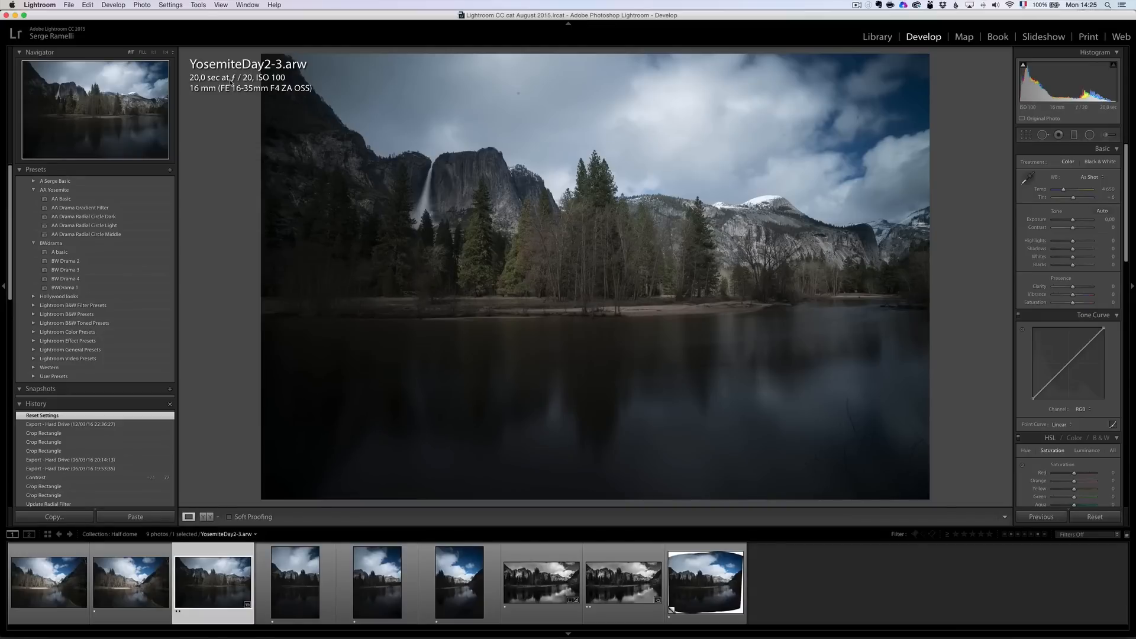
{"action": "left_click", "coordinate": [294, 582]}
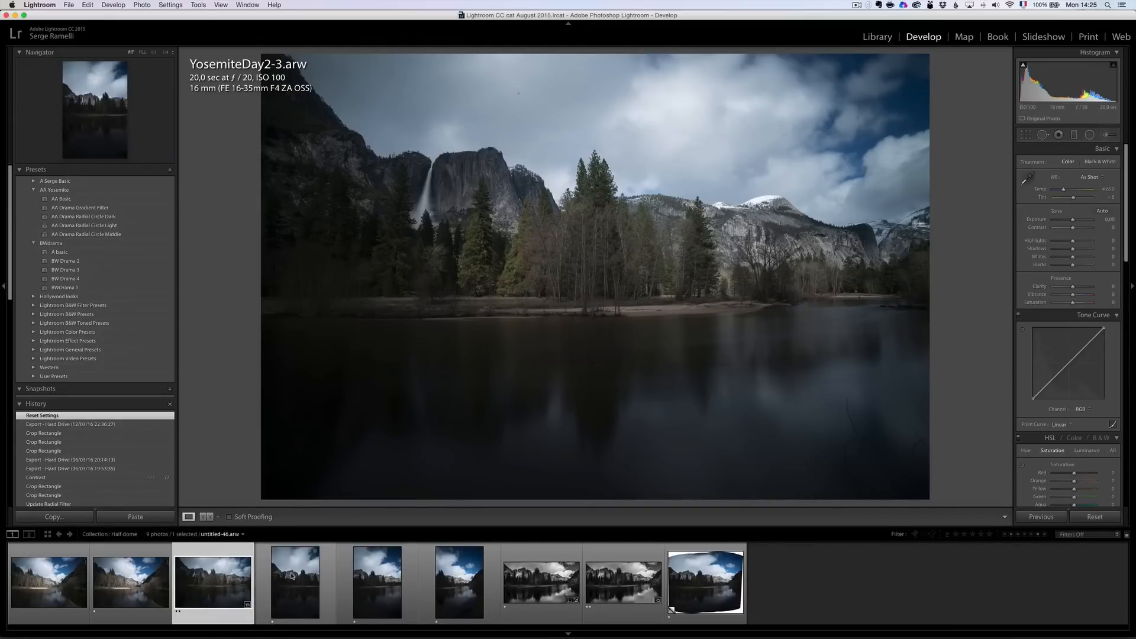
{"action": "left_click", "coordinate": [295, 582]}
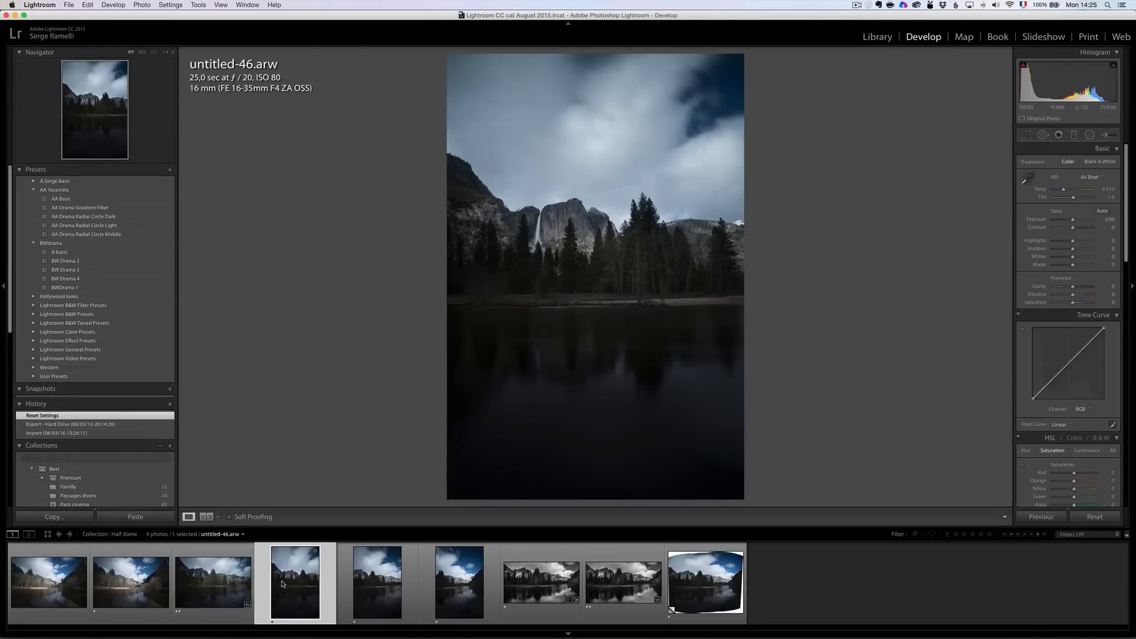
{"action": "left_click", "coordinate": [377, 582]}
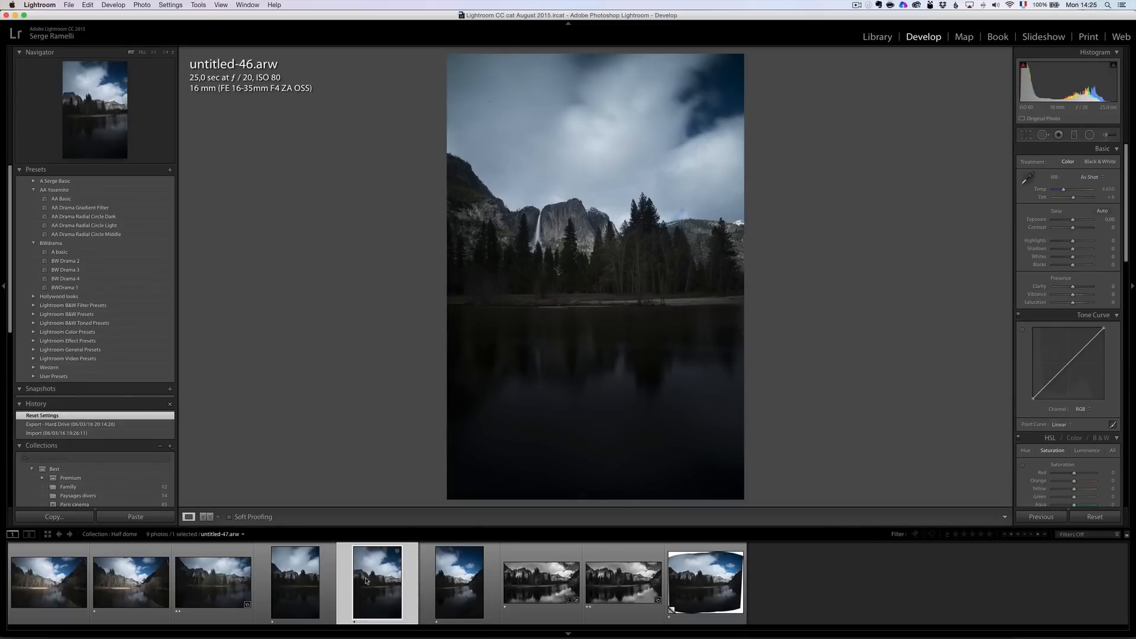
{"action": "left_click", "coordinate": [458, 583]}
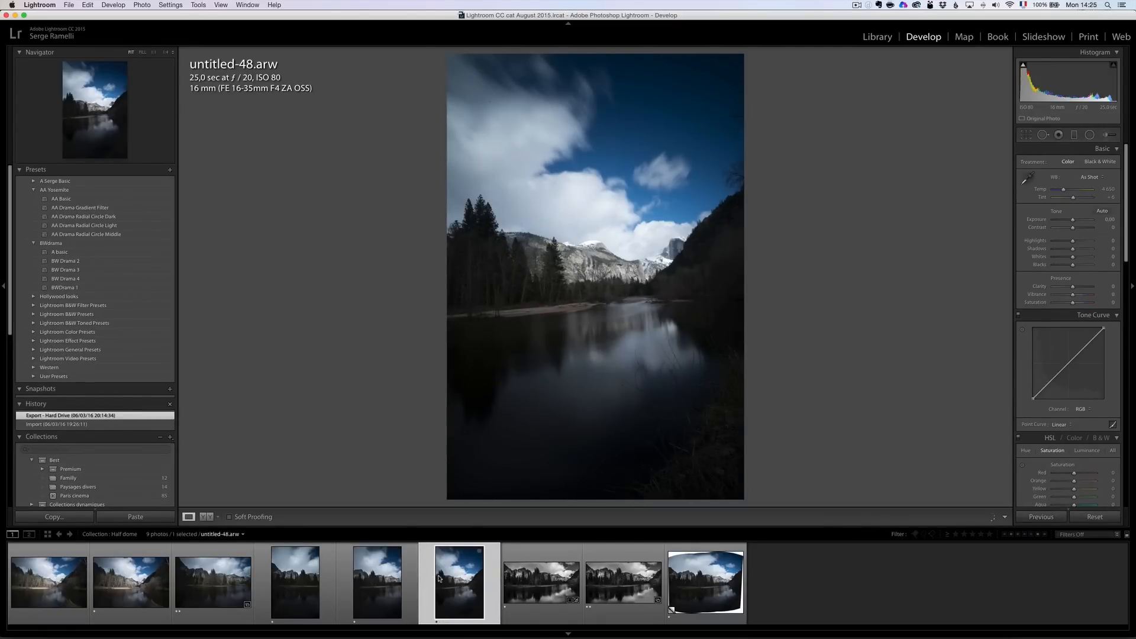
- Preview the selected vertical frames as a panorama merge, settling on Spherical after trying Perspective
{"action": "right_click", "coordinate": [294, 582]}
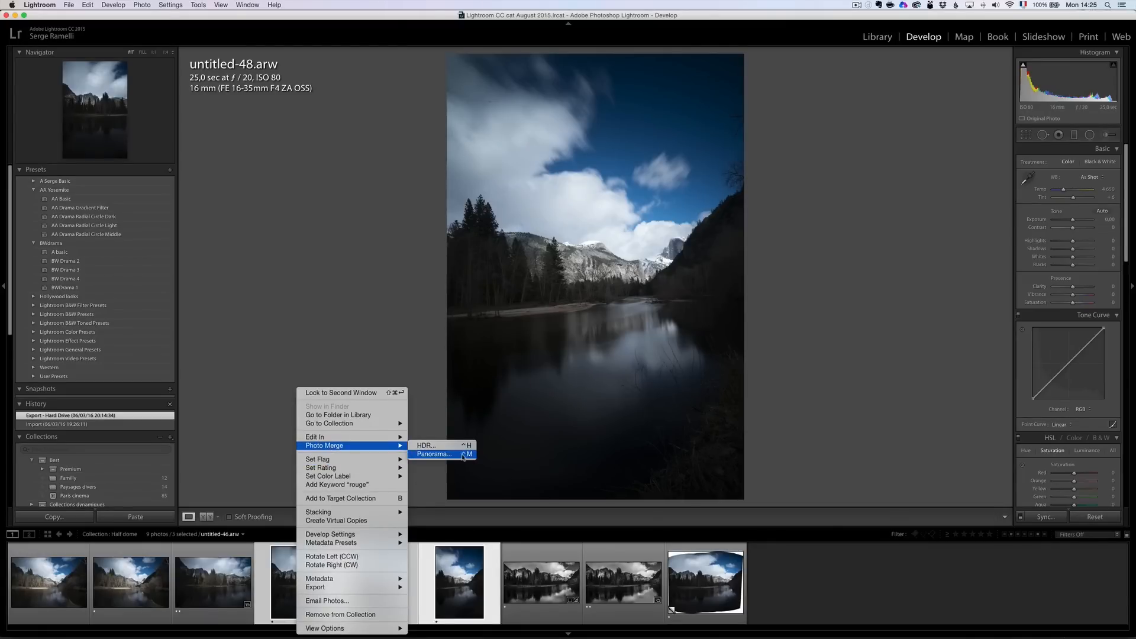
{"action": "left_click", "coordinate": [434, 455]}
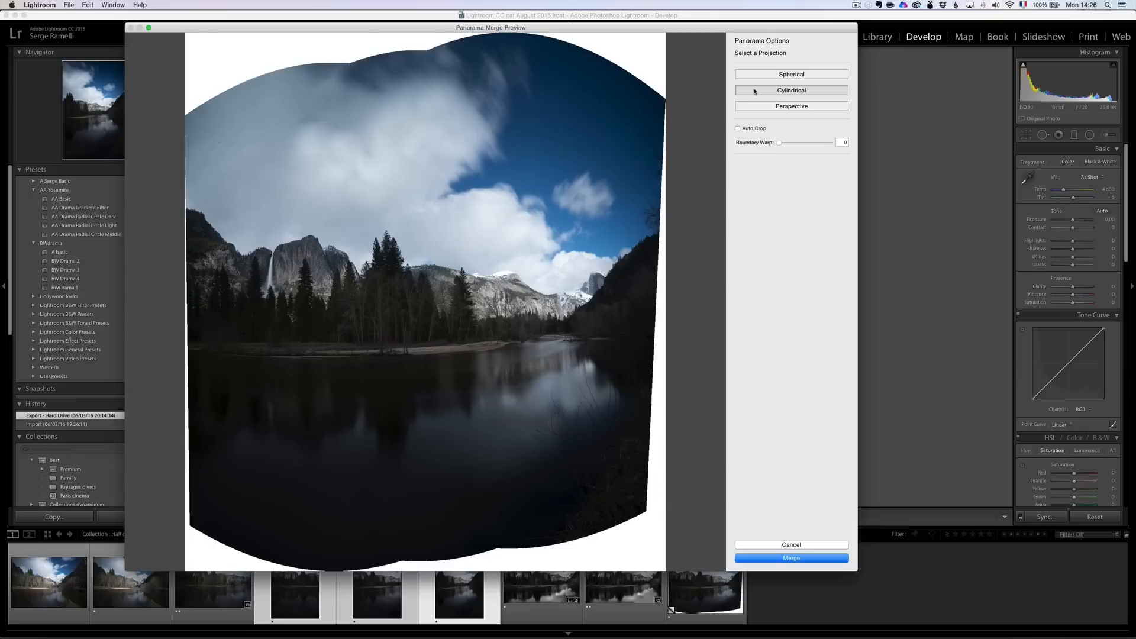
{"action": "mouse_move", "coordinate": [348, 221]}
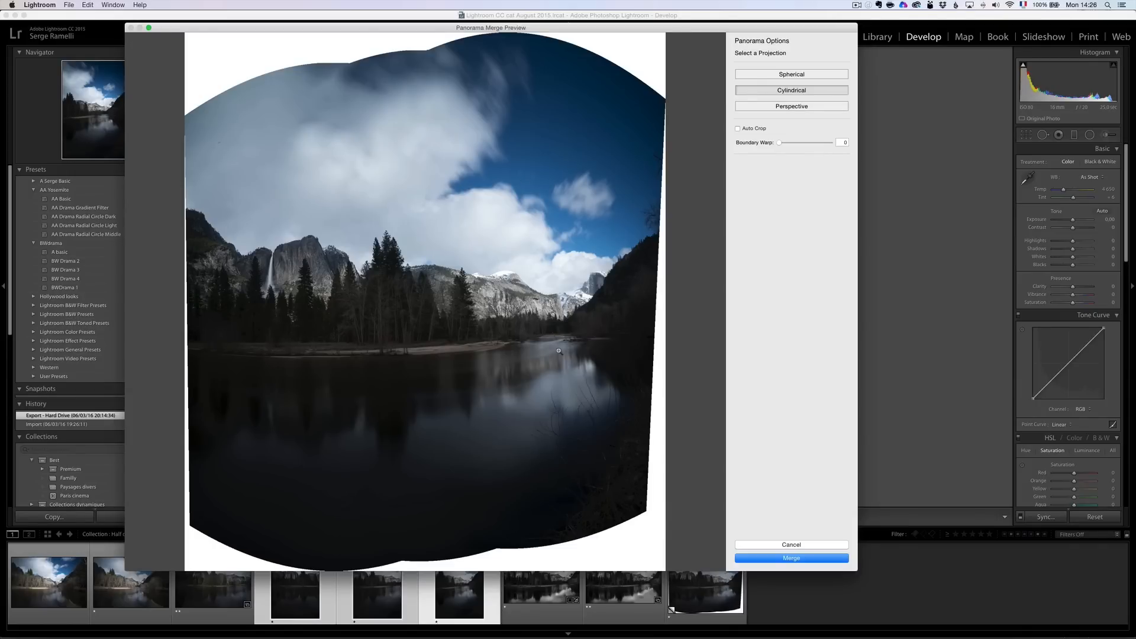
{"action": "left_click", "coordinate": [791, 73]}
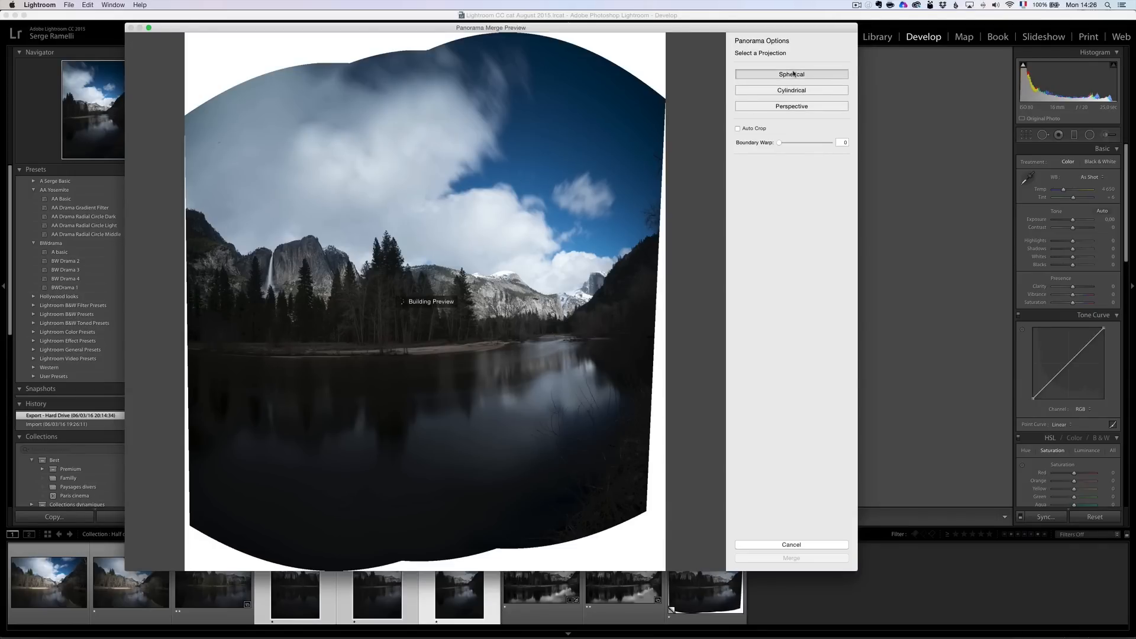
{"action": "mouse_move", "coordinate": [791, 74]}
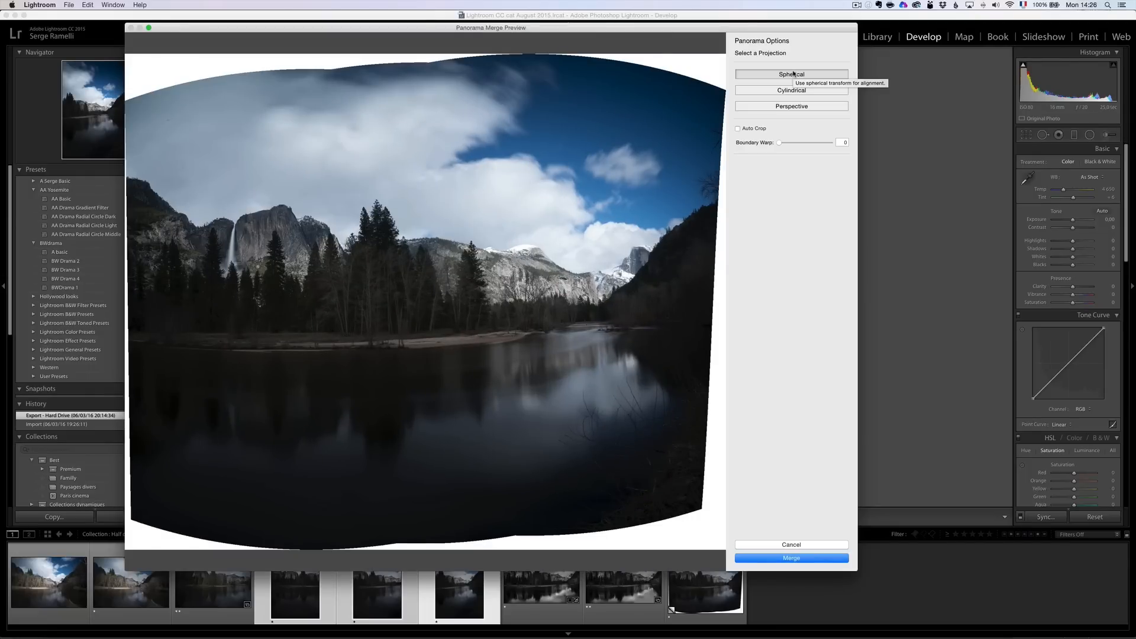
{"action": "left_click", "coordinate": [790, 106]}
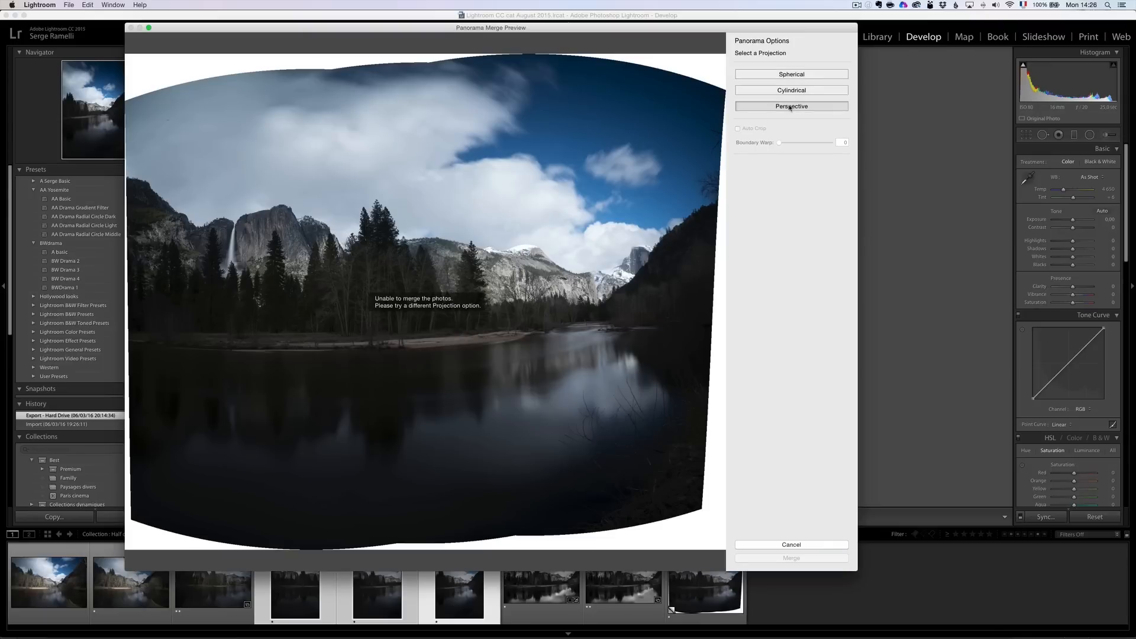
{"action": "mouse_move", "coordinate": [469, 306]}
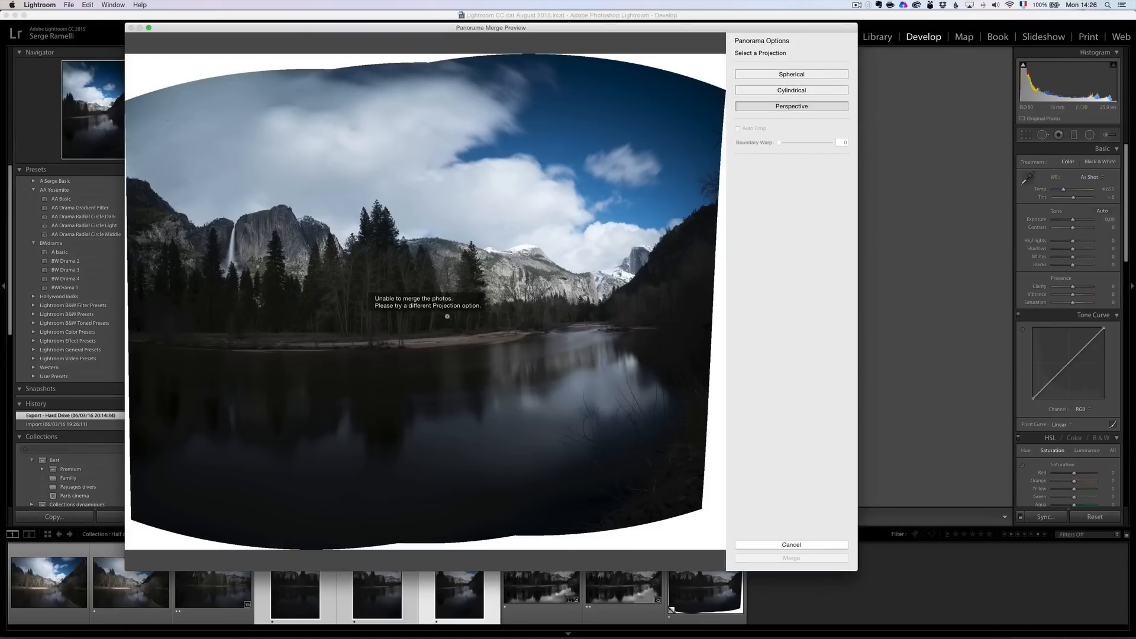
{"action": "left_click", "coordinate": [791, 74]}
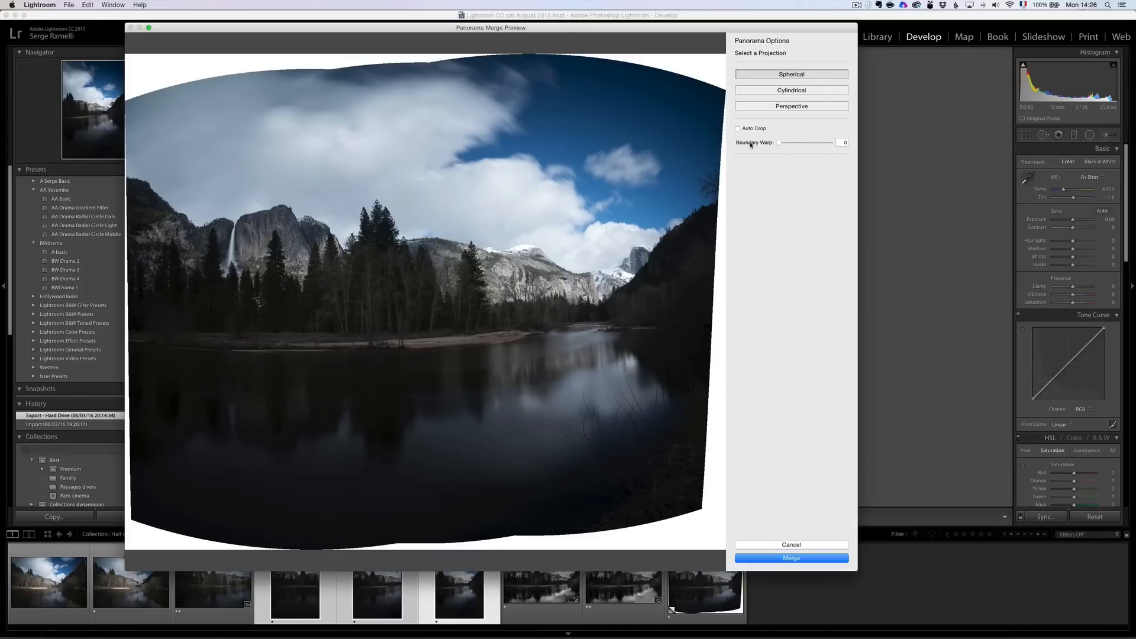
{"action": "mouse_move", "coordinate": [792, 145]}
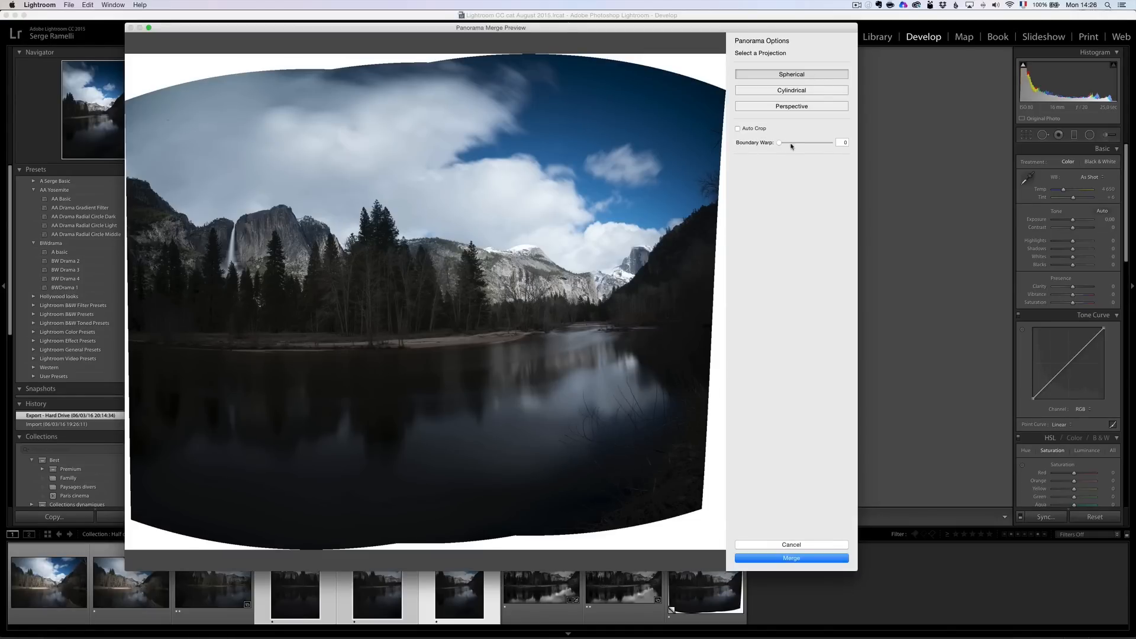
{"action": "mouse_move", "coordinate": [774, 130]}
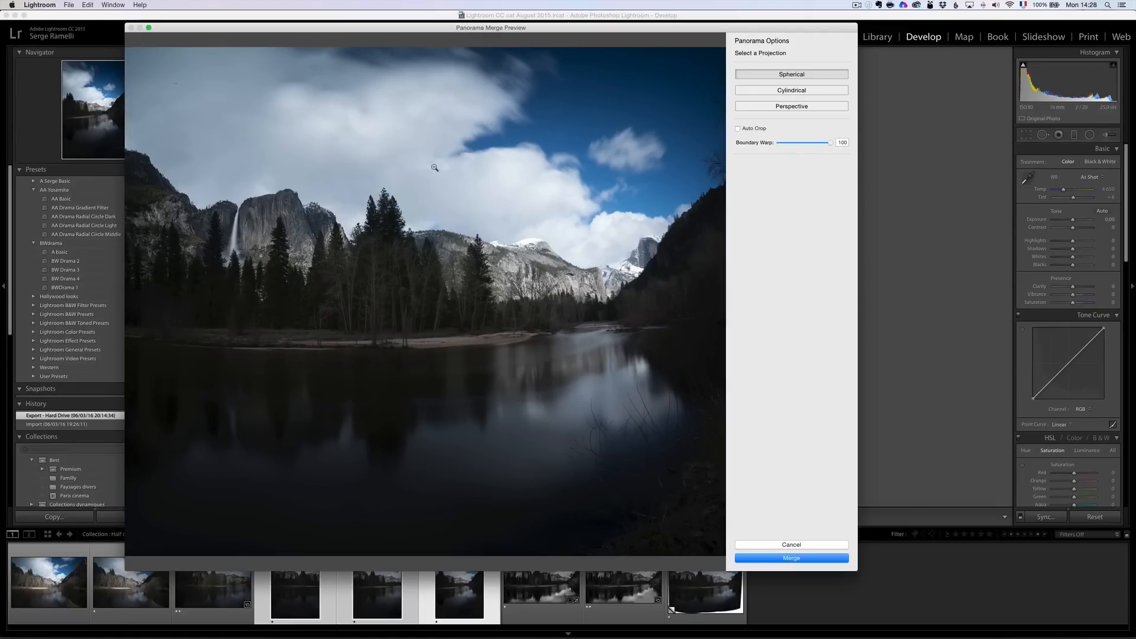
{"action": "mouse_move", "coordinate": [777, 551]}
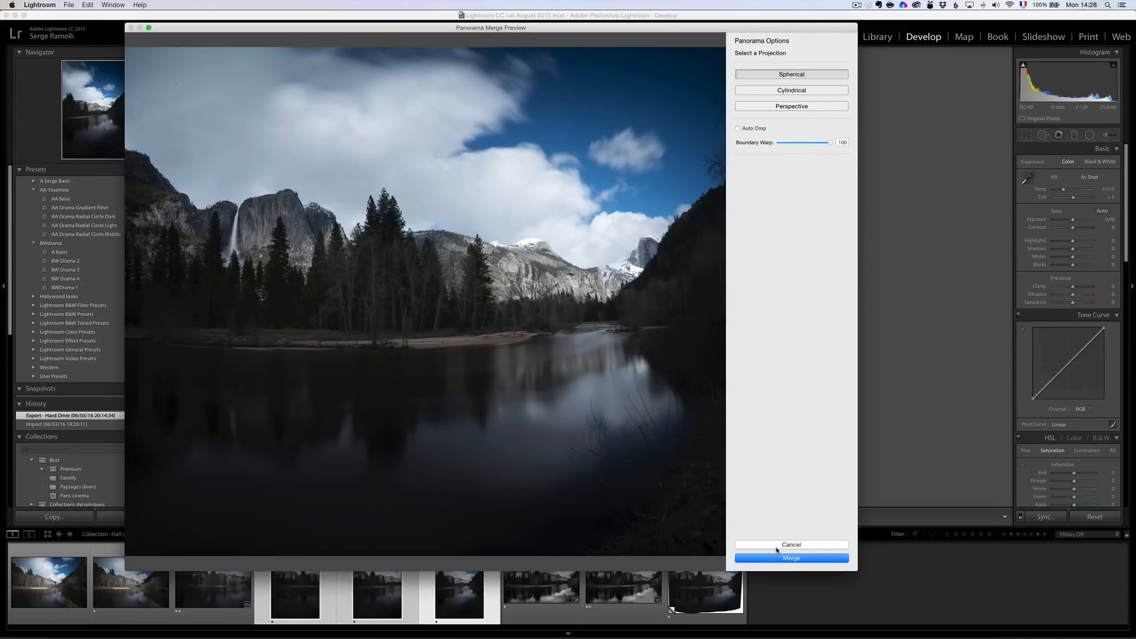
- Merge the panorama into a DNG and crop off its warped white edges
{"action": "left_click", "coordinate": [791, 558]}
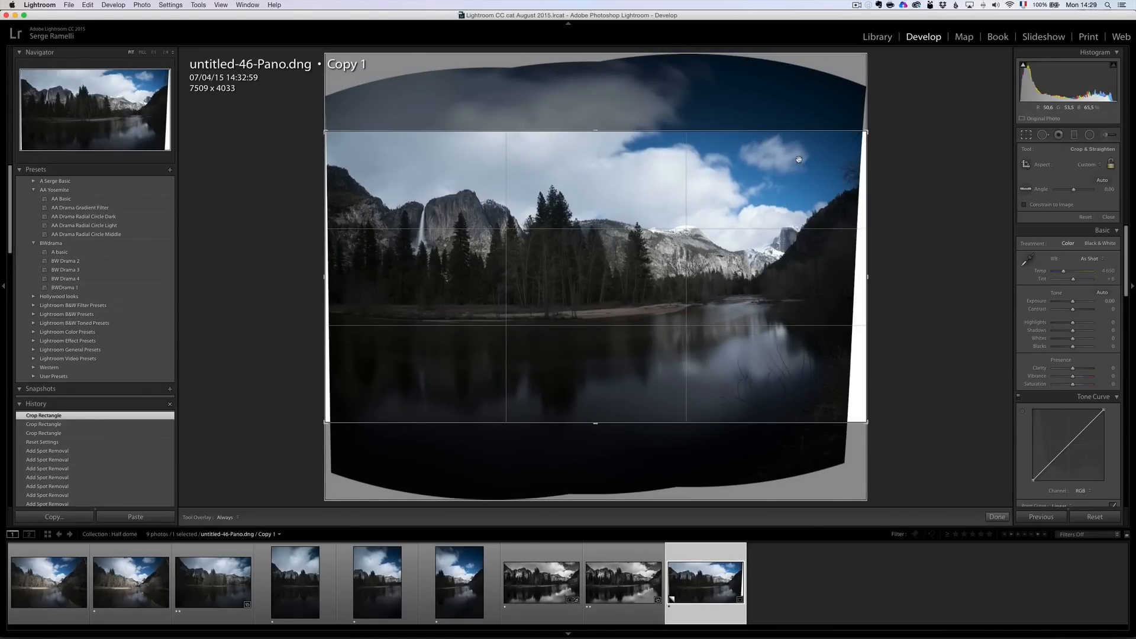
{"action": "mouse_move", "coordinate": [593, 409]}
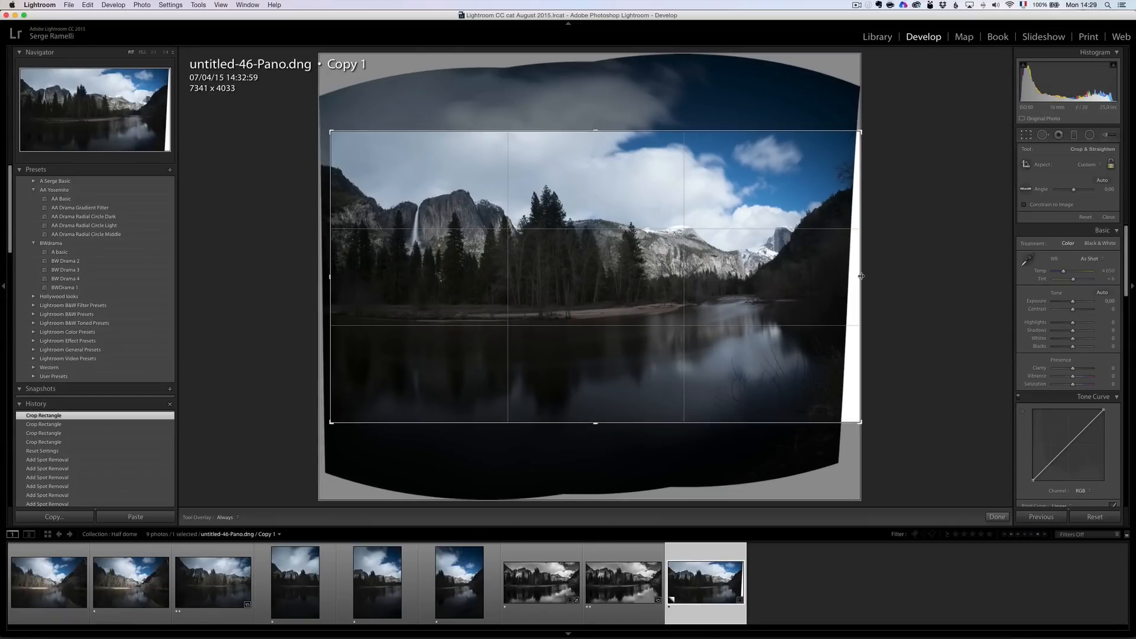
{"action": "left_click", "coordinate": [997, 517]}
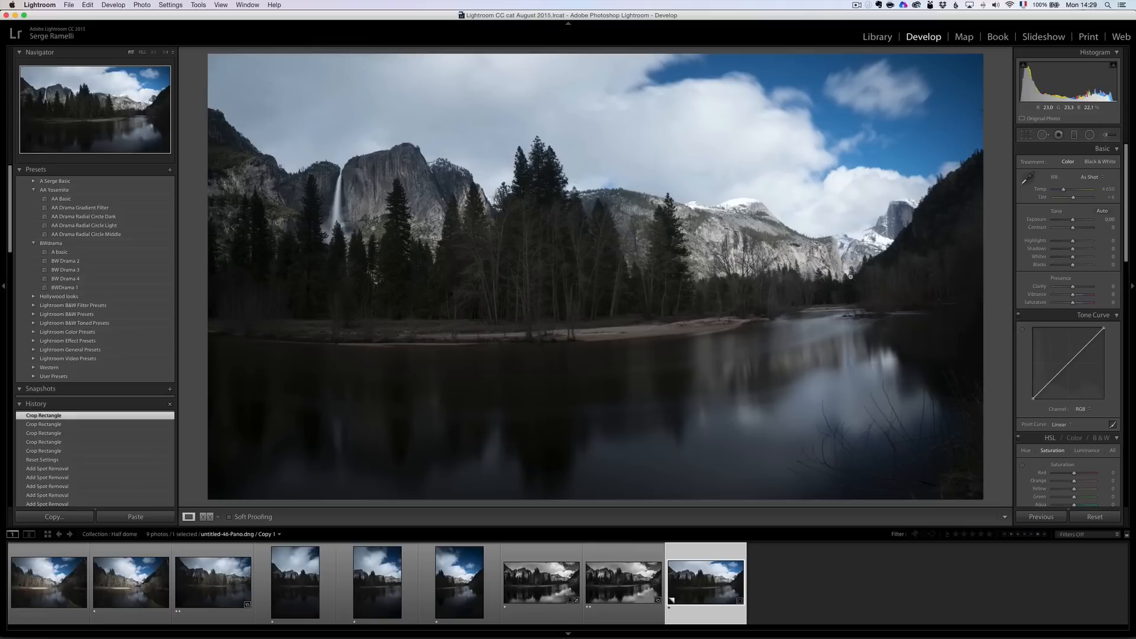
{"action": "mouse_move", "coordinate": [240, 216]}
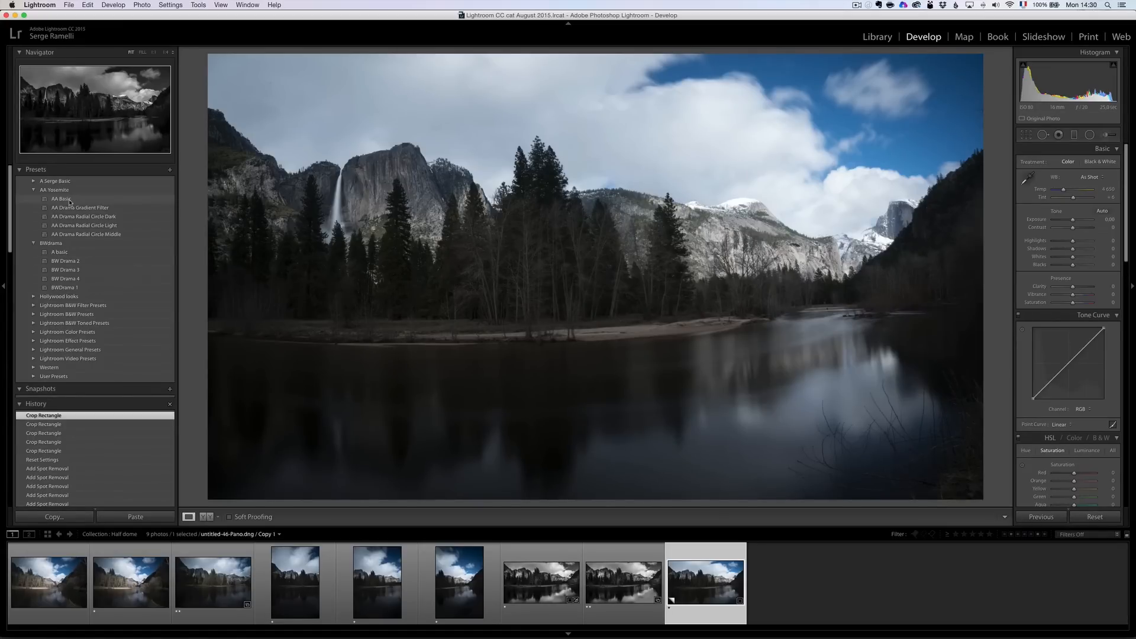
- Apply the AA Basic black-and-white preset, the AA Drama gradient and a radial drama preset
{"action": "left_click", "coordinate": [61, 200]}
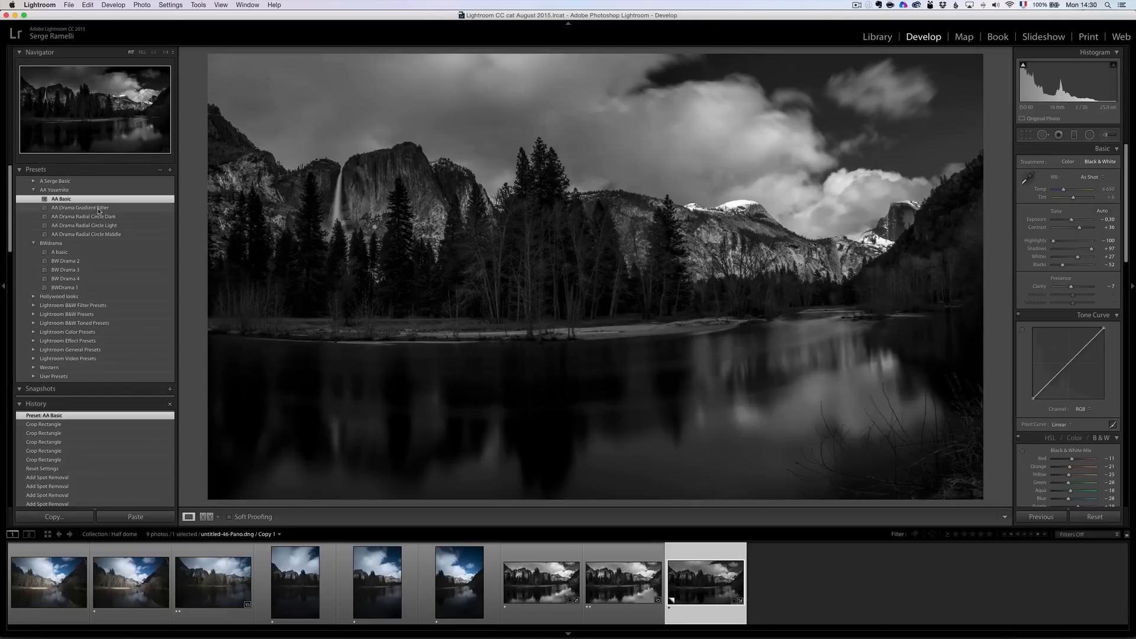
{"action": "left_click", "coordinate": [80, 208]}
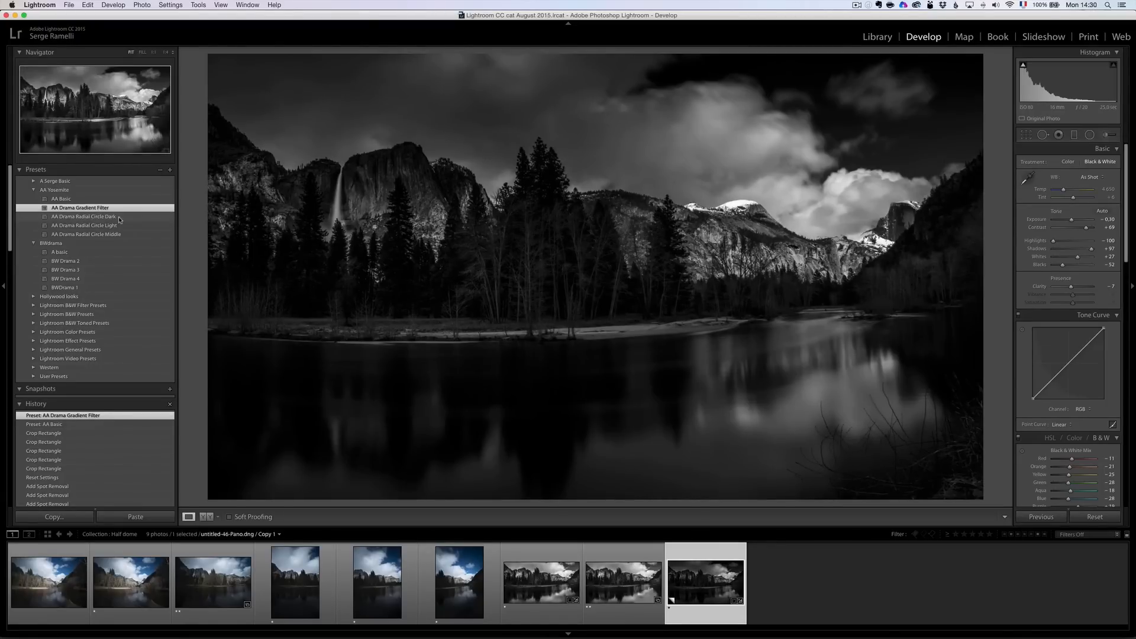
{"action": "left_click", "coordinate": [83, 217]}
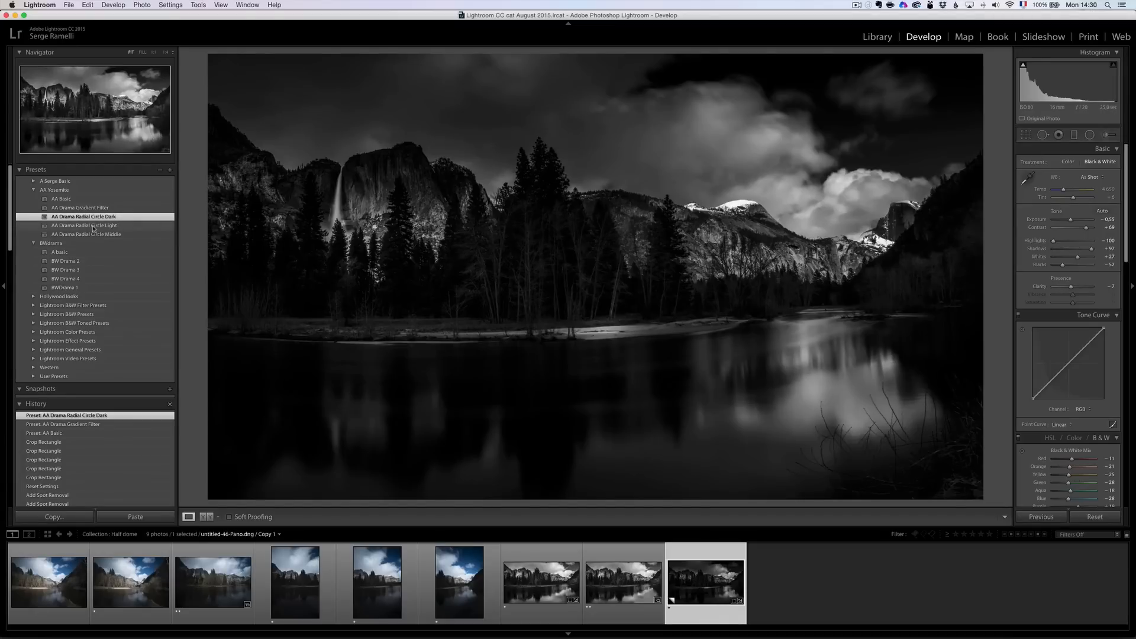
{"action": "left_click", "coordinate": [84, 225]}
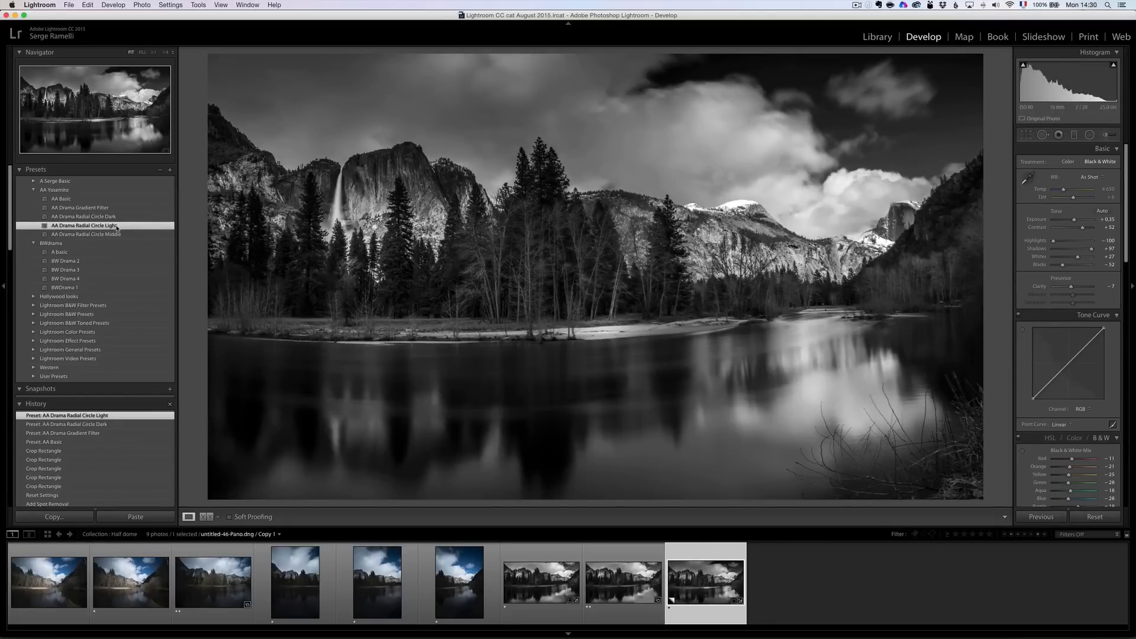
{"action": "mouse_move", "coordinate": [112, 237]}
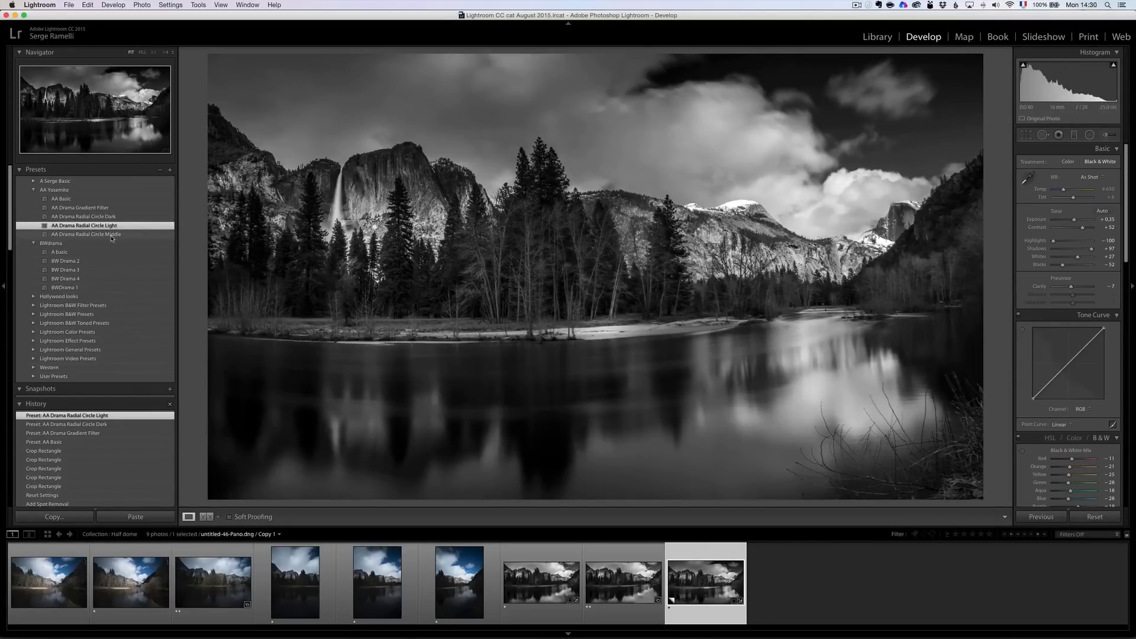
{"action": "left_click", "coordinate": [85, 234]}
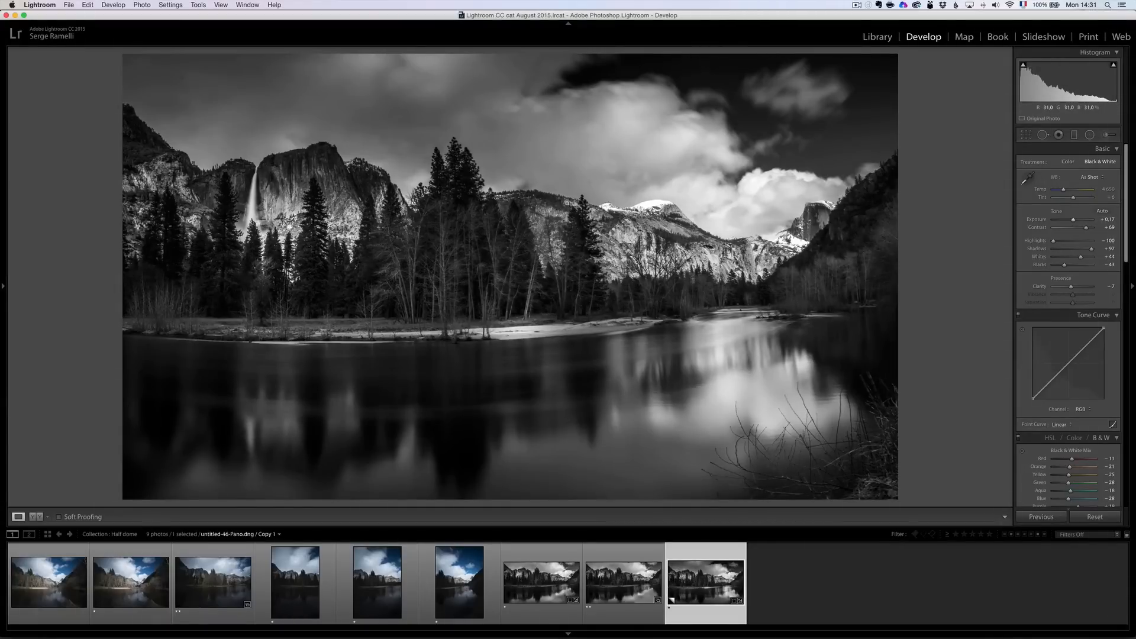
{"action": "left_click", "coordinate": [1090, 135]}
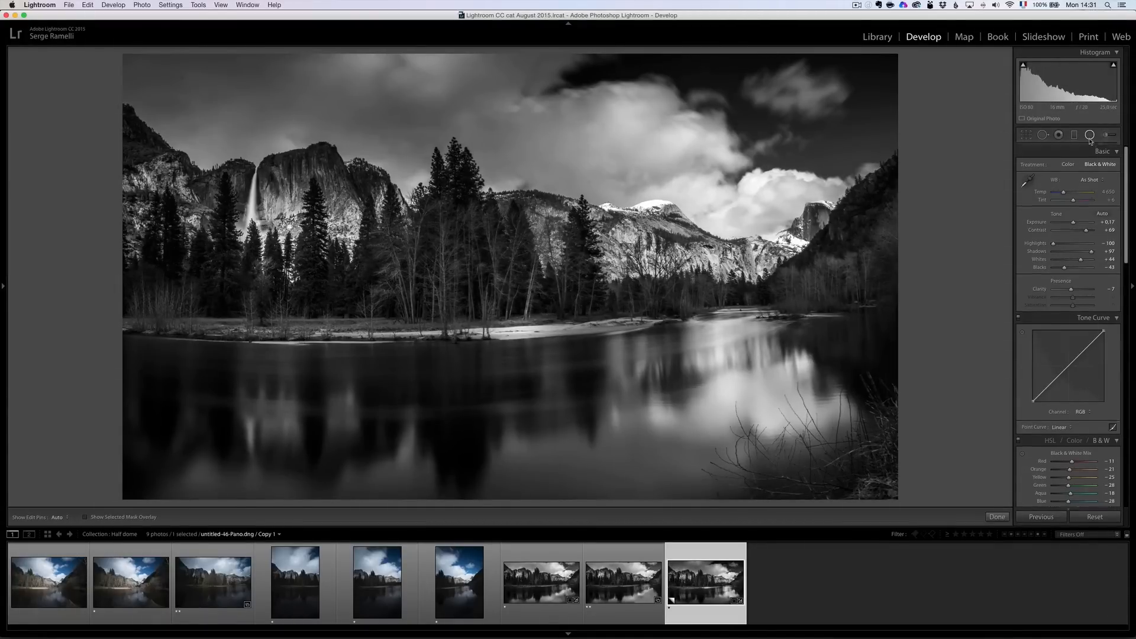
- Raise Exposure and Clarity with radial filters on the river reflection and waterfall
{"action": "left_click", "coordinate": [1090, 134]}
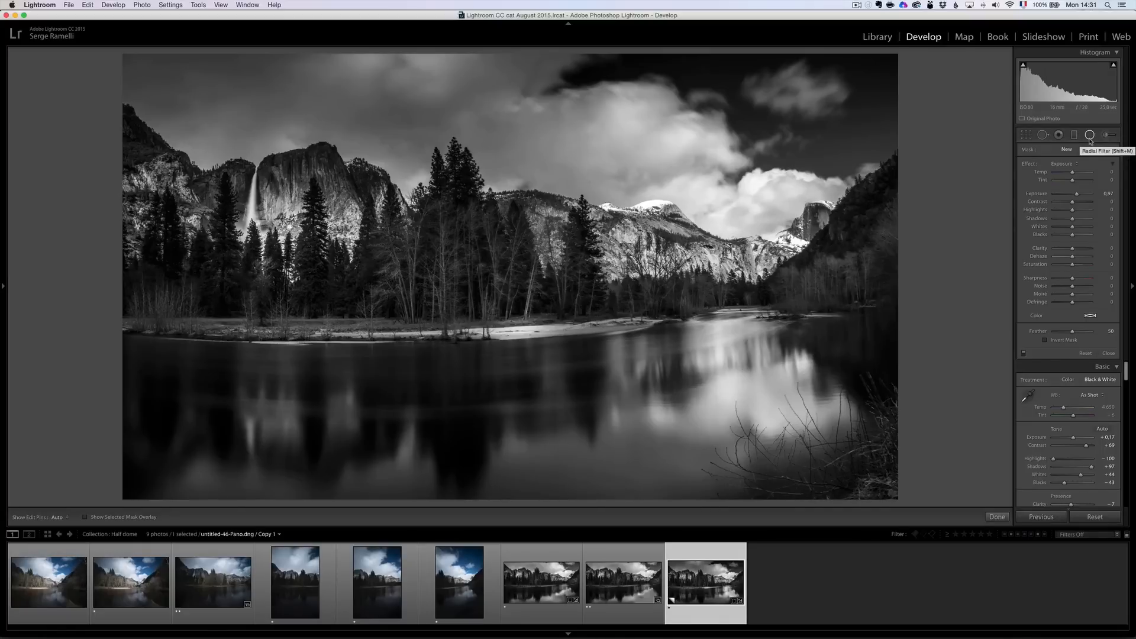
{"action": "mouse_move", "coordinate": [1069, 333]}
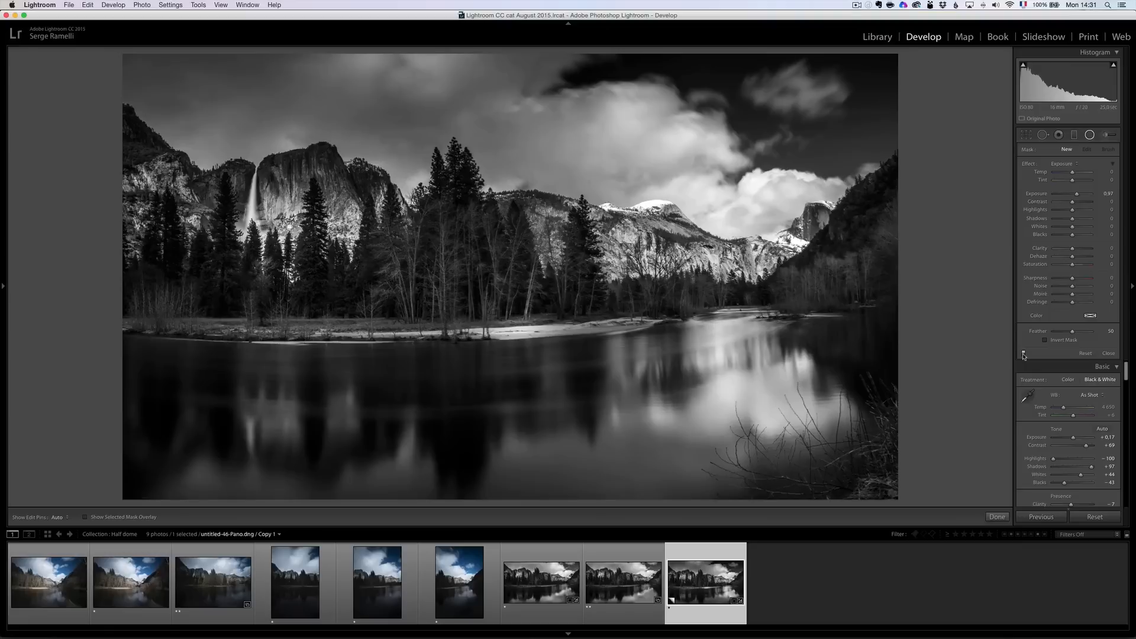
{"action": "mouse_move", "coordinate": [585, 281]}
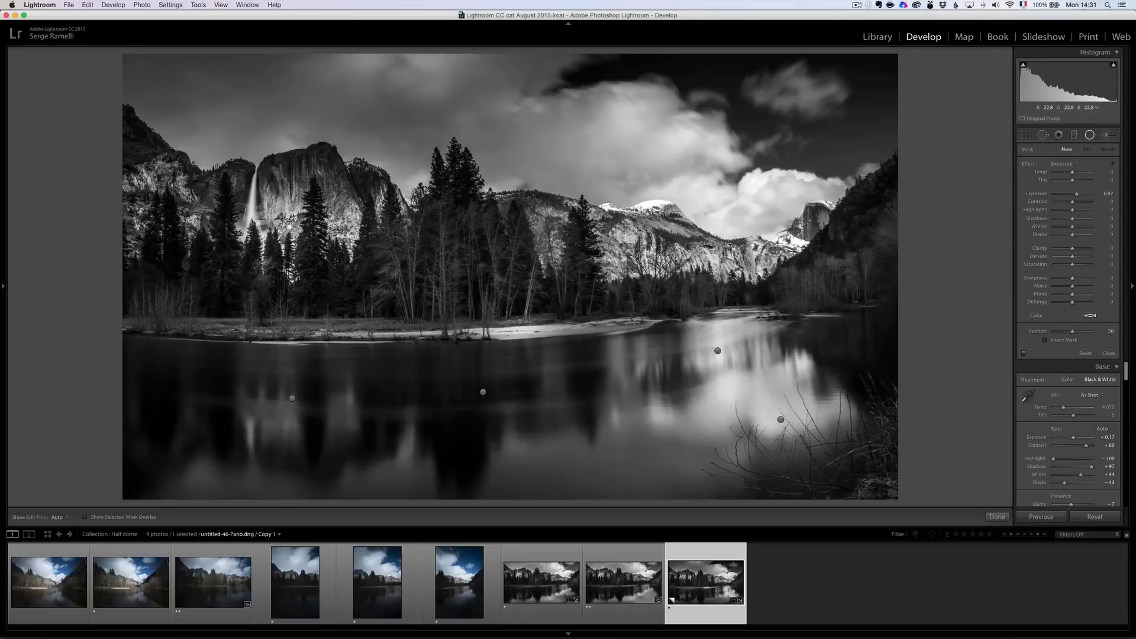
{"action": "left_click", "coordinate": [483, 392]}
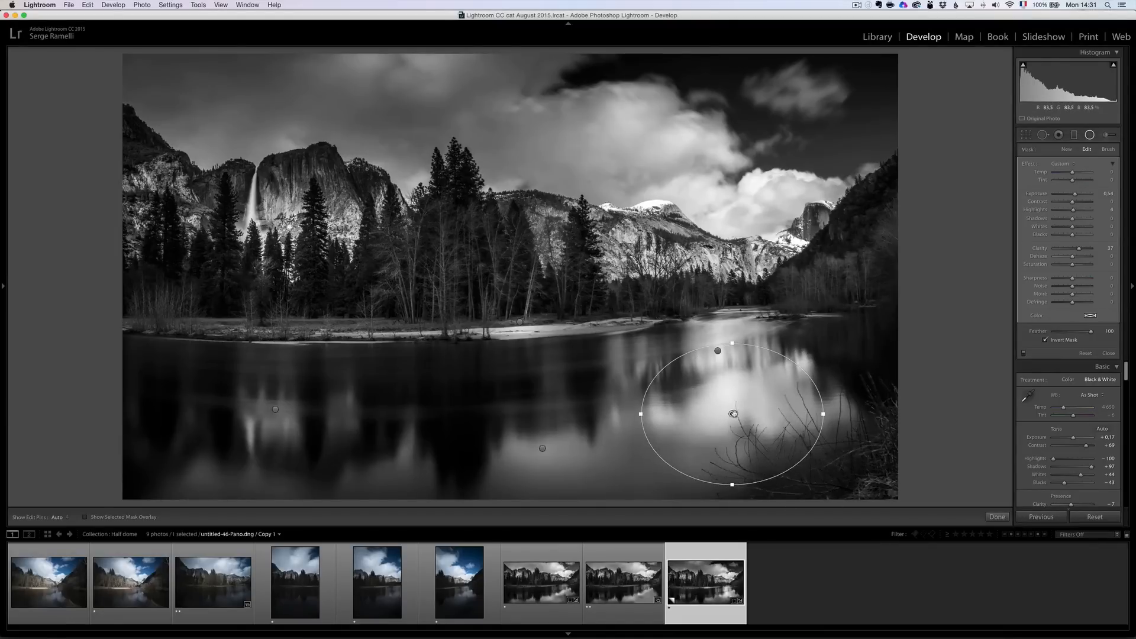
{"action": "left_click", "coordinate": [1066, 149]}
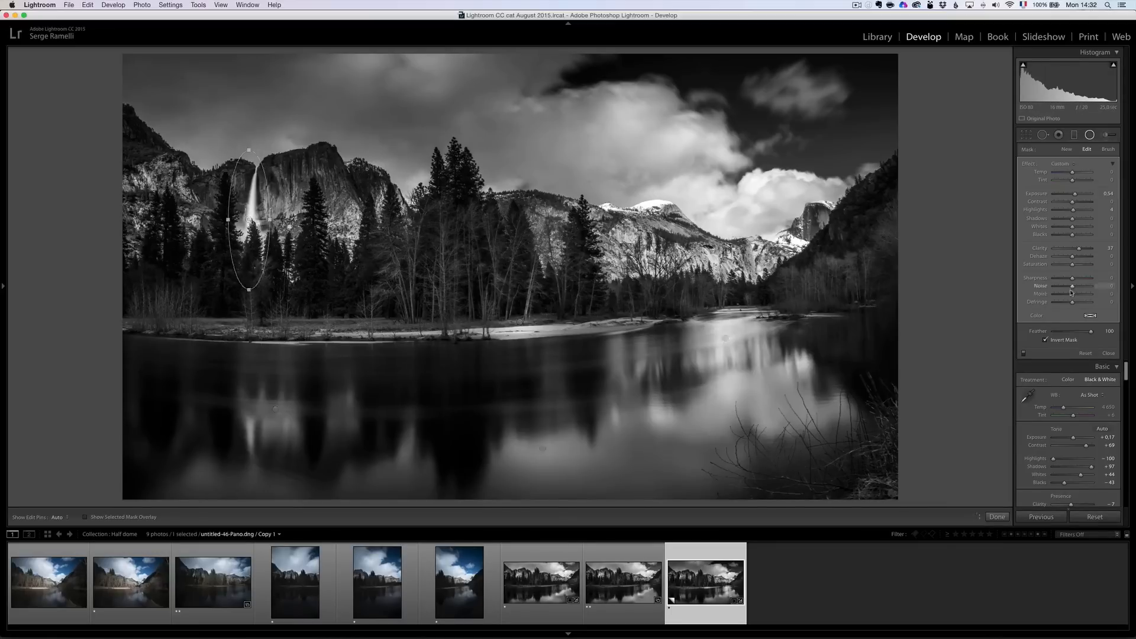
{"action": "left_click", "coordinate": [1074, 135]}
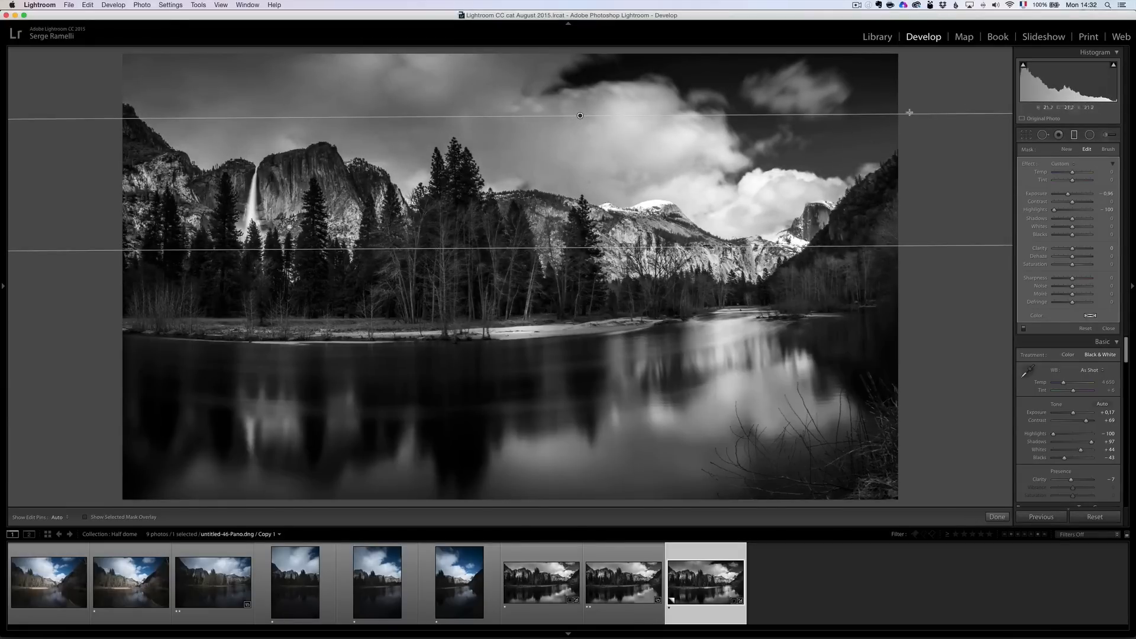
{"action": "mouse_move", "coordinate": [875, 145]}
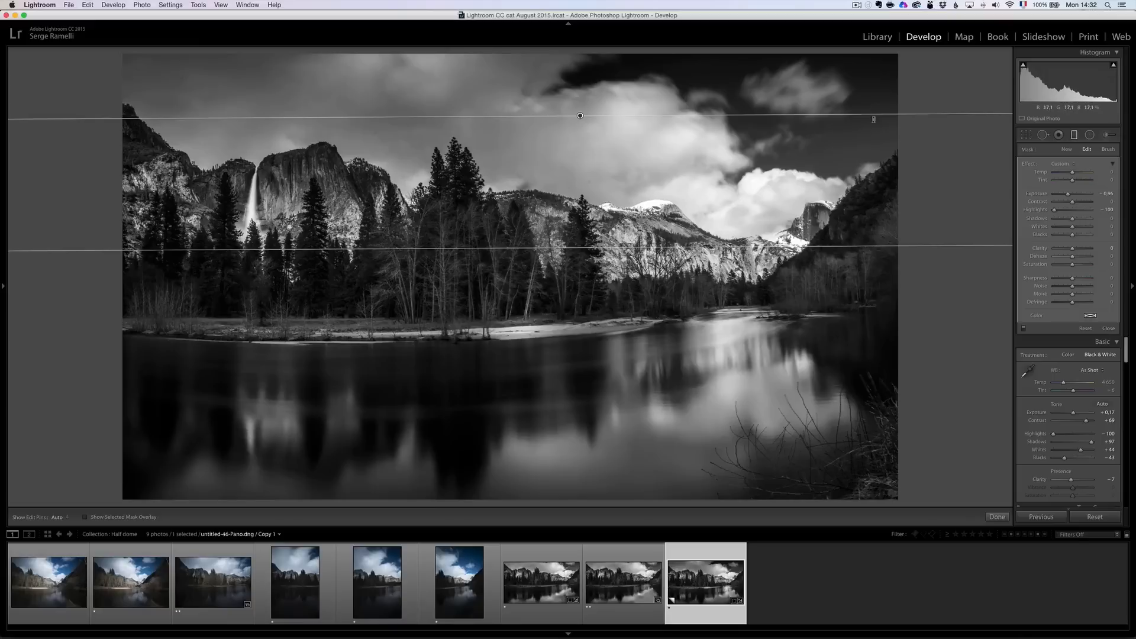
{"action": "mouse_move", "coordinate": [875, 125]}
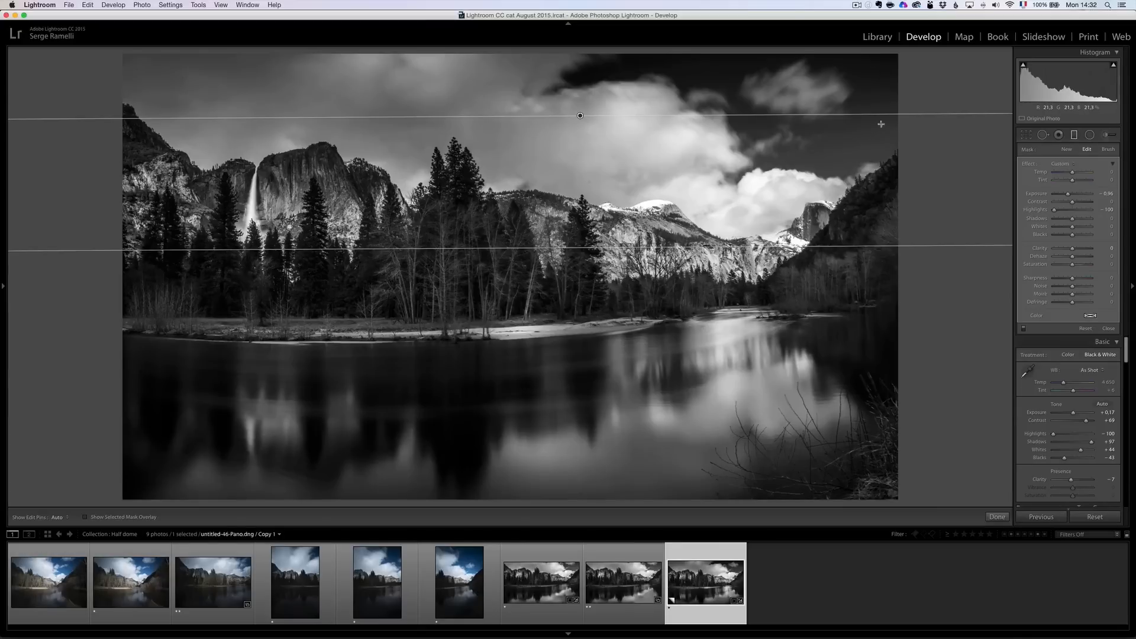
{"action": "mouse_move", "coordinate": [708, 114]}
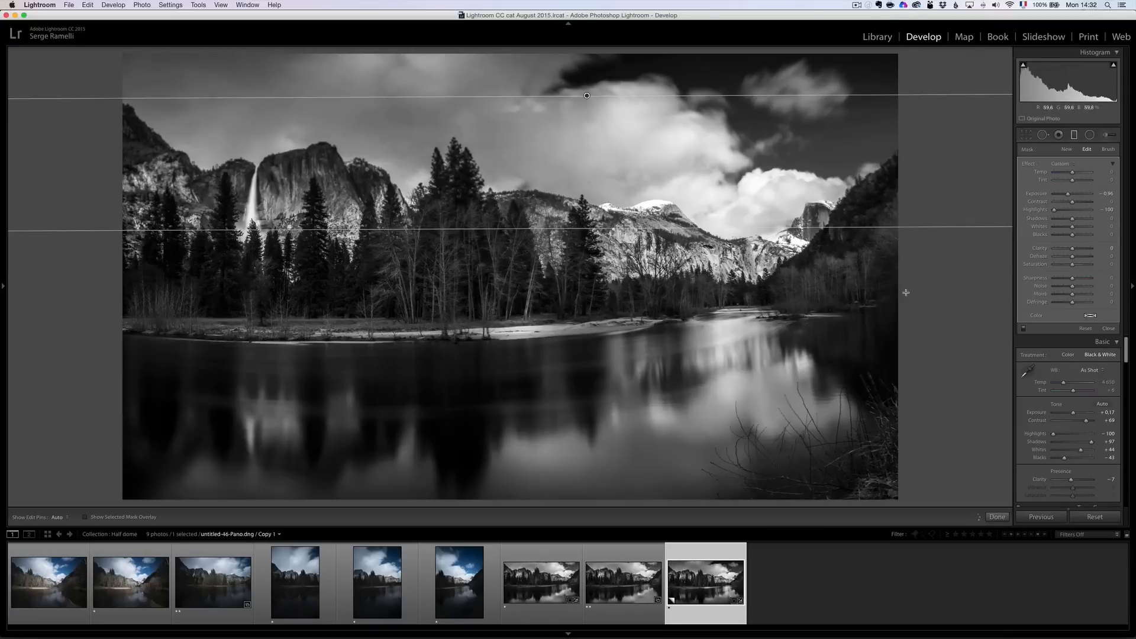
{"action": "mouse_move", "coordinate": [997, 324]}
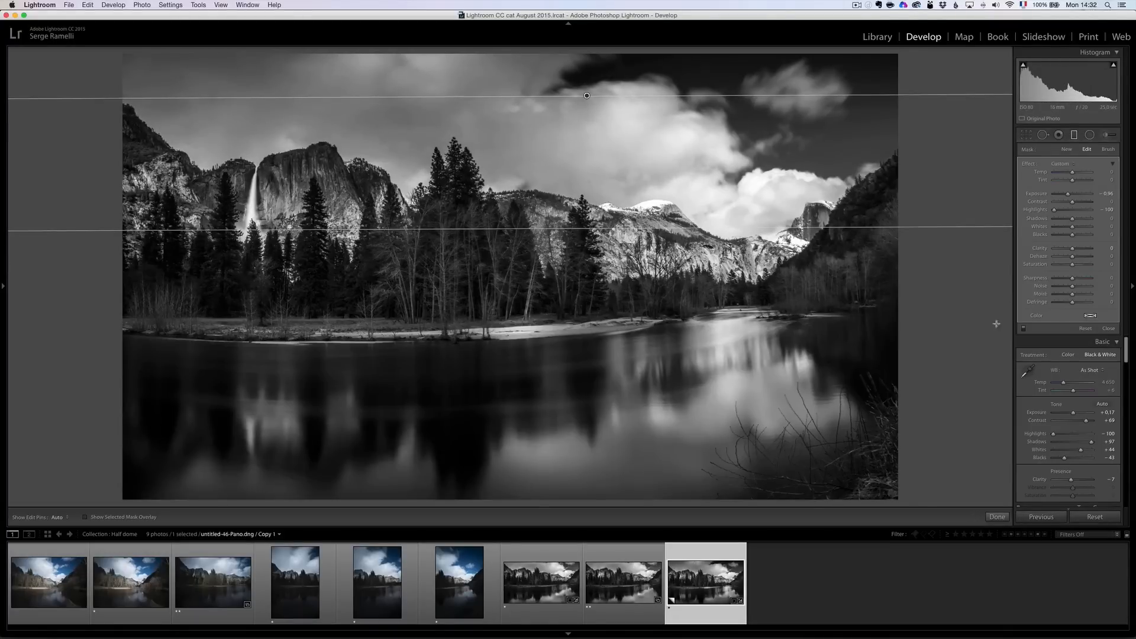
- Darken the sky with a graduated filter (Exposure -0.96, Highlights -100) and finish local adjustments
{"action": "left_click", "coordinate": [997, 517]}
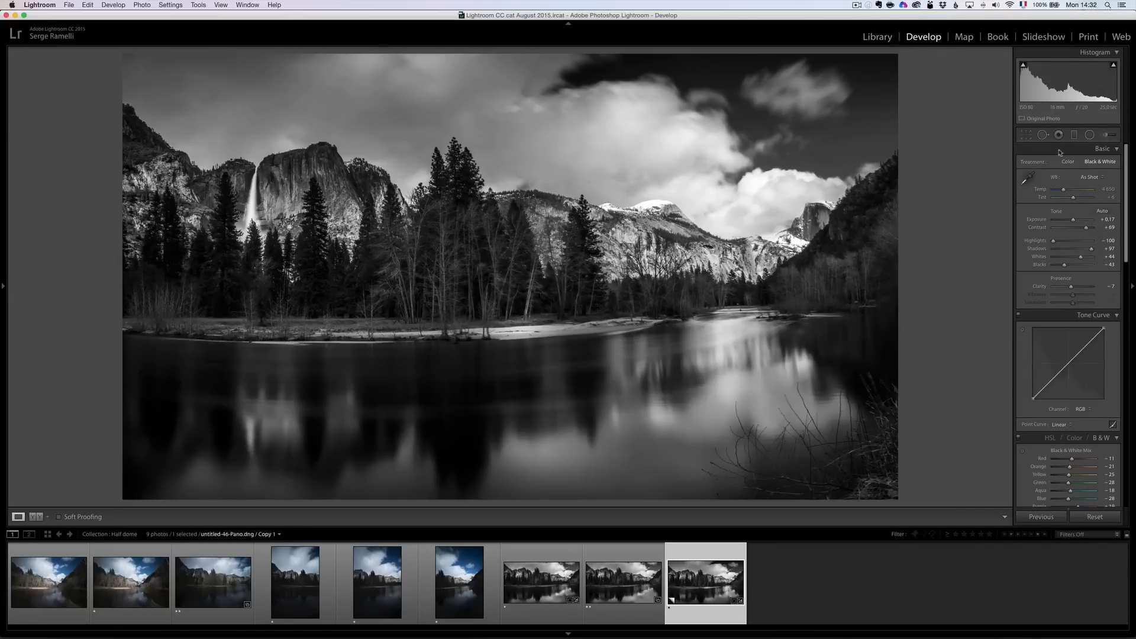
- Heal dust spots in the reflection and sky using Visualize Spots, then close Spot Removal
{"action": "left_click", "coordinate": [1059, 135]}
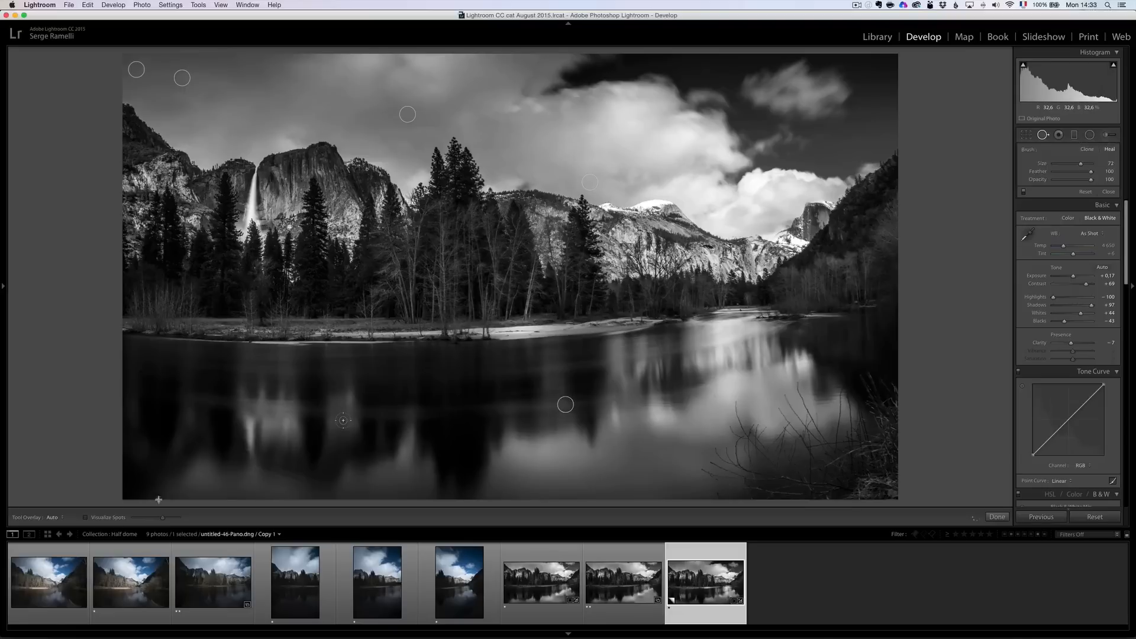
{"action": "left_click", "coordinate": [86, 518]}
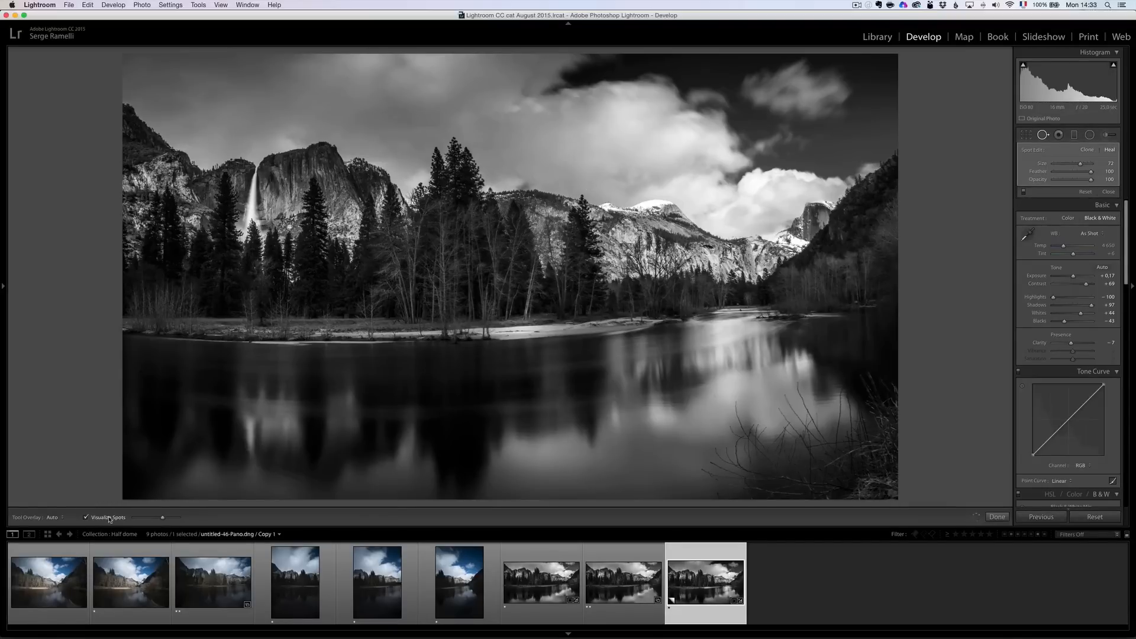
{"action": "left_click", "coordinate": [86, 516]}
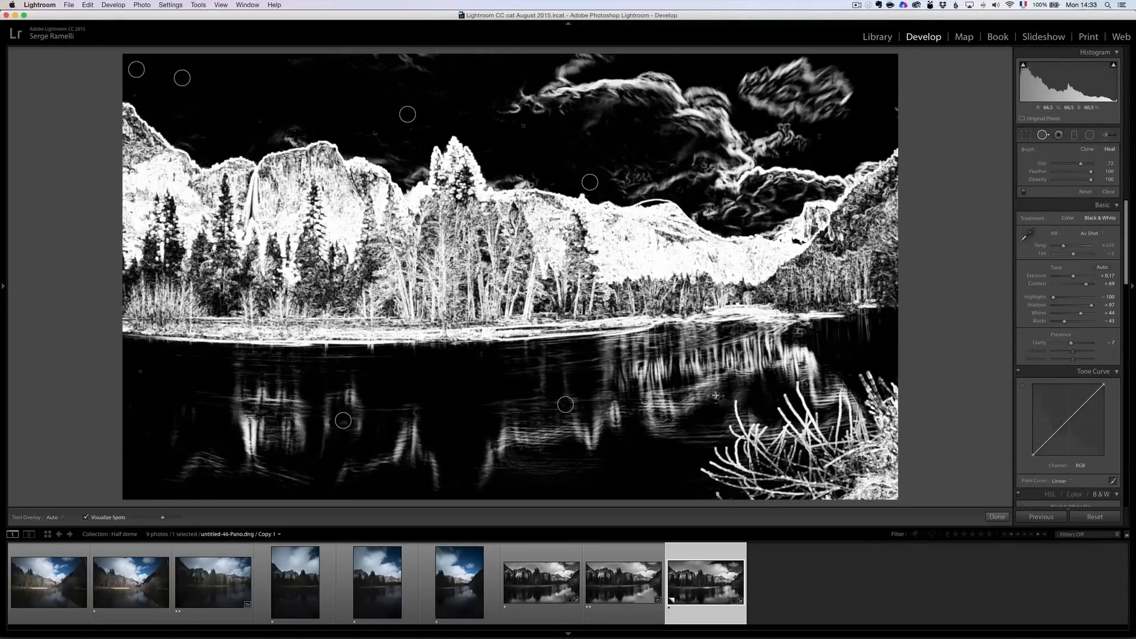
{"action": "left_click", "coordinate": [715, 396]}
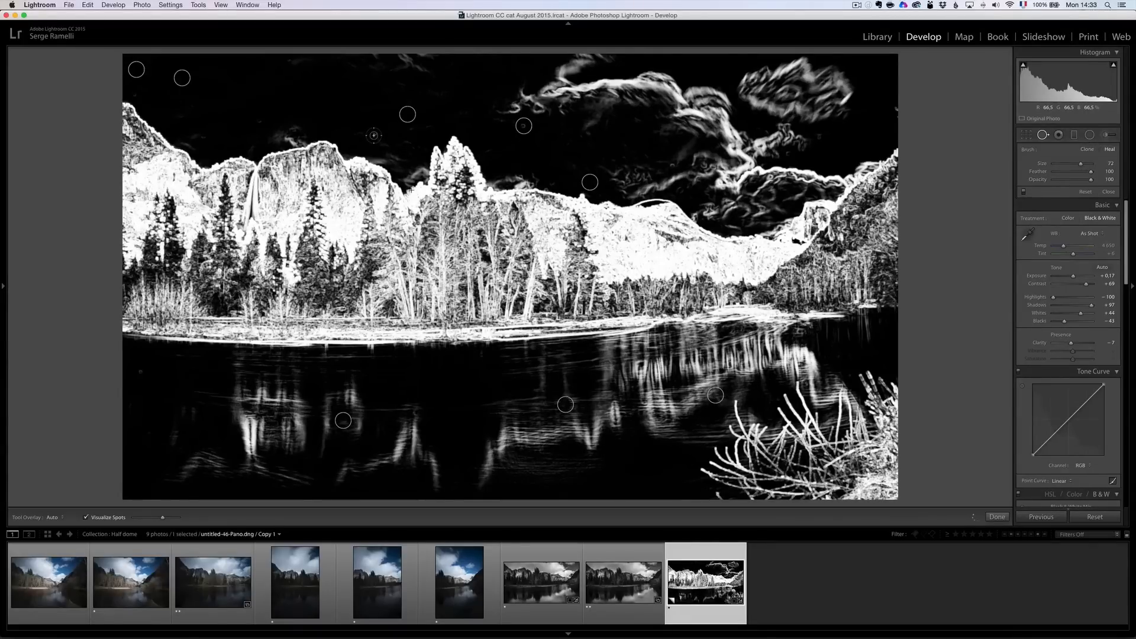
{"action": "left_click", "coordinate": [374, 135]}
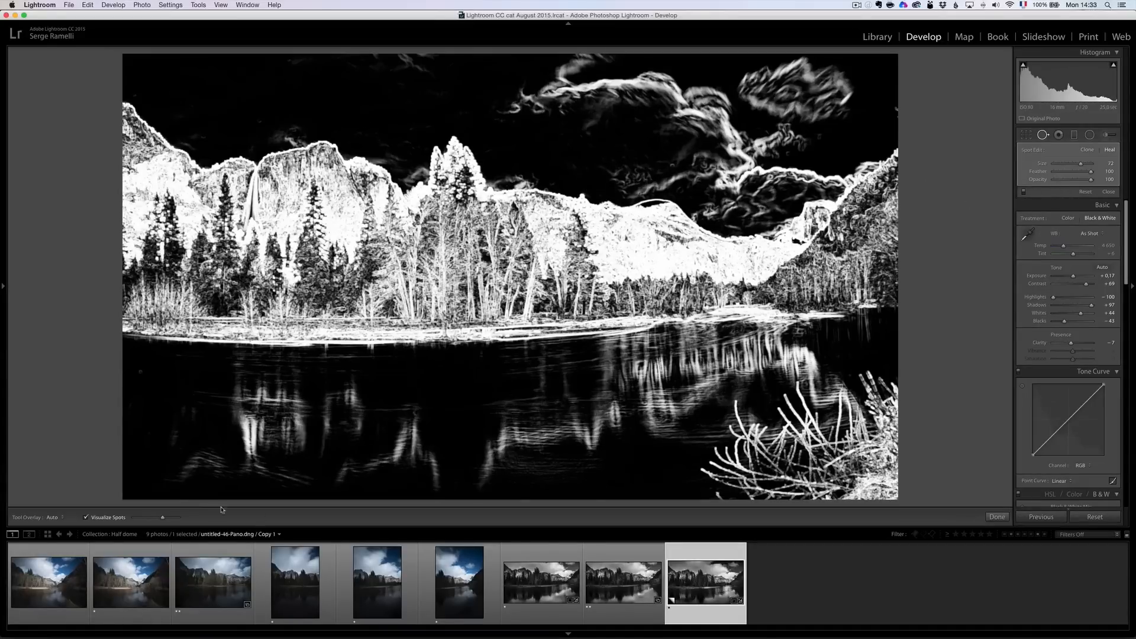
{"action": "left_click", "coordinate": [86, 517]}
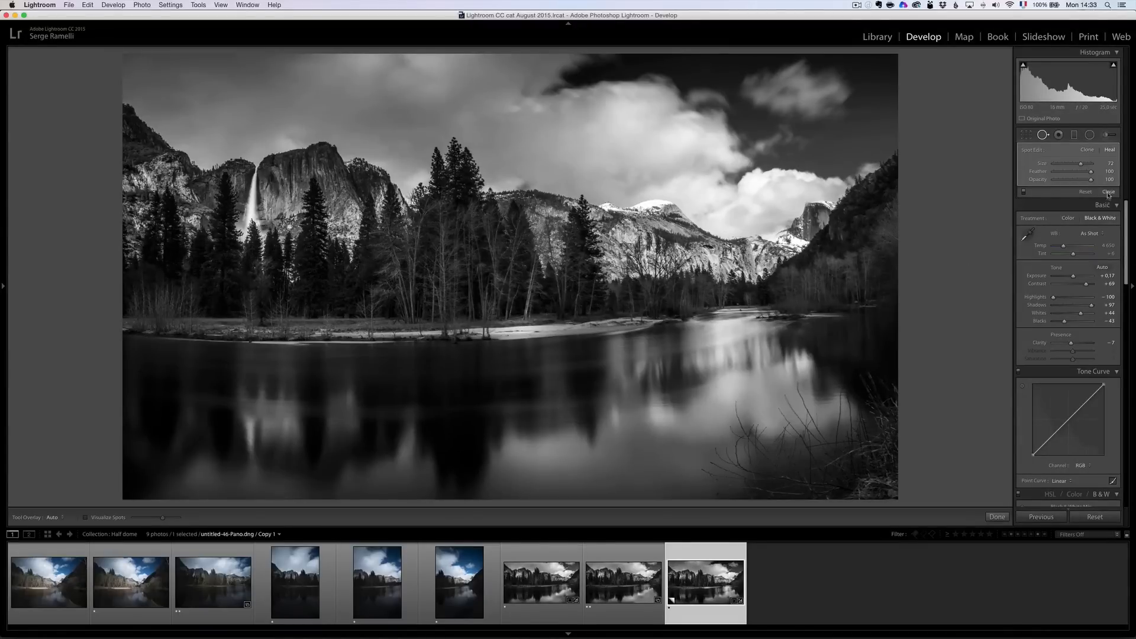
{"action": "left_click", "coordinate": [997, 517]}
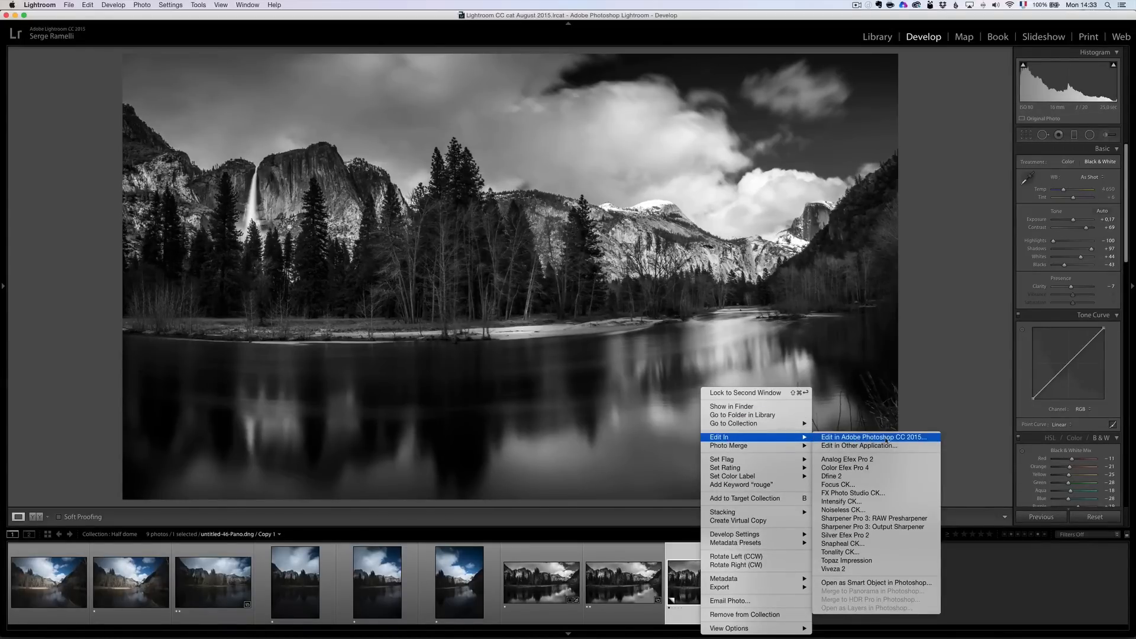
- Open the panorama in Adobe Photoshop CC 2015 via Edit In
{"action": "left_click", "coordinate": [872, 437]}
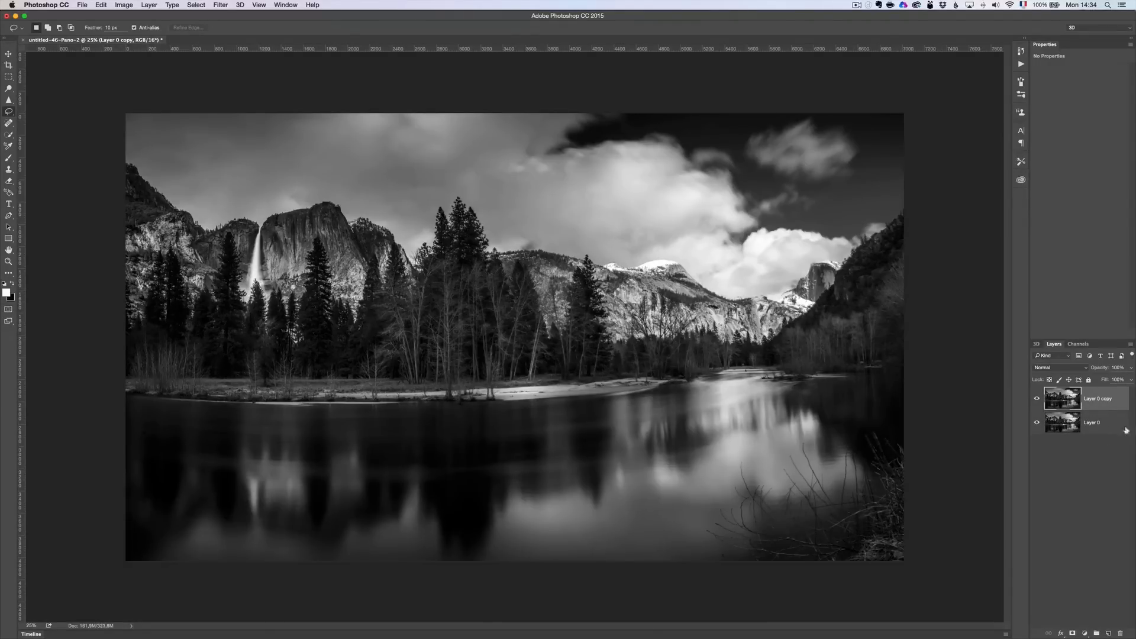
{"action": "mouse_move", "coordinate": [931, 433]}
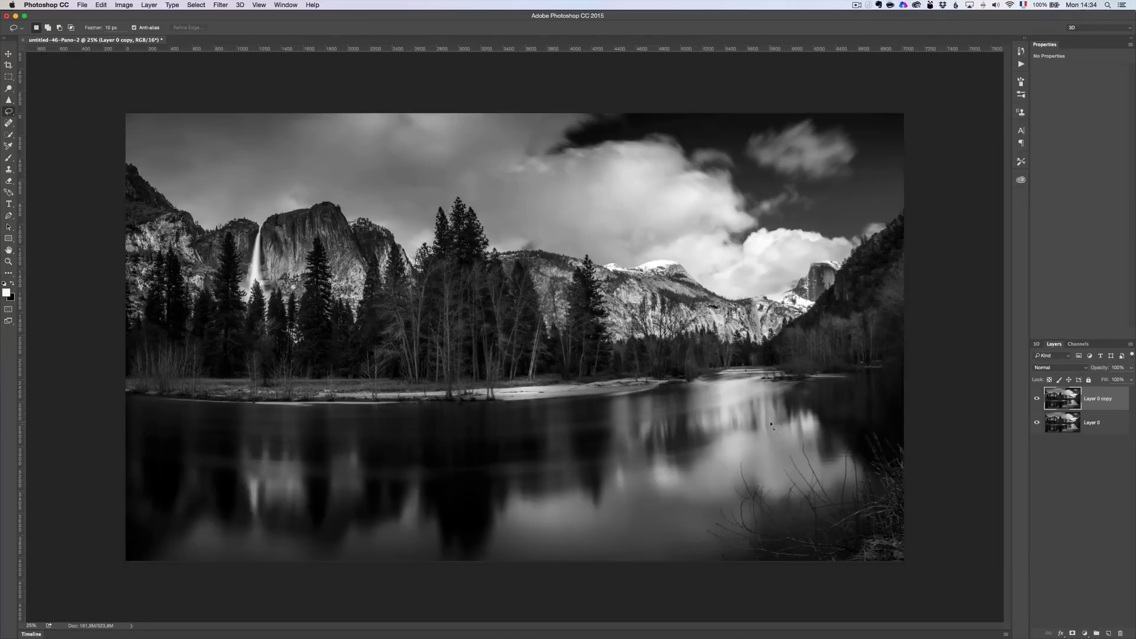
{"action": "mouse_move", "coordinate": [841, 513]}
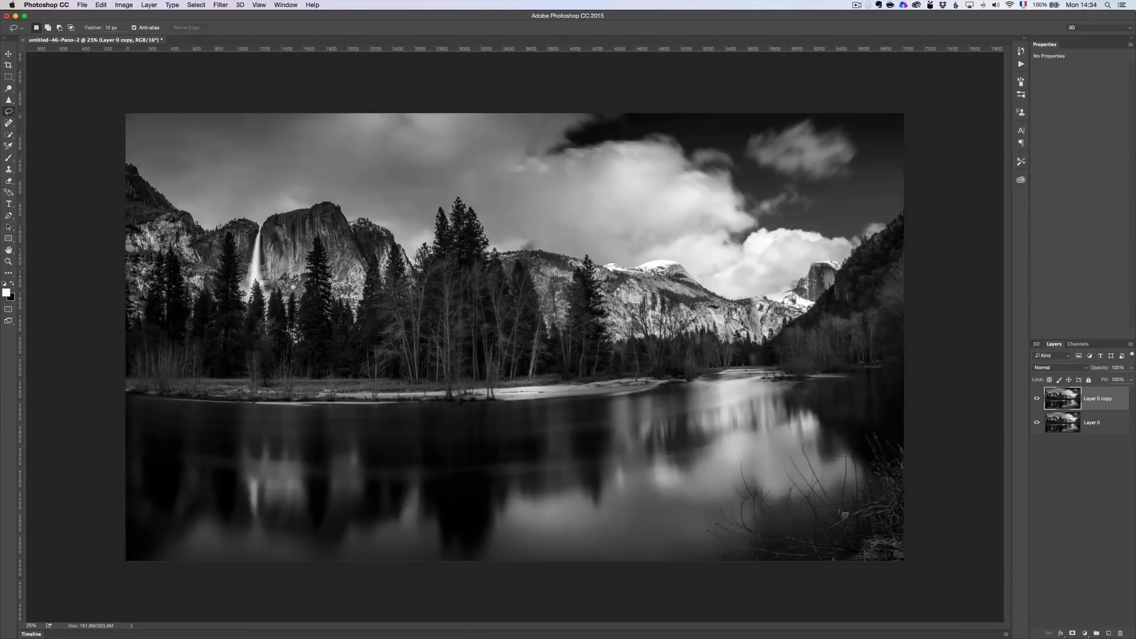
{"action": "mouse_move", "coordinate": [612, 590]}
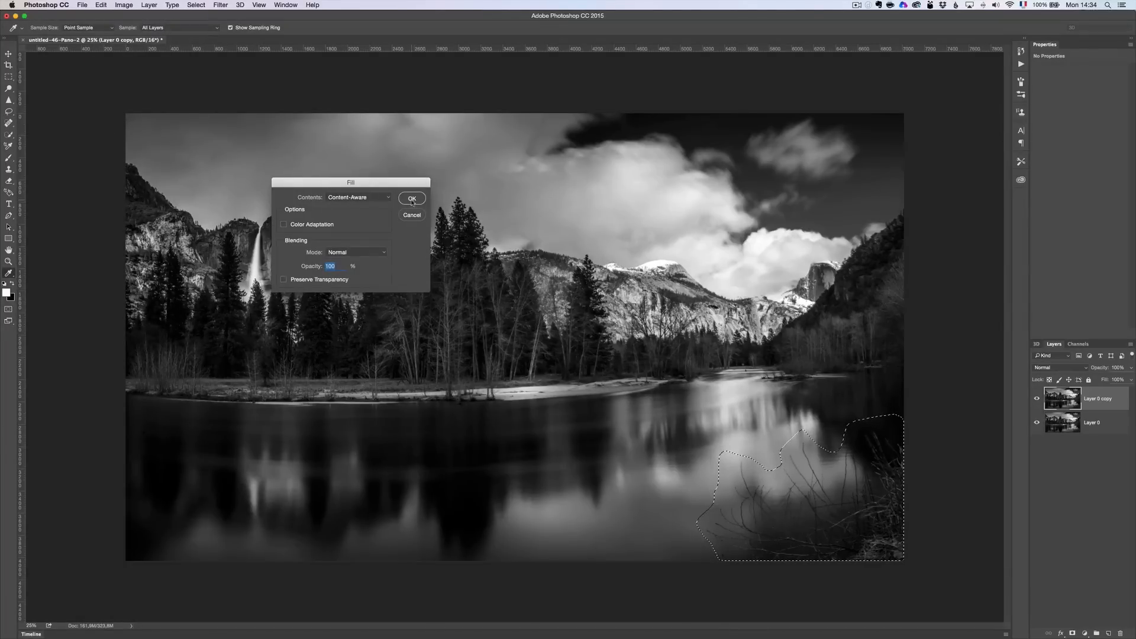
{"action": "left_click", "coordinate": [412, 199]}
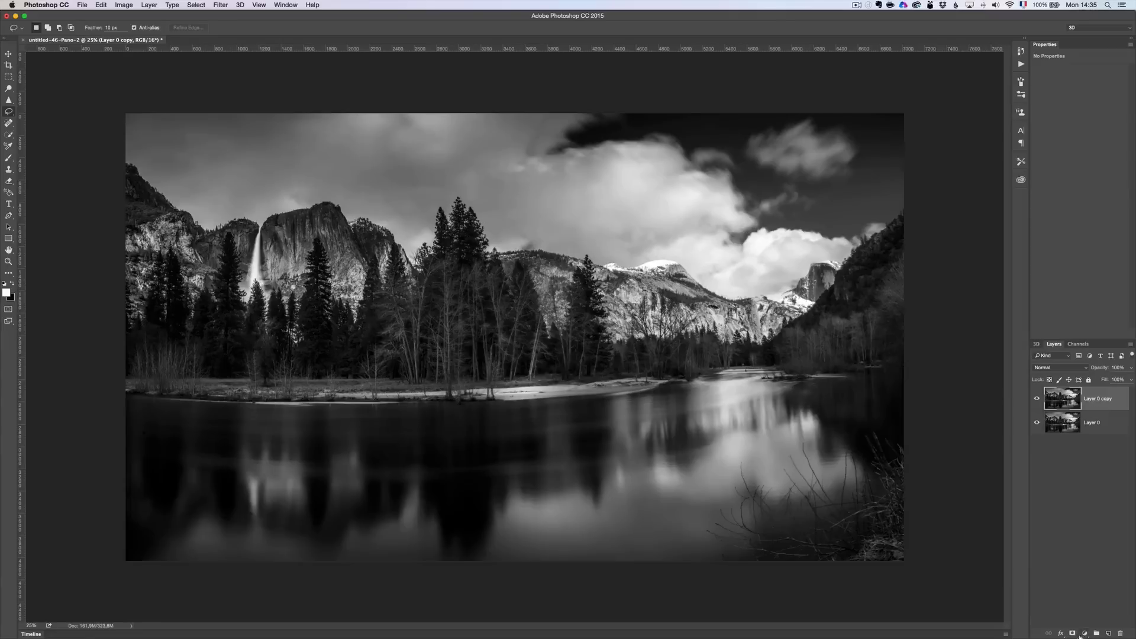
- Mask the copy layer to the water and content-aware fill the lower-right grass
{"action": "left_click", "coordinate": [1075, 632]}
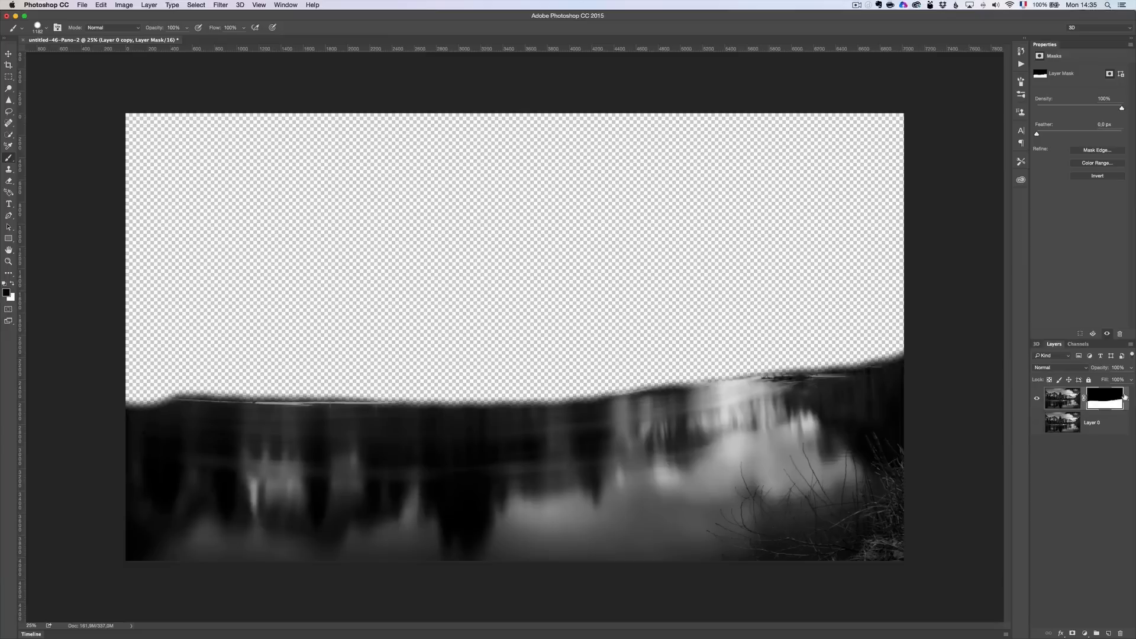
{"action": "left_click", "coordinate": [1063, 397]}
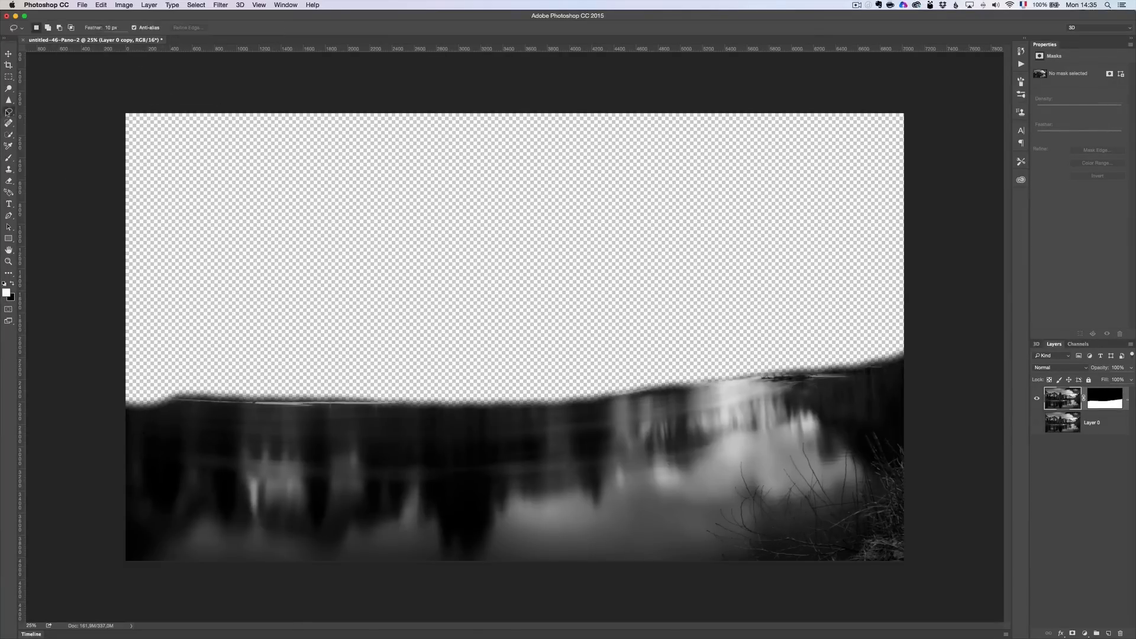
{"action": "mouse_move", "coordinate": [923, 452]}
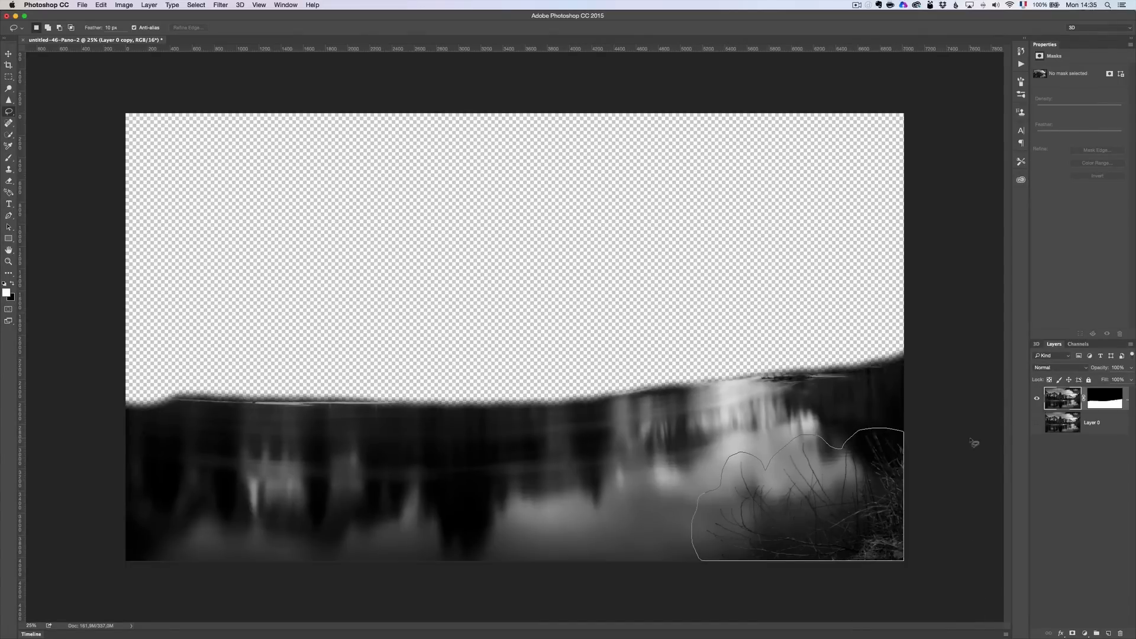
{"action": "left_click", "coordinate": [101, 6]}
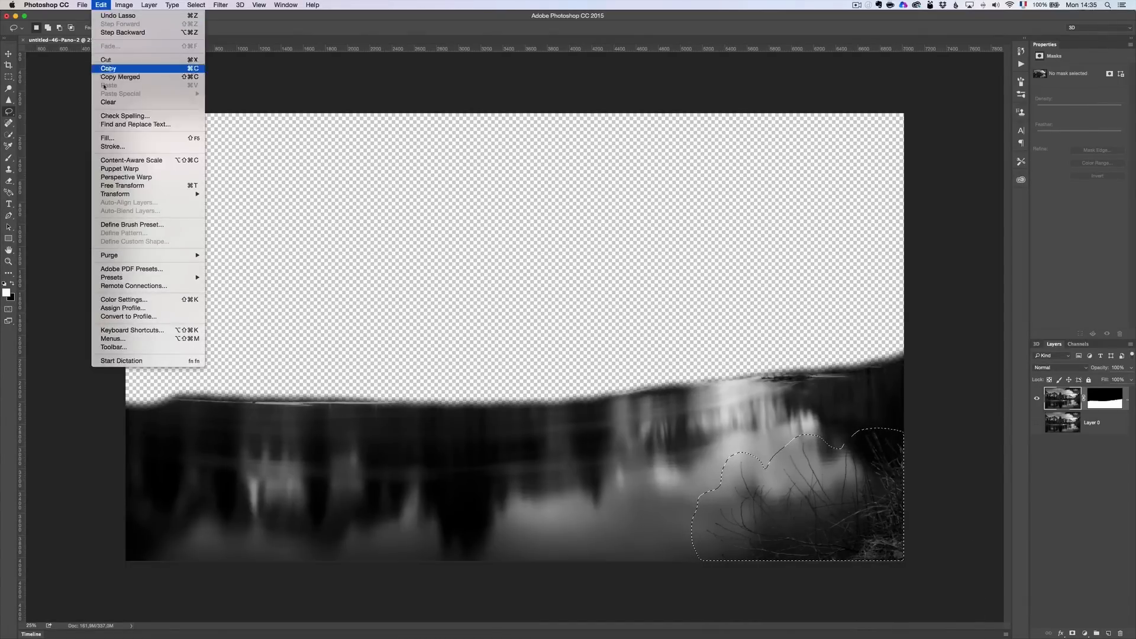
{"action": "left_click", "coordinate": [107, 138]}
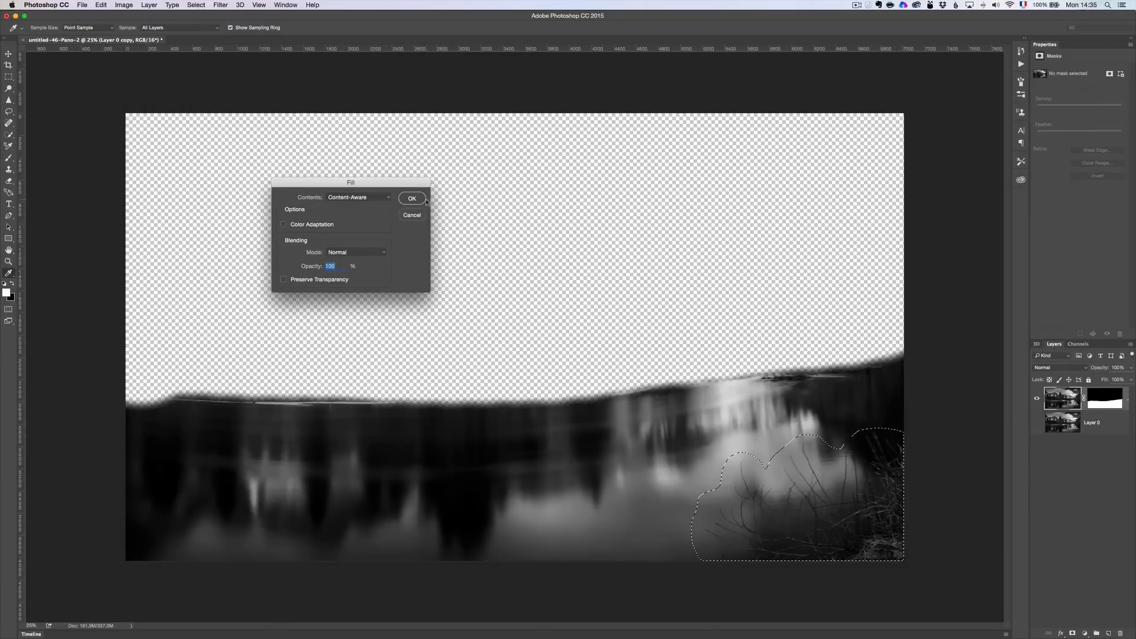
{"action": "left_click", "coordinate": [411, 197]}
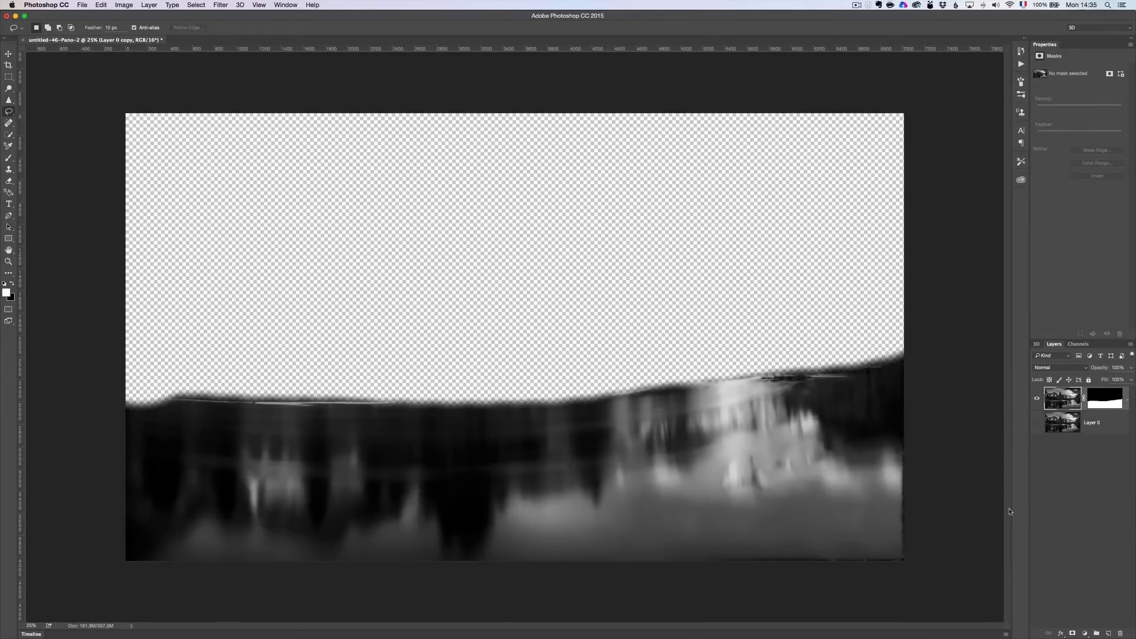
- Apply the copy layer's mask permanently, then toggle its visibility to compare with the original
{"action": "left_click", "coordinate": [1036, 423]}
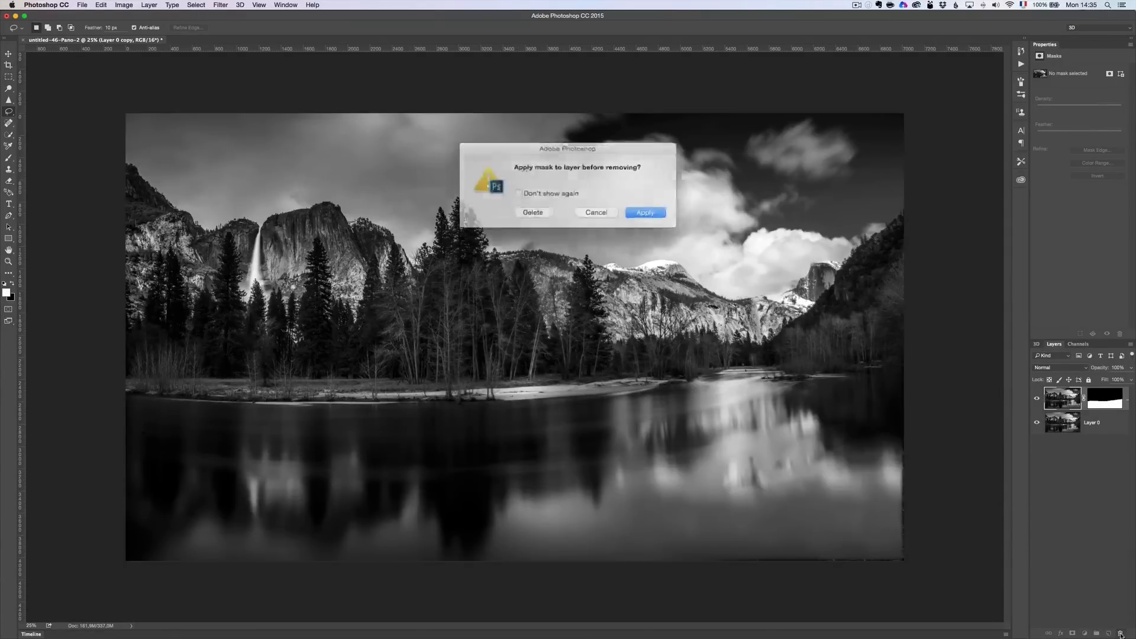
{"action": "left_click", "coordinate": [645, 213]}
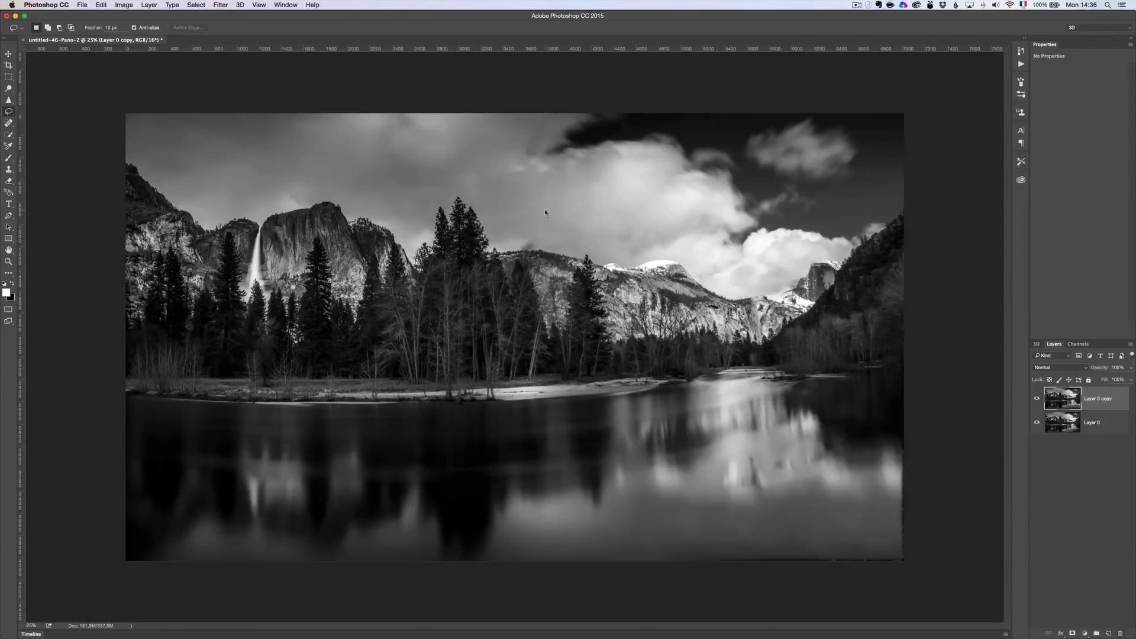
{"action": "left_click", "coordinate": [1037, 400]}
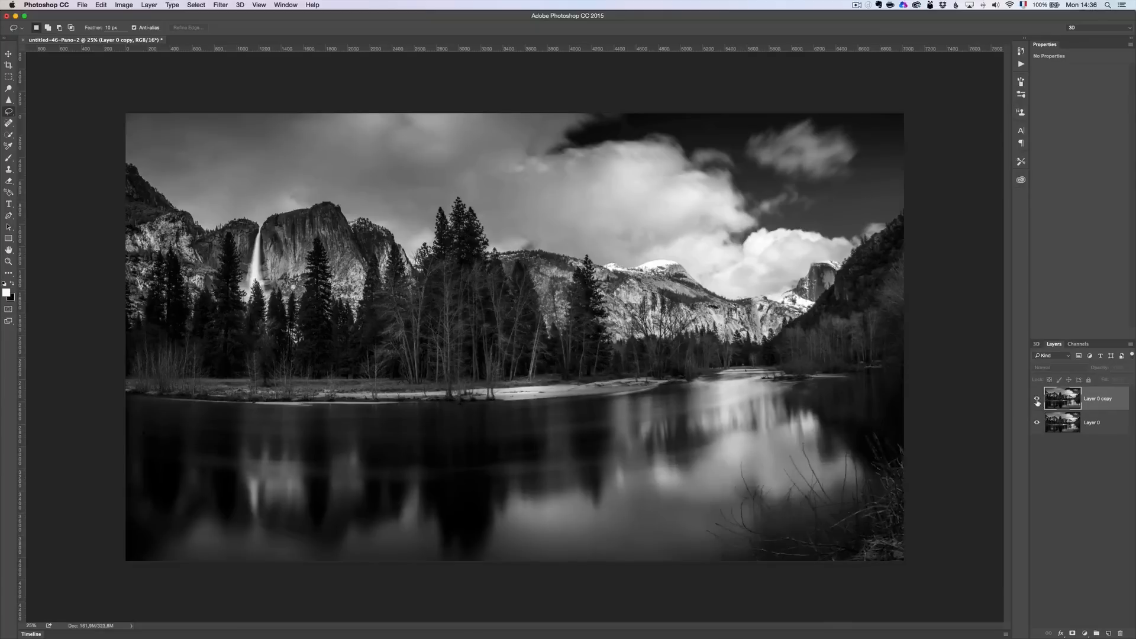
{"action": "left_click", "coordinate": [1097, 399]}
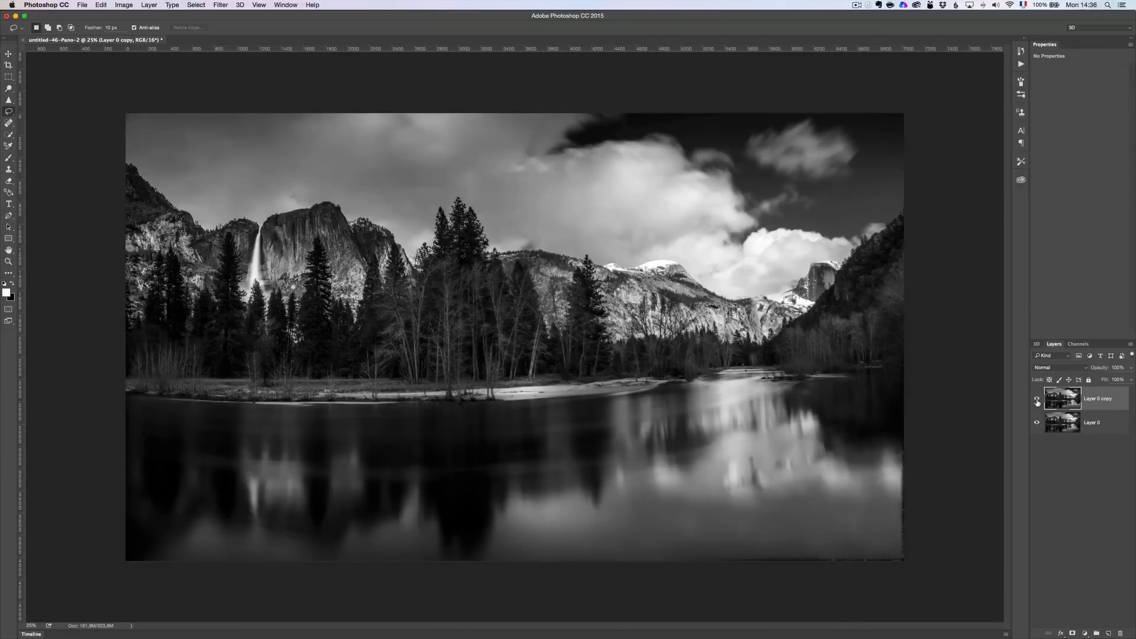
{"action": "left_click", "coordinate": [1036, 400]}
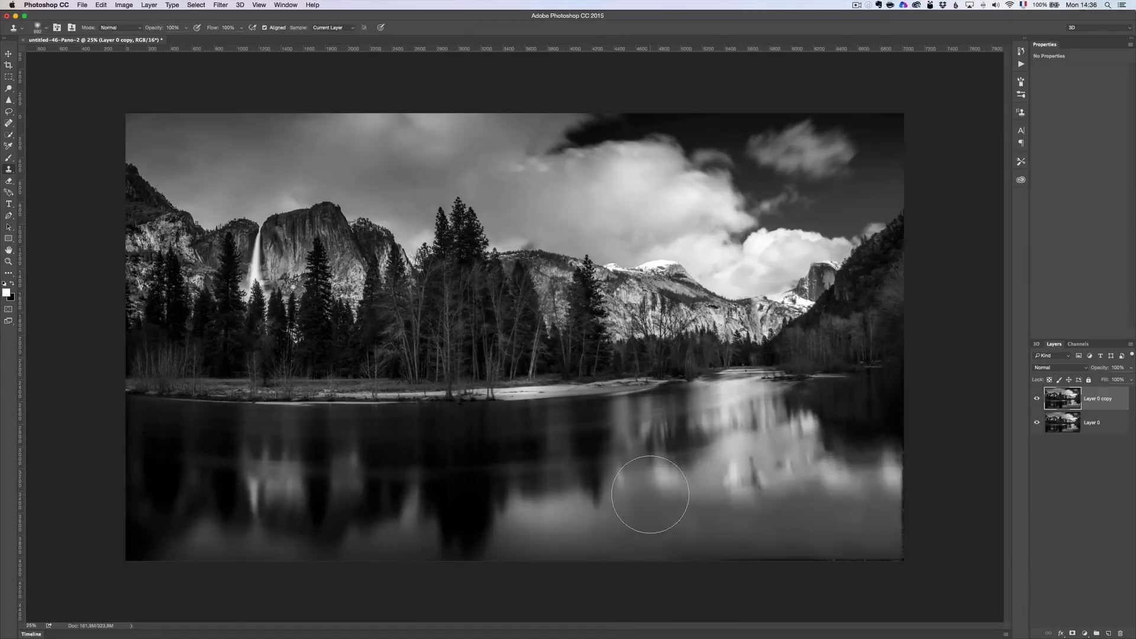
- Select the Clone Stamp with a 490 px brush at 0% hardness
{"action": "left_click", "coordinate": [650, 495]}
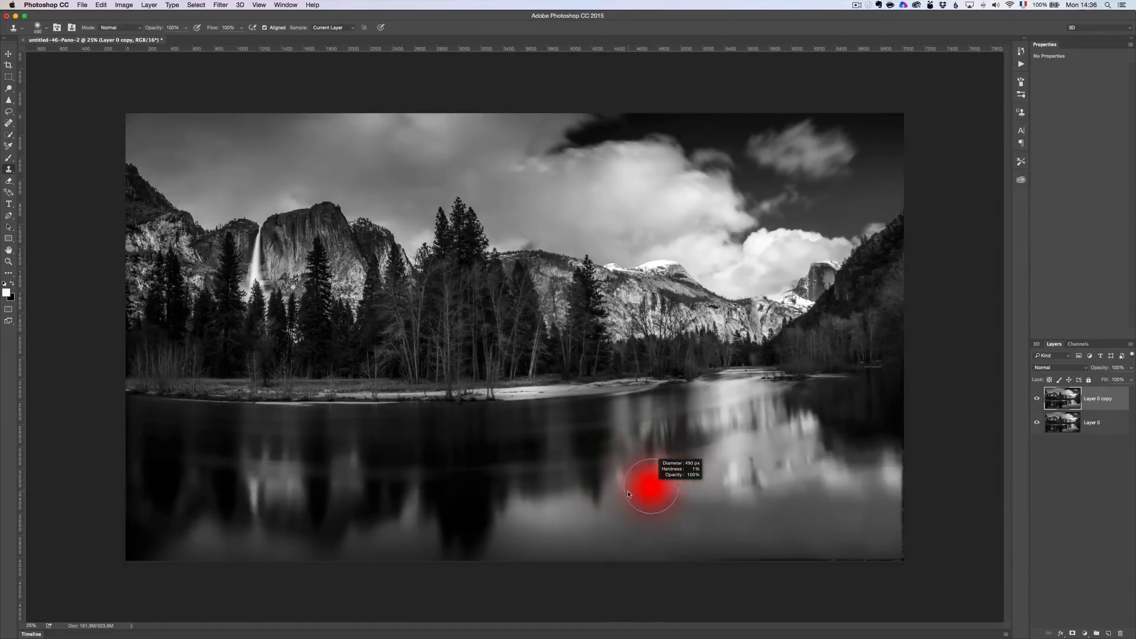
{"action": "right_click", "coordinate": [650, 488]}
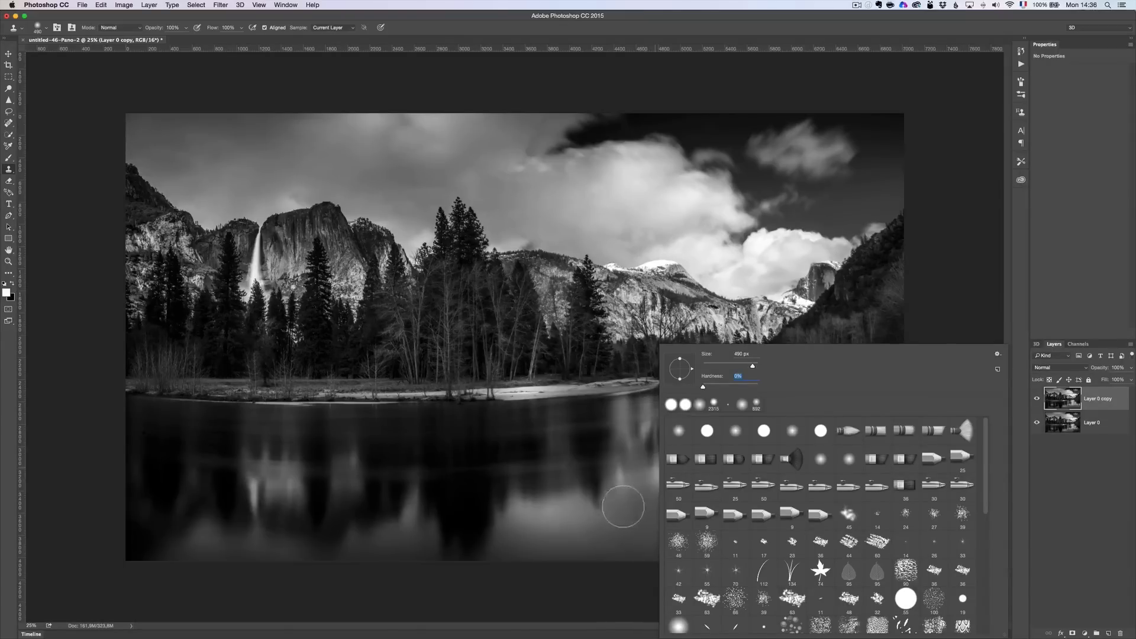
{"action": "mouse_move", "coordinate": [616, 533]}
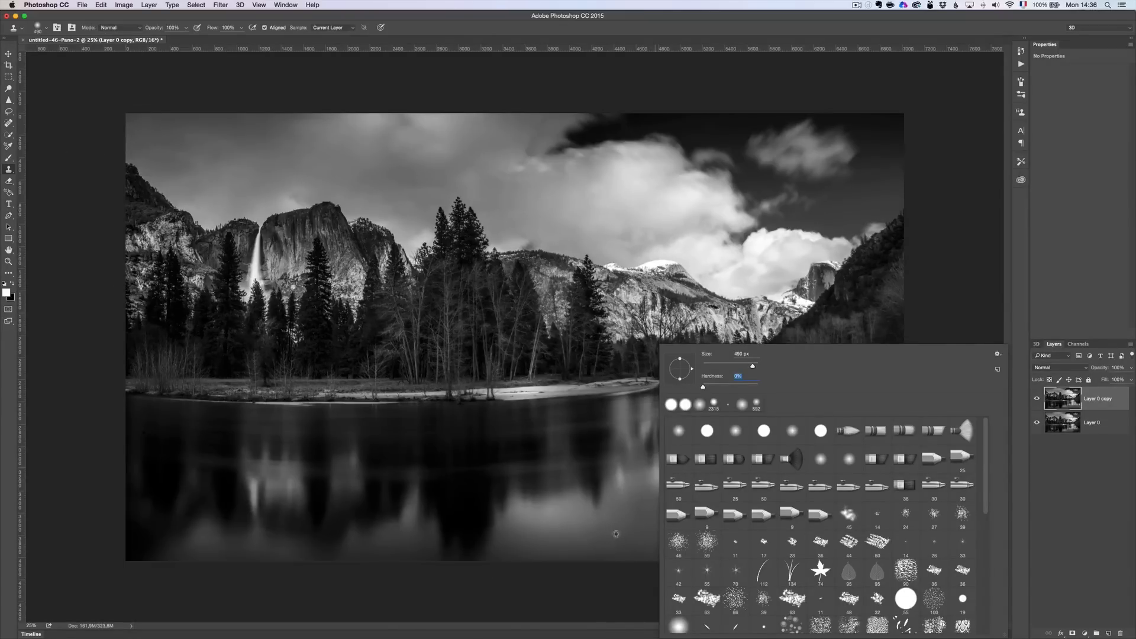
{"action": "left_click", "coordinate": [678, 539]}
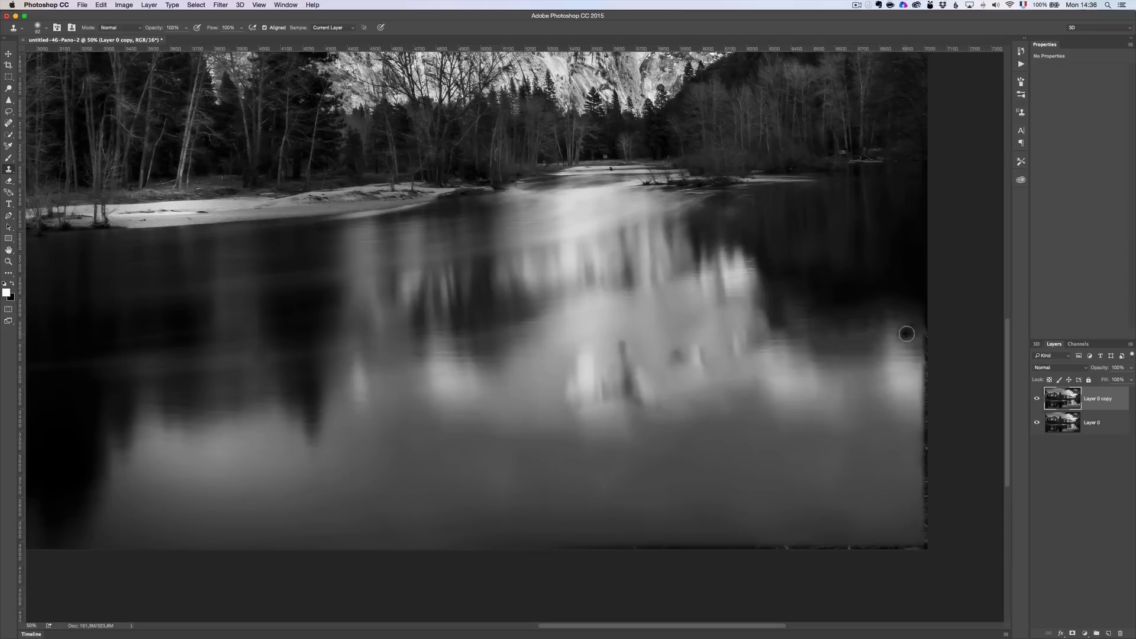
{"action": "mouse_move", "coordinate": [914, 332]}
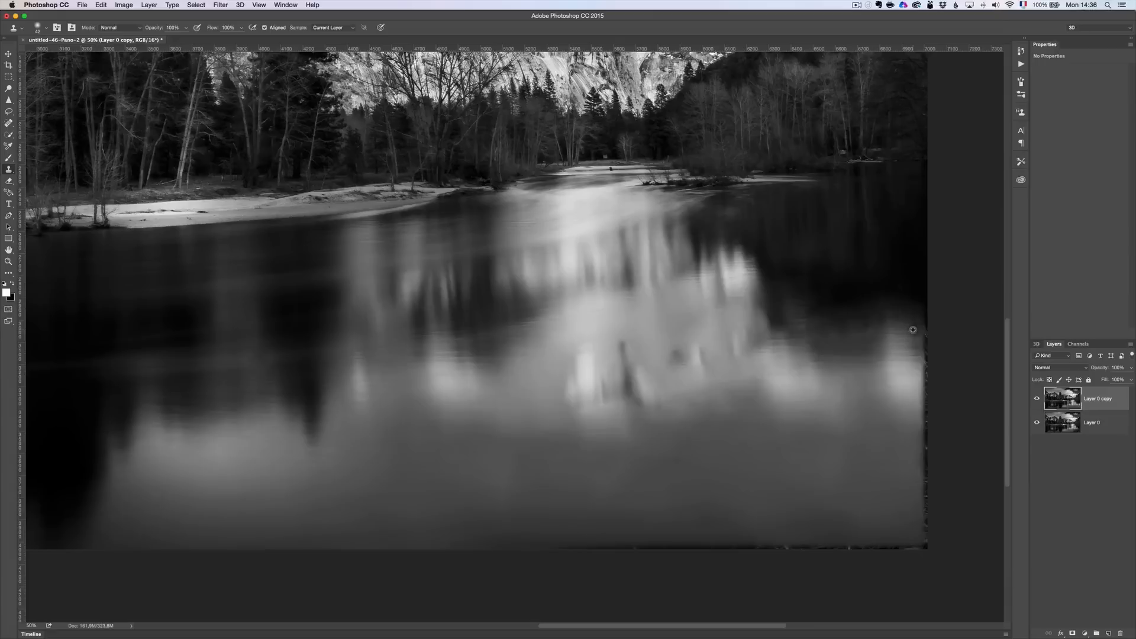
{"action": "mouse_move", "coordinate": [924, 333]}
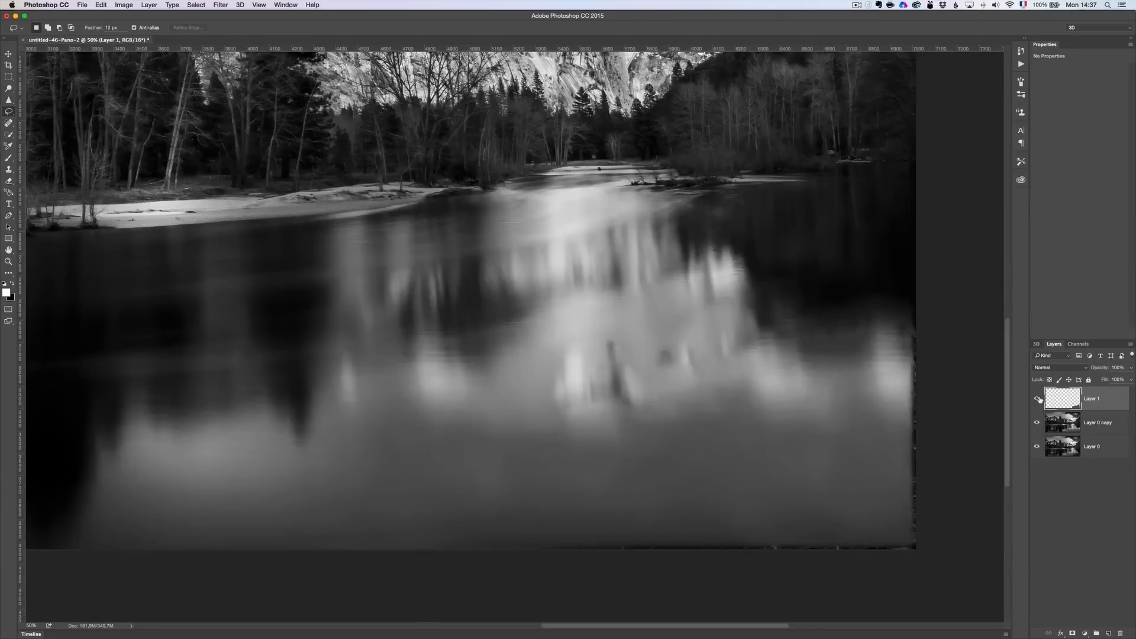
- Toggle Layer 0 copy's visibility while cleaning the ragged right and bottom water edges
{"action": "left_click", "coordinate": [1037, 398]}
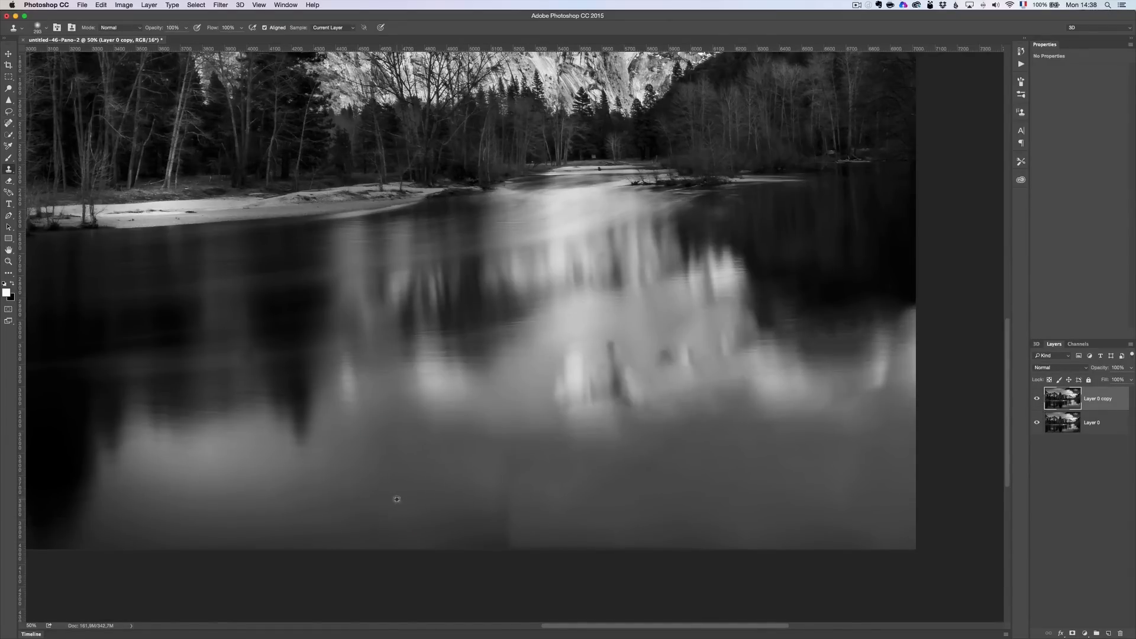
- Change the clone brush opacity, then toggle Layer 0 copy to compare the cloned reflection
{"action": "triple_click", "coordinate": [171, 27]}
{"action": "type", "text": "33"}
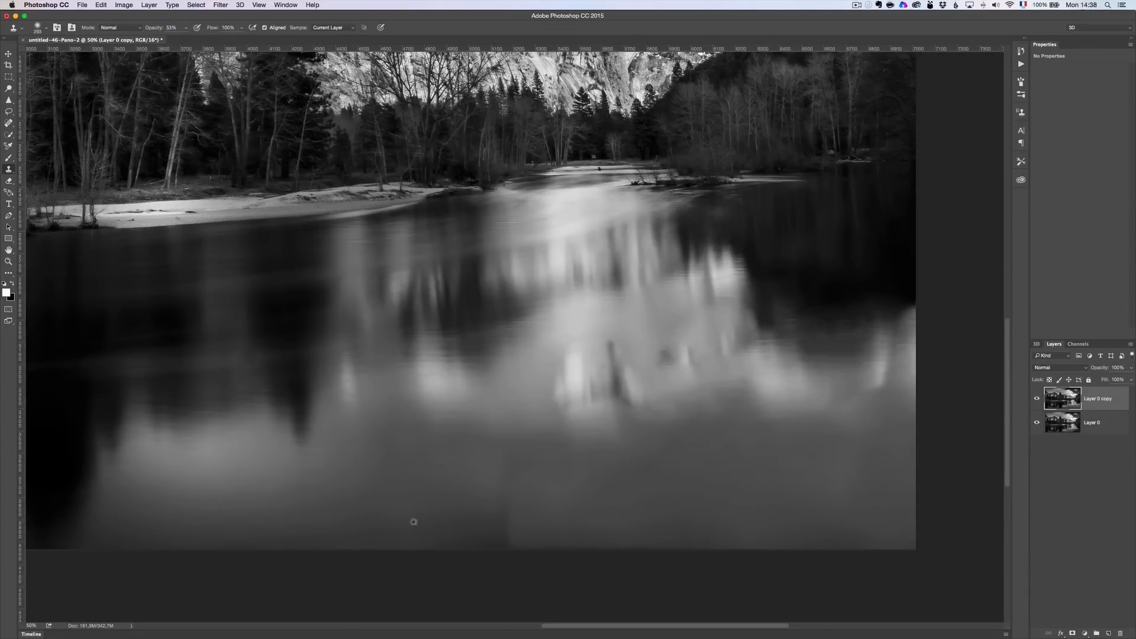
{"action": "mouse_move", "coordinate": [503, 498]}
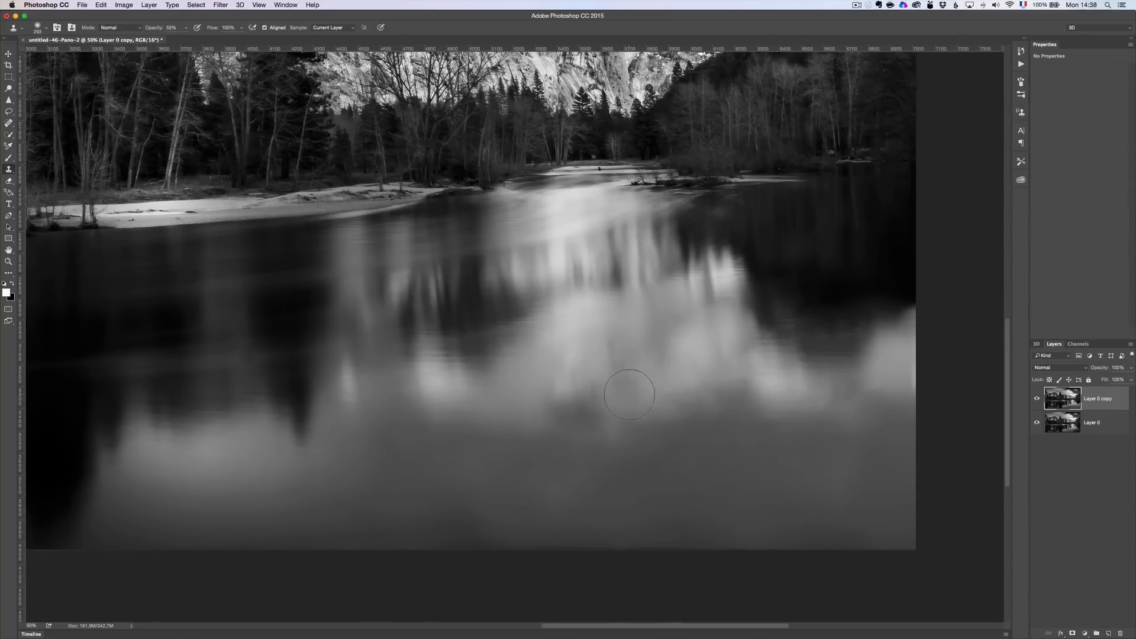
{"action": "mouse_move", "coordinate": [704, 500]}
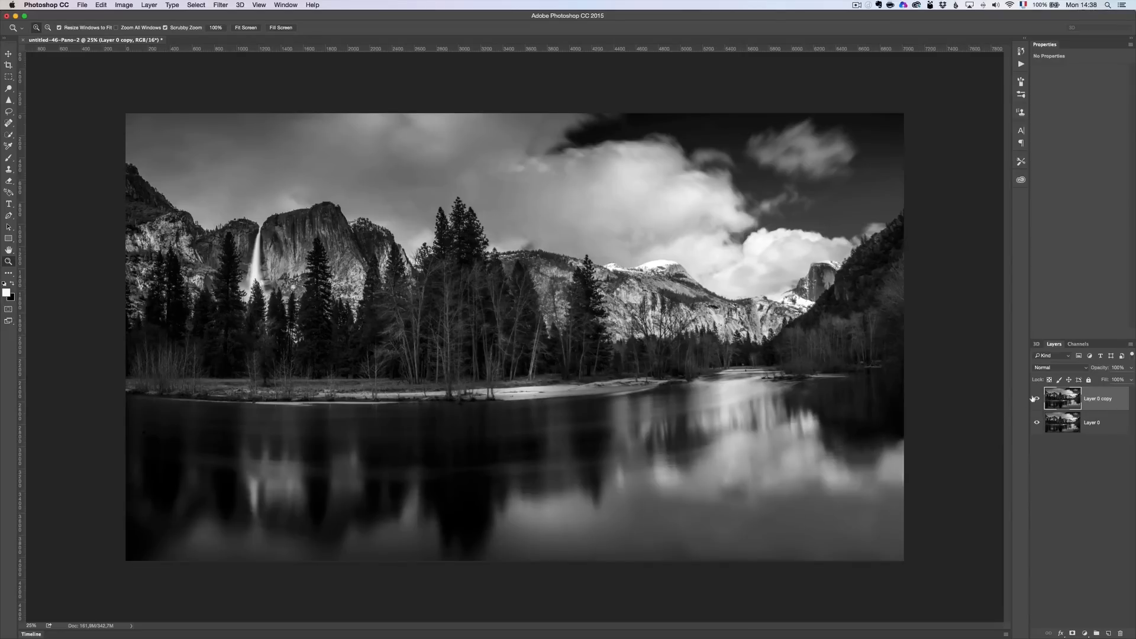
{"action": "left_click", "coordinate": [1037, 398]}
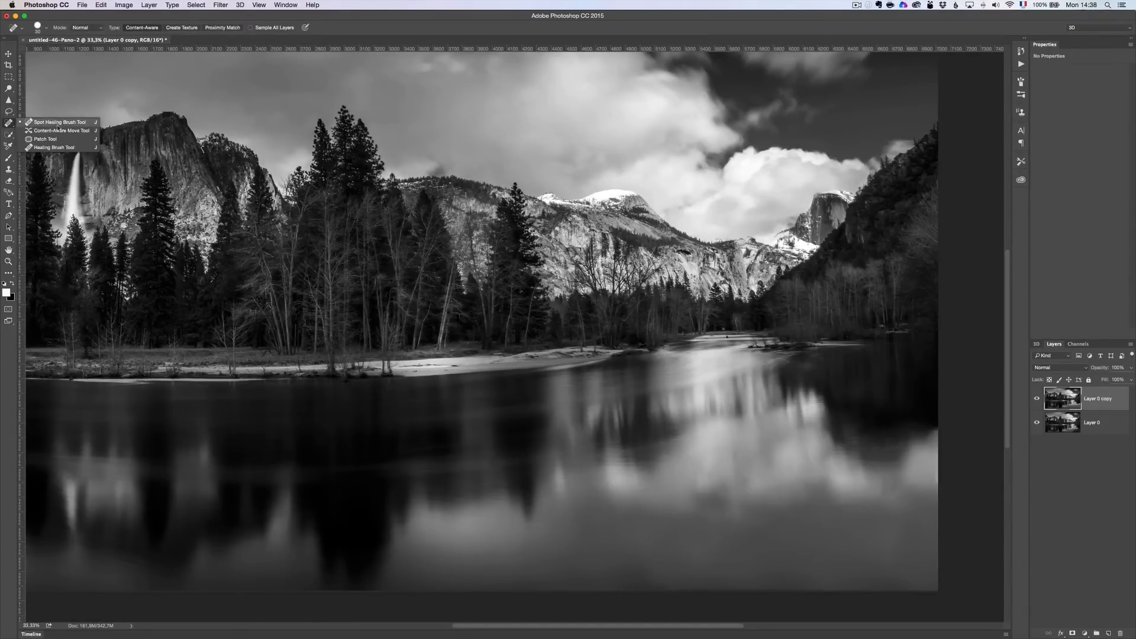
- Patch grass in the right-side reflection with the Patch Tool, touching up with Clone Stamp
{"action": "left_click", "coordinate": [44, 139]}
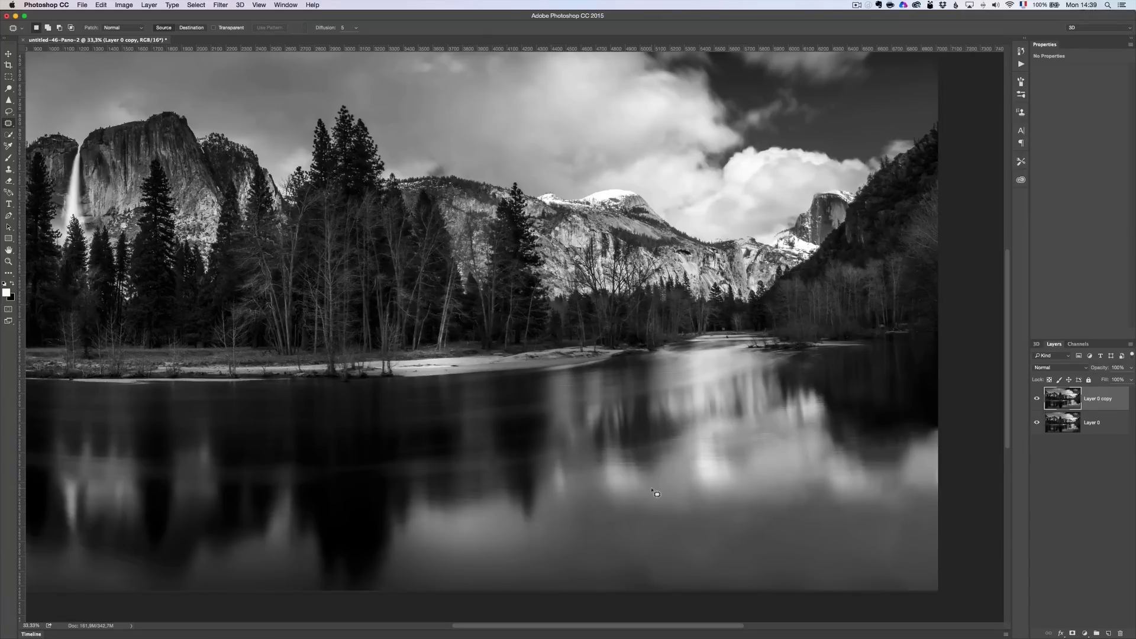
{"action": "mouse_move", "coordinate": [800, 472]}
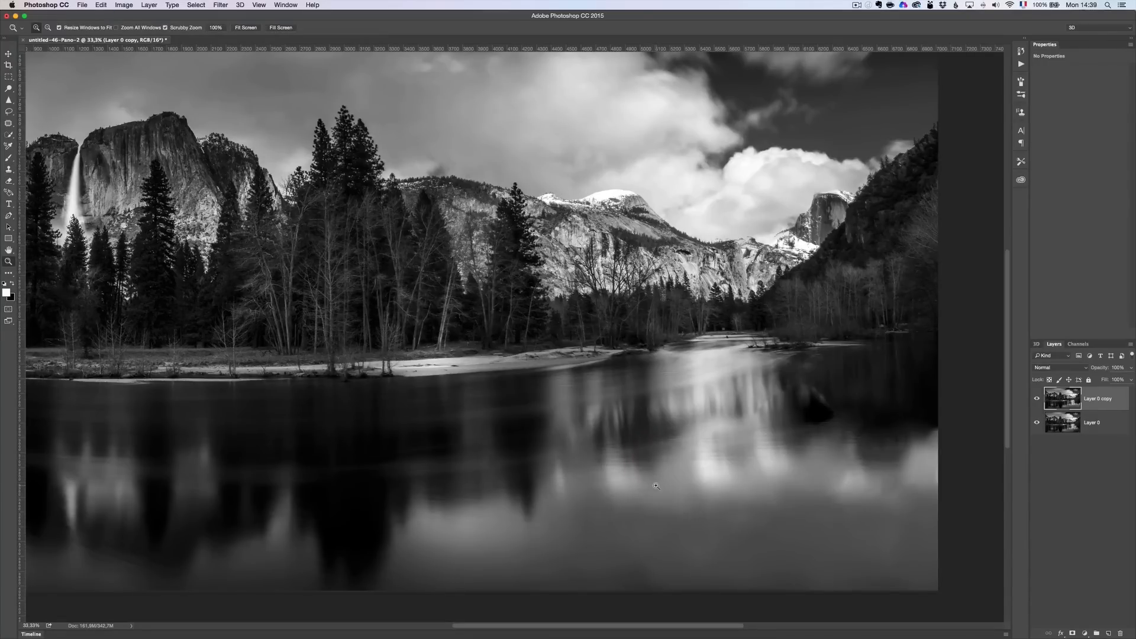
{"action": "mouse_move", "coordinate": [640, 446]}
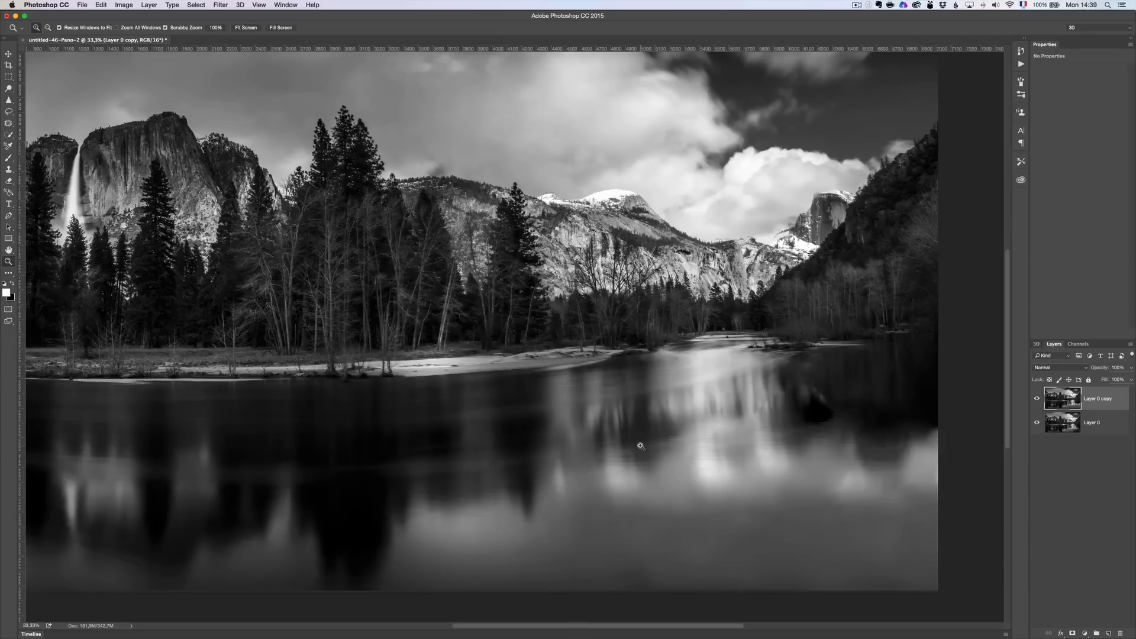
{"action": "left_click", "coordinate": [9, 122]}
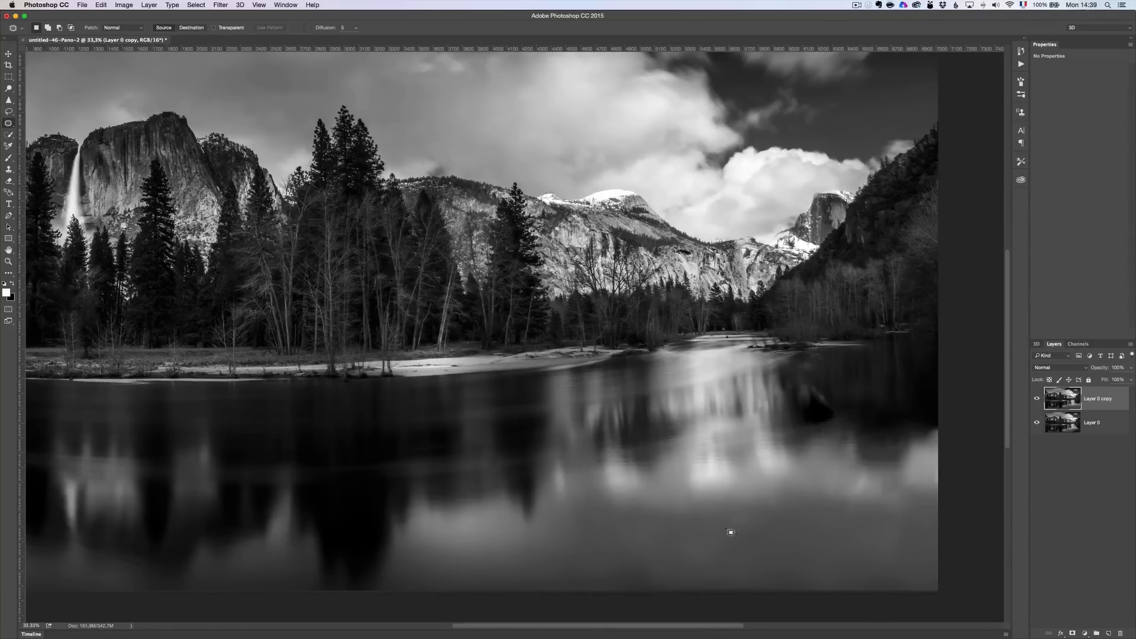
{"action": "left_click", "coordinate": [9, 169]}
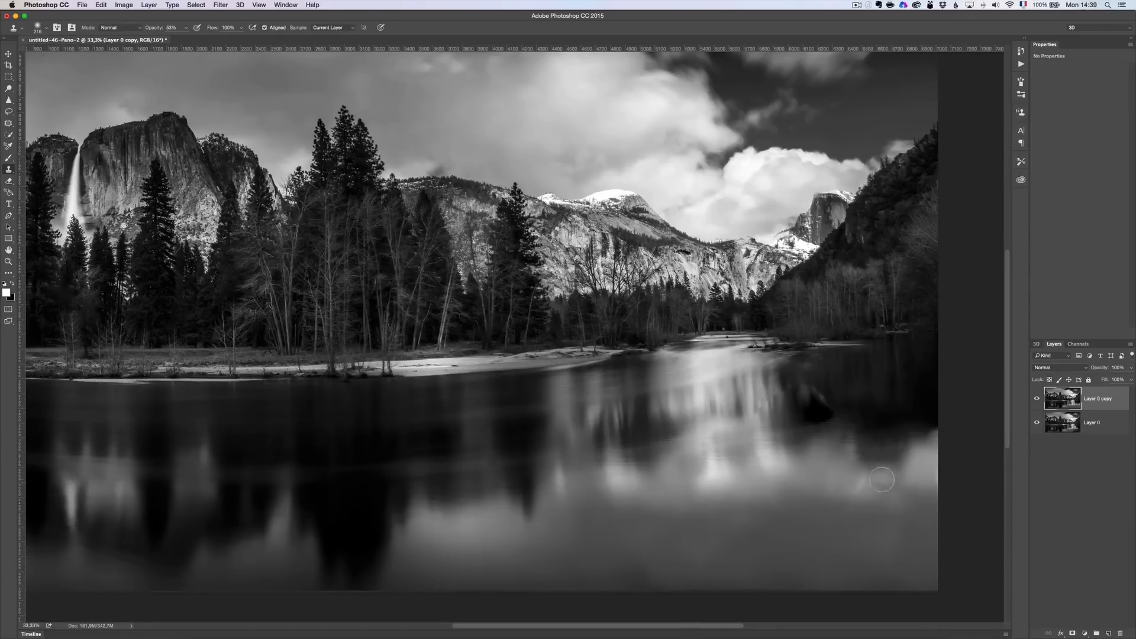
{"action": "mouse_move", "coordinate": [853, 491]}
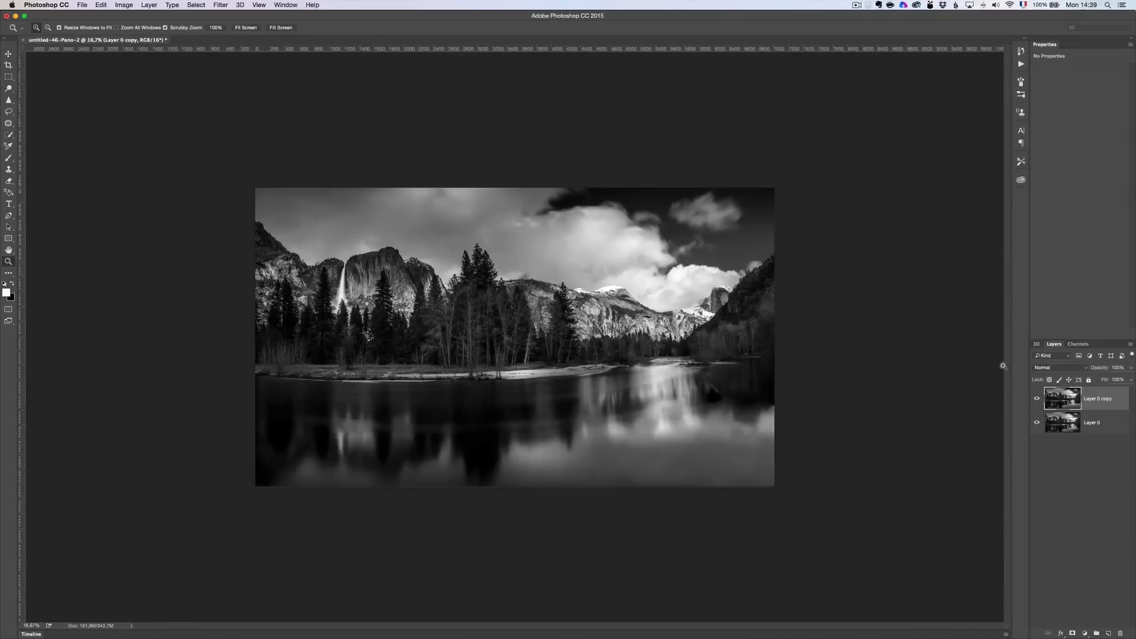
- Repeatedly toggle Layer 0 copy's eye icon to compare the grass-free reflection with the original
{"action": "left_click", "coordinate": [1037, 399]}
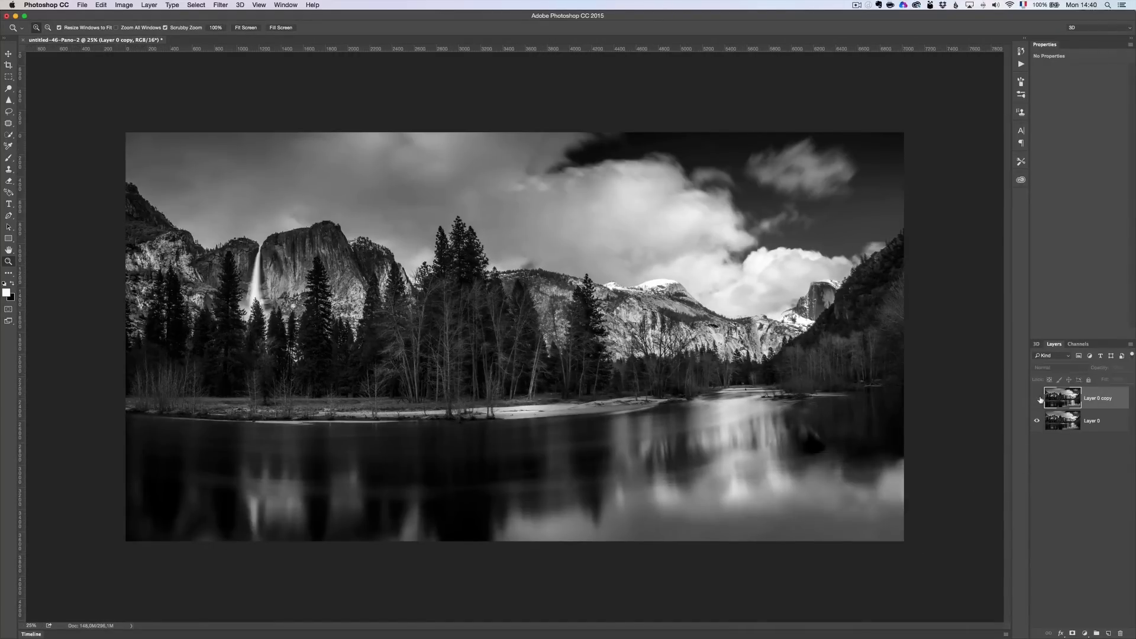
{"action": "left_click", "coordinate": [1036, 397]}
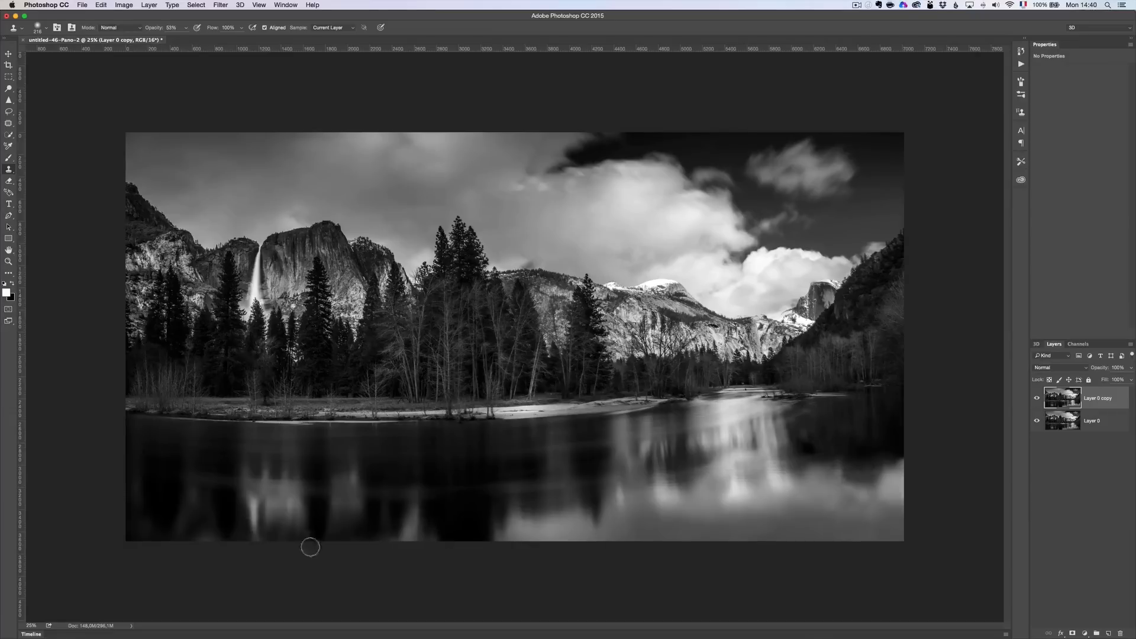
{"action": "left_click", "coordinate": [1036, 400]}
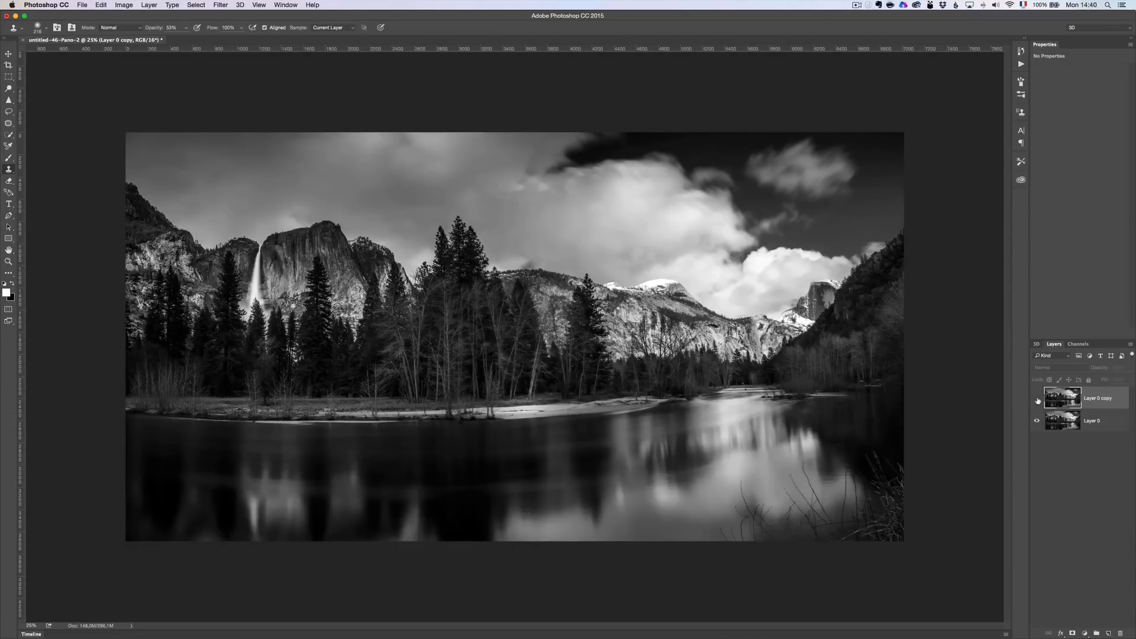
{"action": "left_click", "coordinate": [1037, 397]}
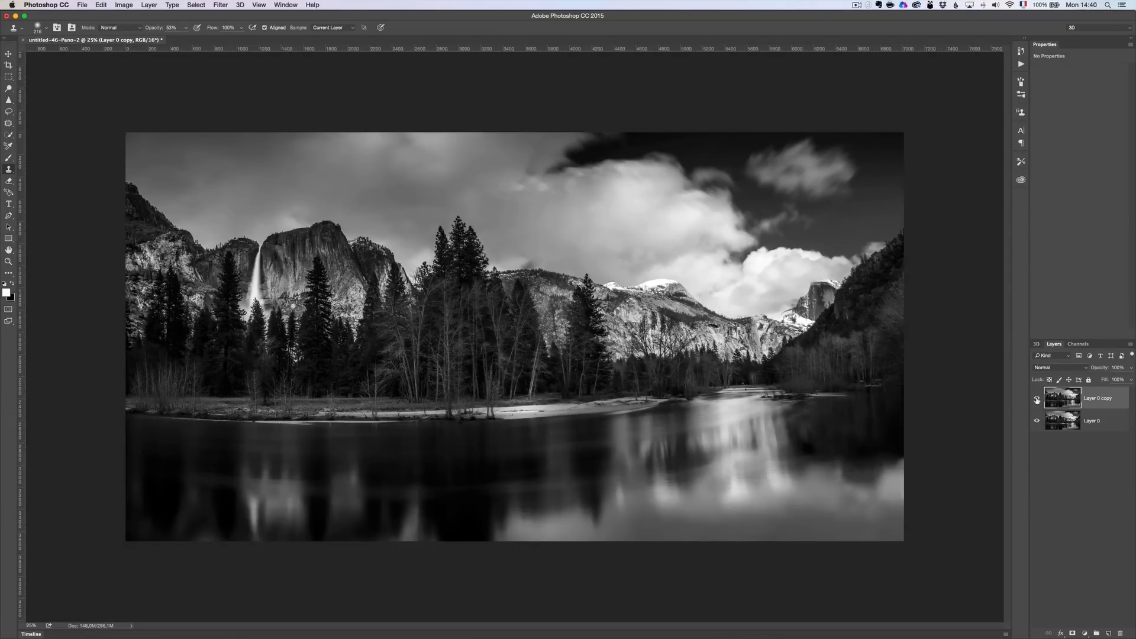
{"action": "left_click", "coordinate": [1036, 398]}
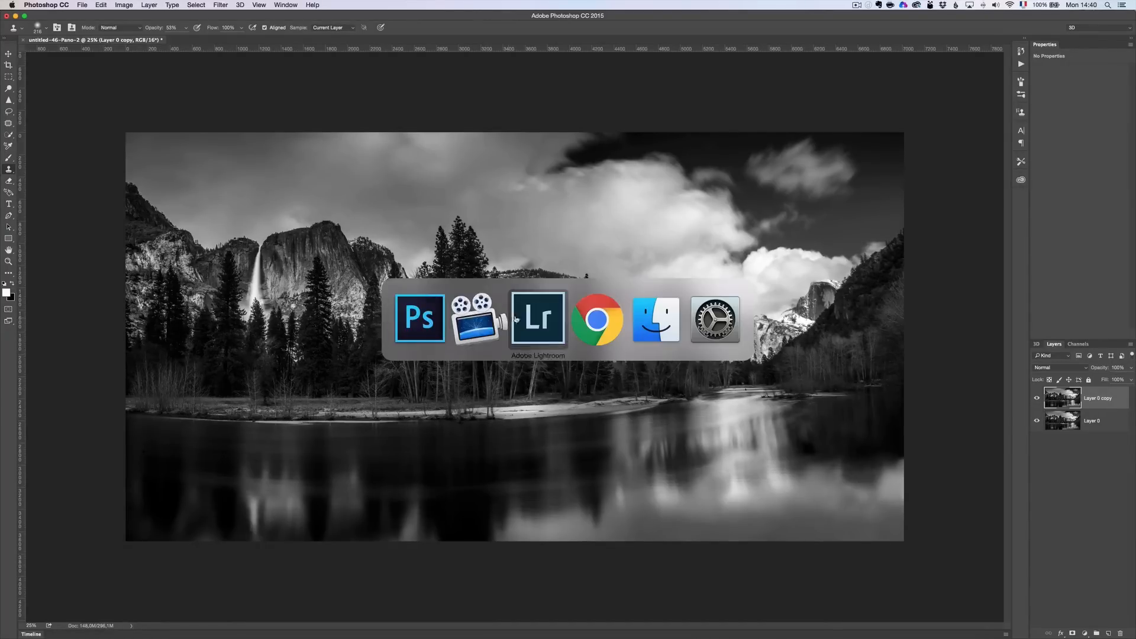
- Switch from Photoshop over to Google Chrome
{"action": "left_click", "coordinate": [598, 319]}
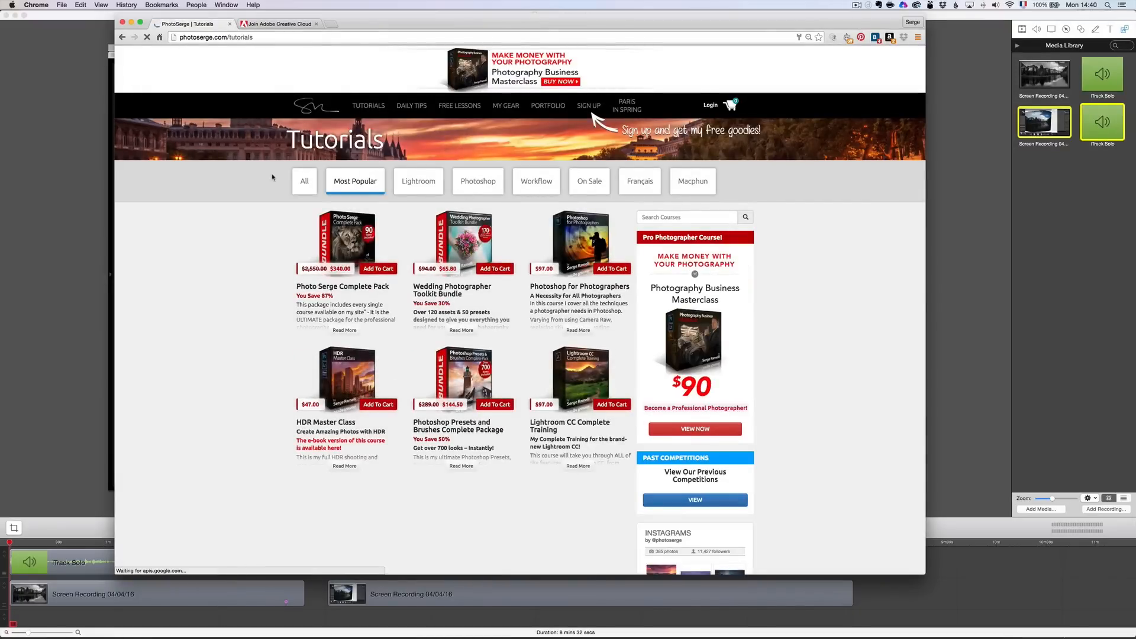
{"action": "mouse_move", "coordinate": [611, 243]}
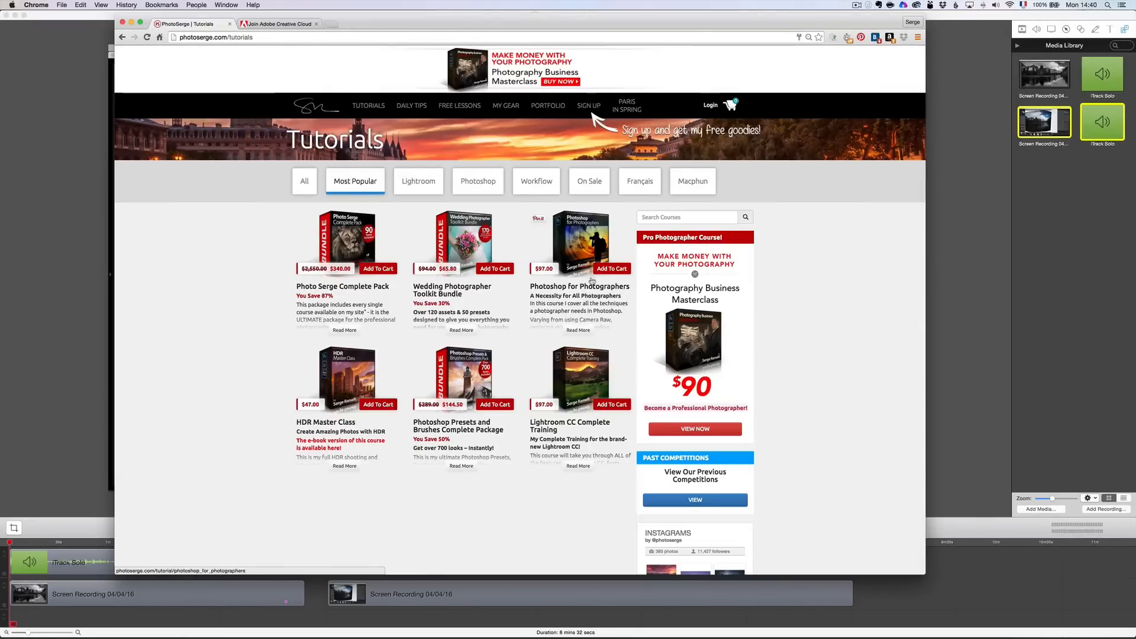
{"action": "mouse_move", "coordinate": [618, 226]}
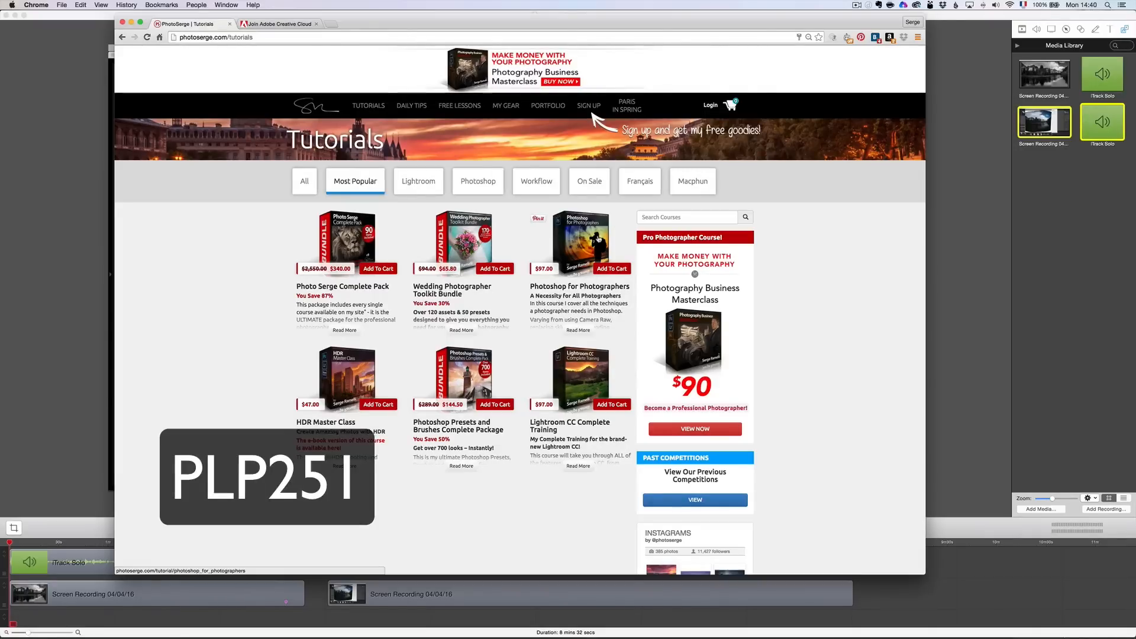
{"action": "mouse_move", "coordinate": [578, 377]}
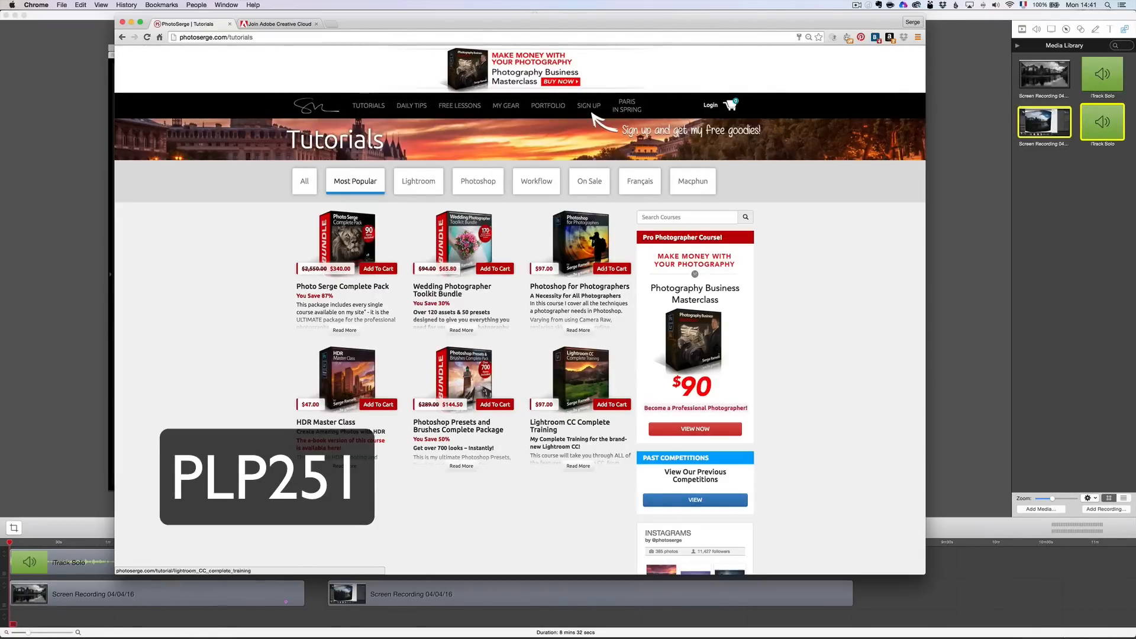
{"action": "mouse_move", "coordinate": [591, 239]}
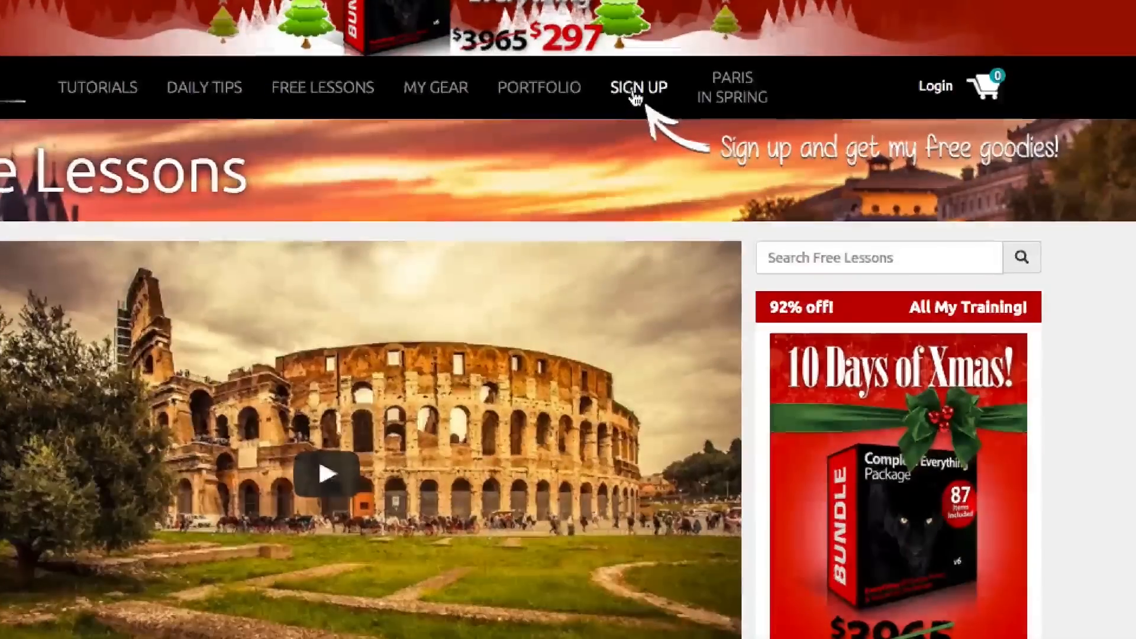
- Open and close the free-goodies sign-up form, then go to photoserge.com Free Lessons
{"action": "left_click", "coordinate": [637, 87]}
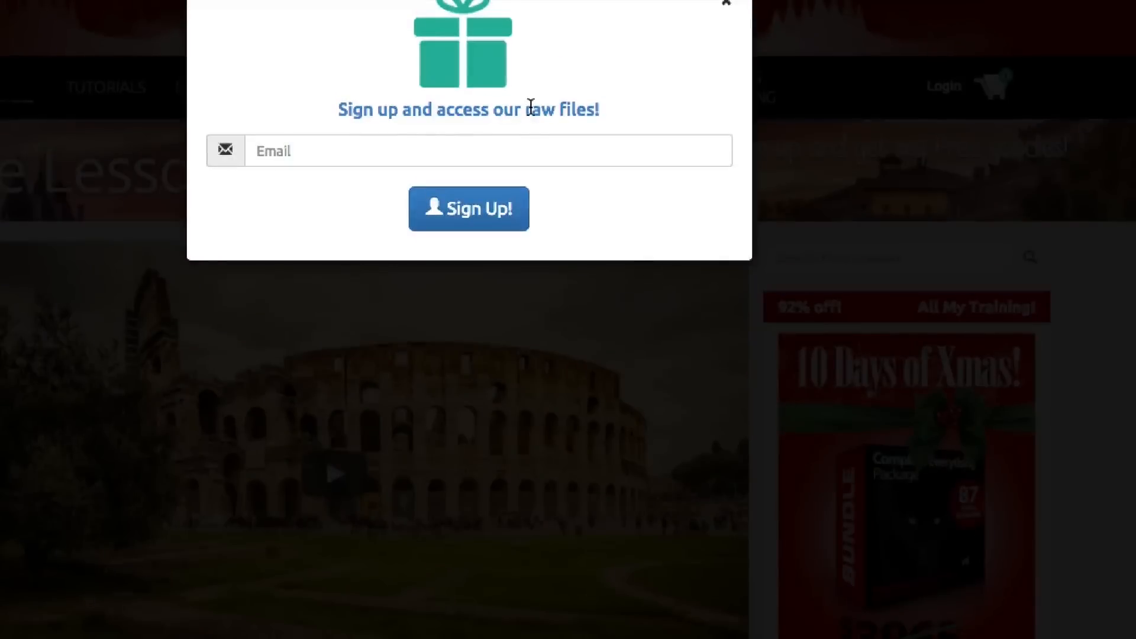
{"action": "left_click", "coordinate": [726, 4]}
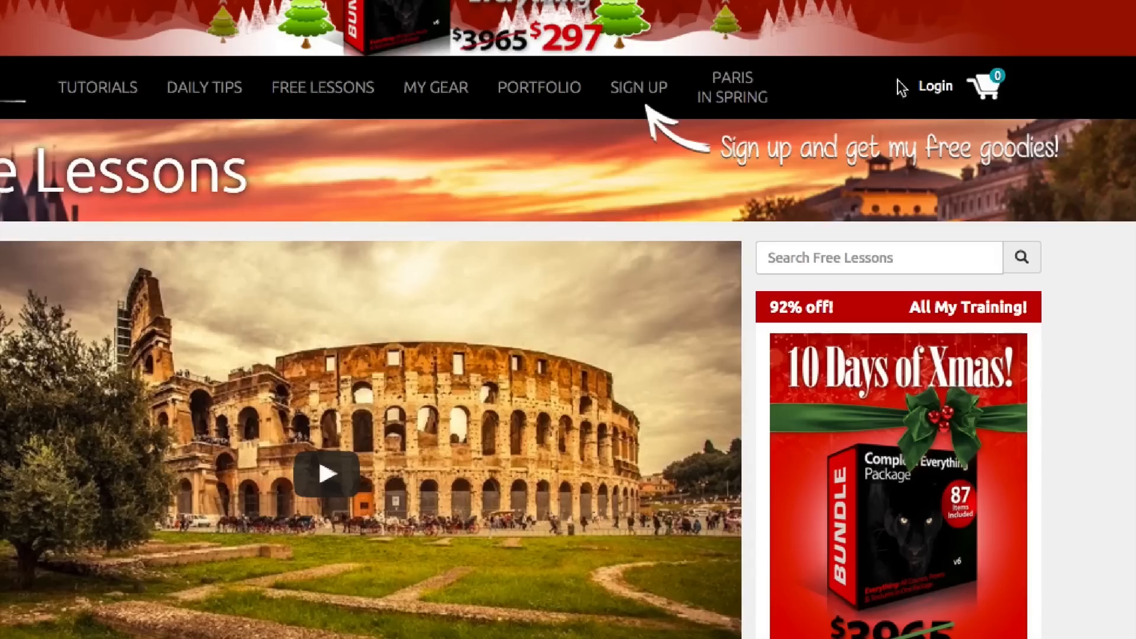
{"action": "scroll", "scroll_direction": "down", "scroll_amount": 3}
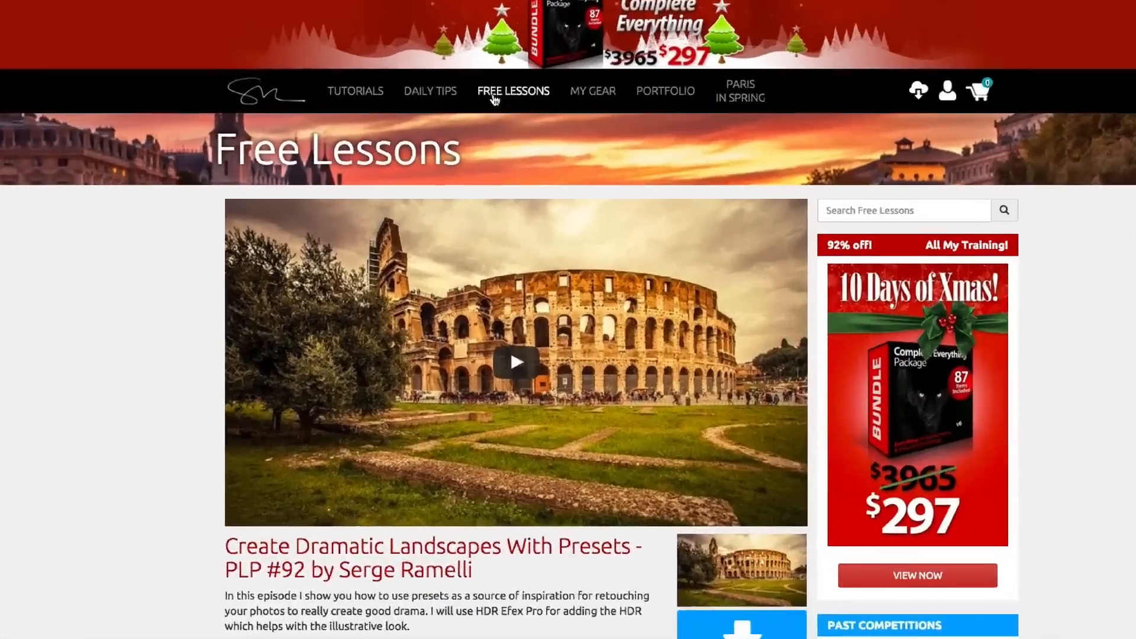
{"action": "left_click", "coordinate": [513, 90]}
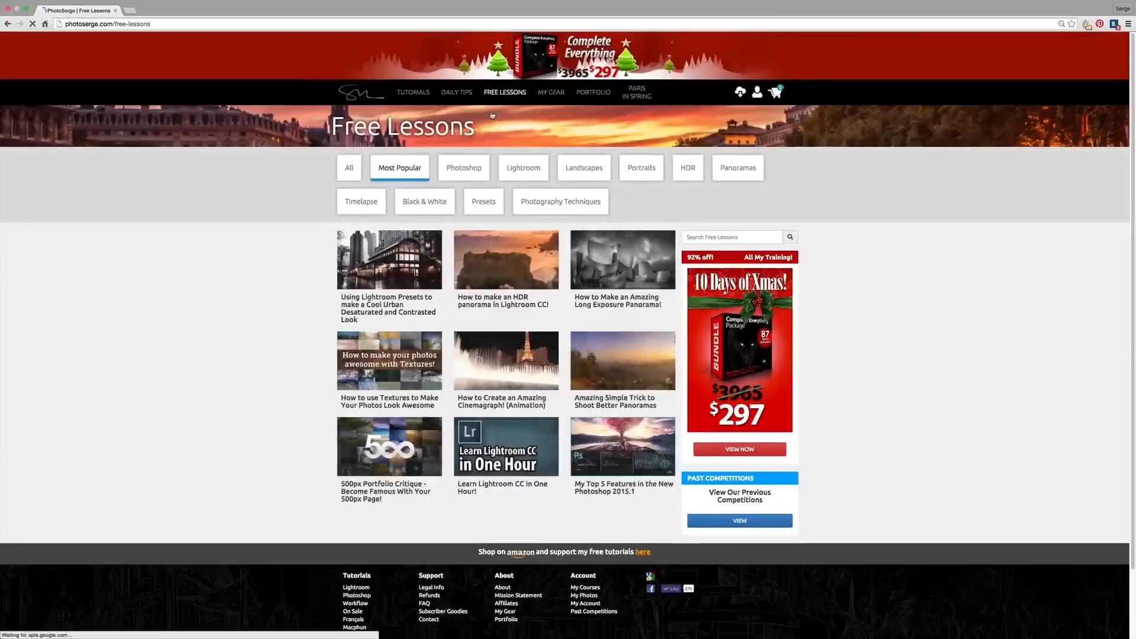
{"action": "left_click", "coordinate": [388, 259]}
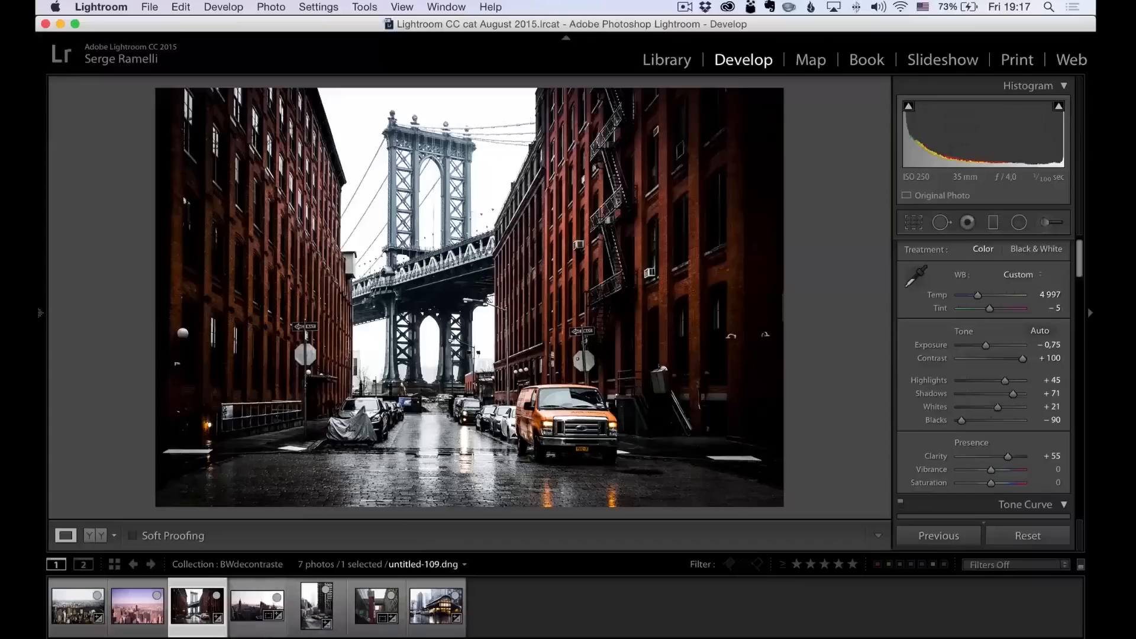
- Load the rainy glass pavilion photo, untitled-4-2, from the Develop filmstrip
{"action": "left_click", "coordinate": [435, 607]}
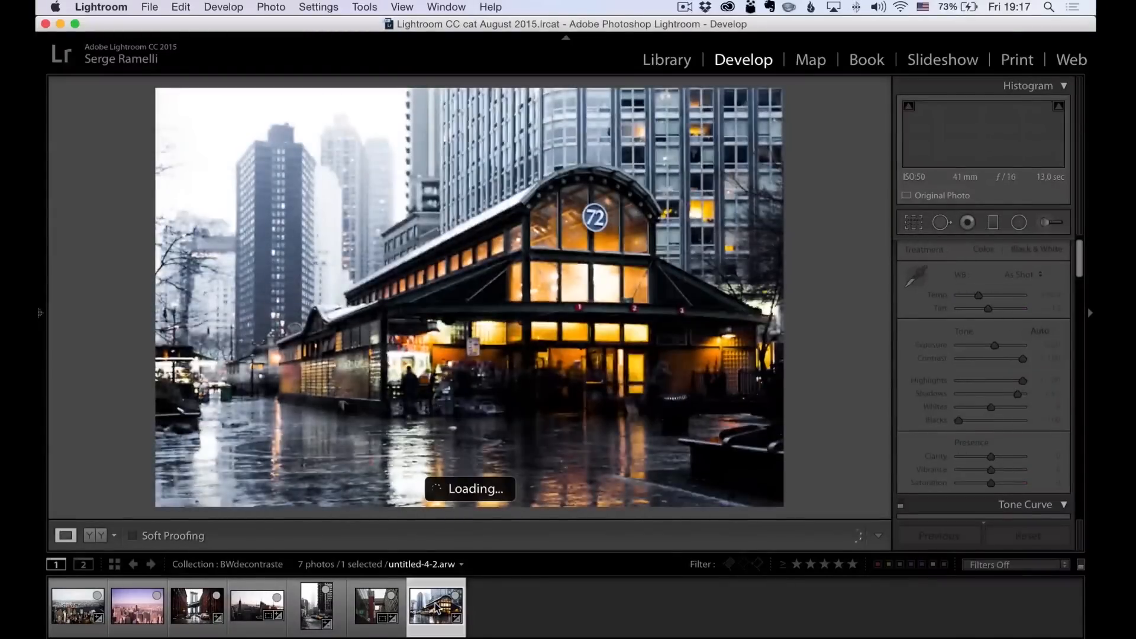